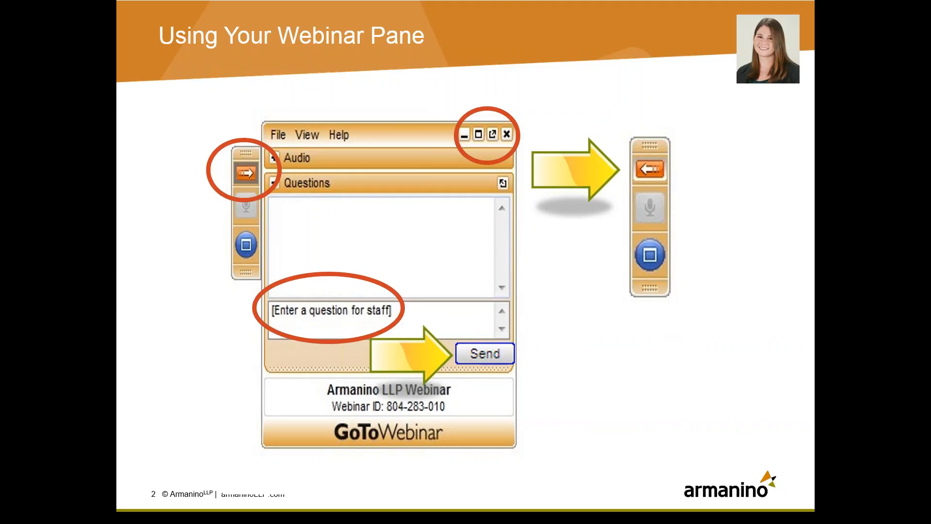
Step: Advance to the Dynamics Confessions blog post on Work, Open and History tables
key(right)
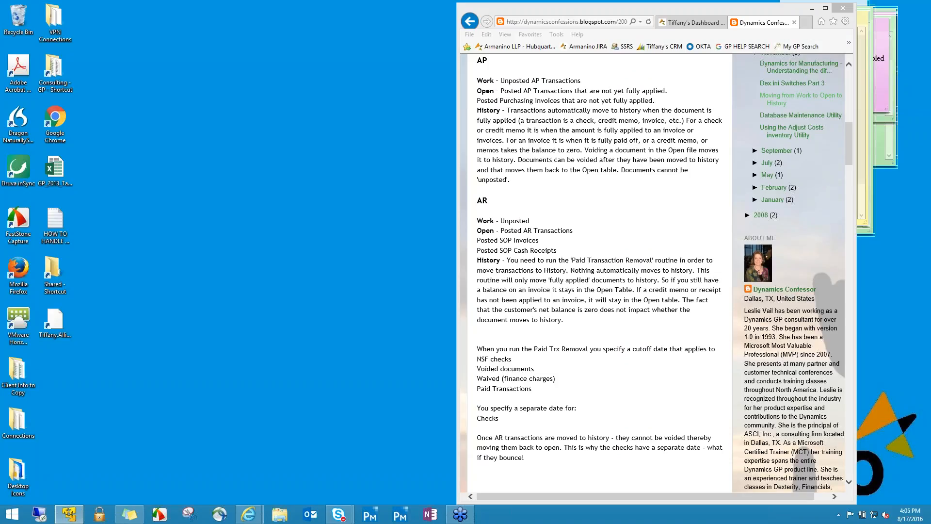
mouse_move(803, 82)
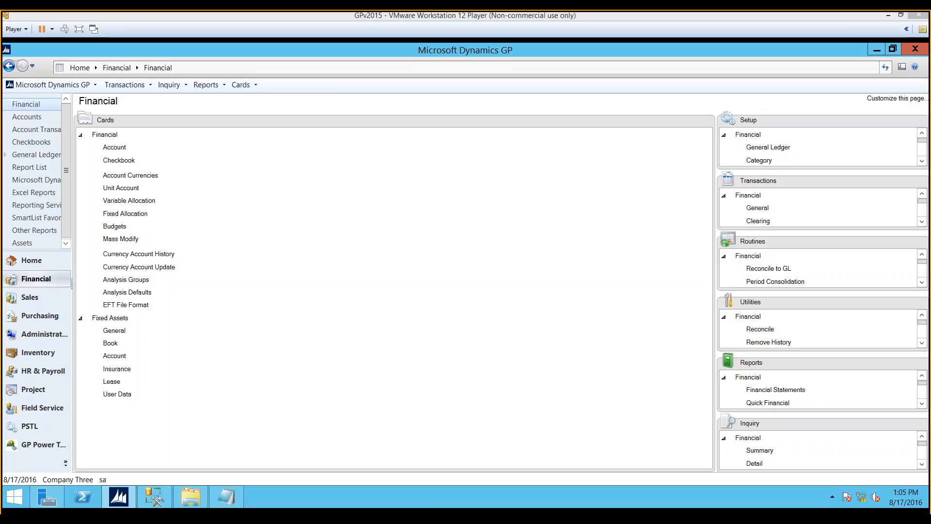
mouse_move(53, 479)
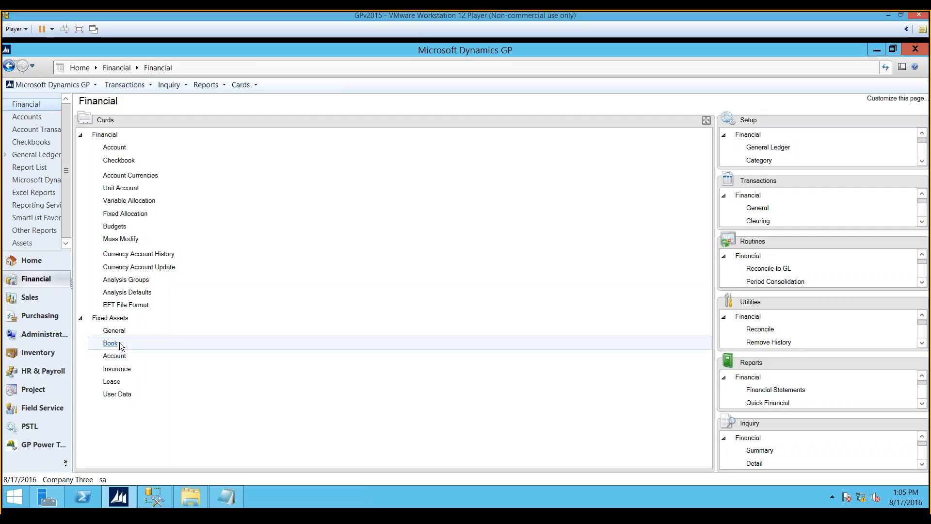
Step: Load asset 00011 Fancy Automobile into the Asset Book window via the Asset ID lookup
click(111, 343)
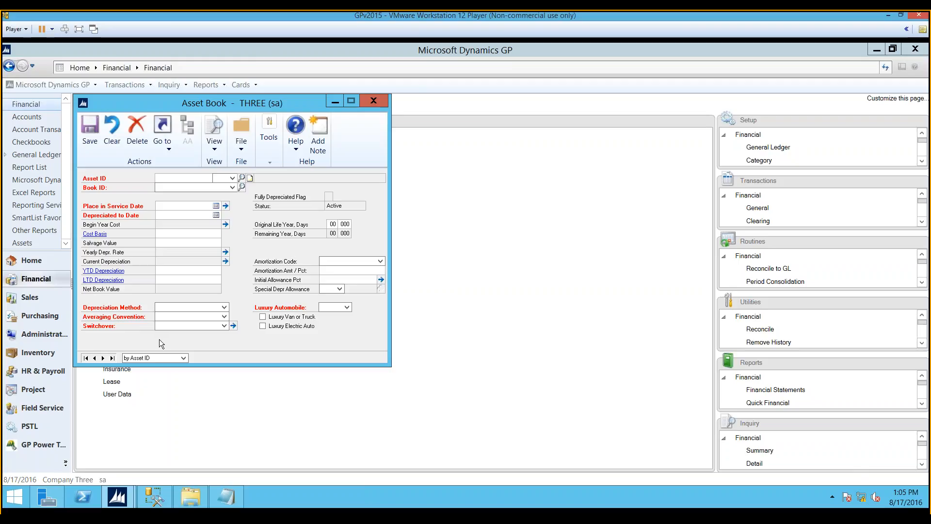
click(193, 177)
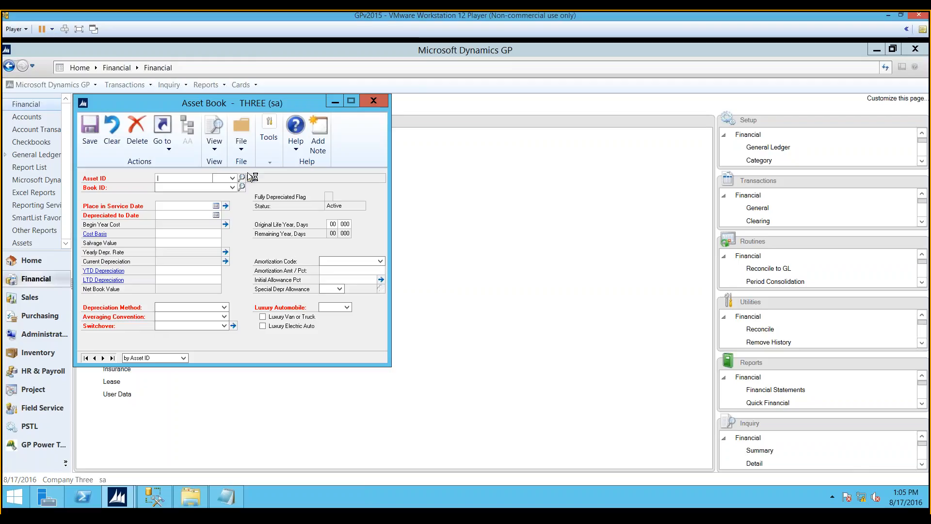
click(241, 178)
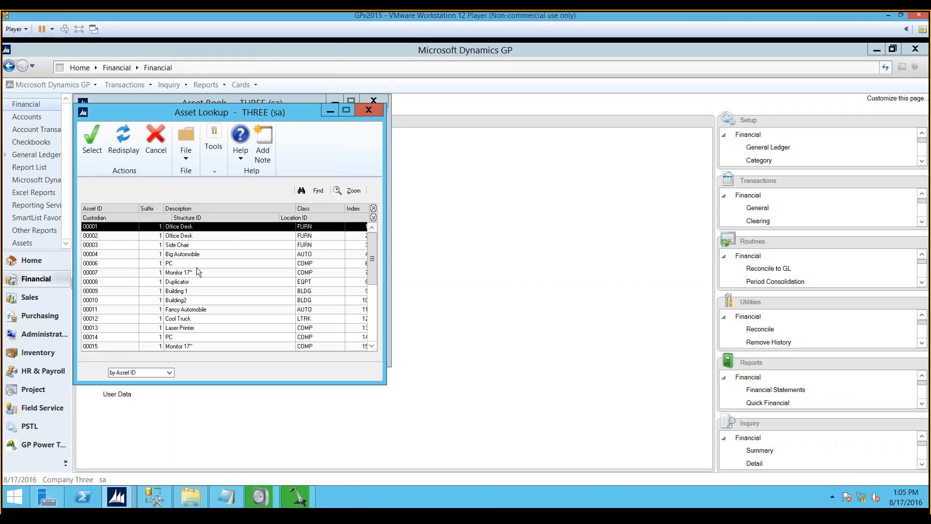
click(185, 309)
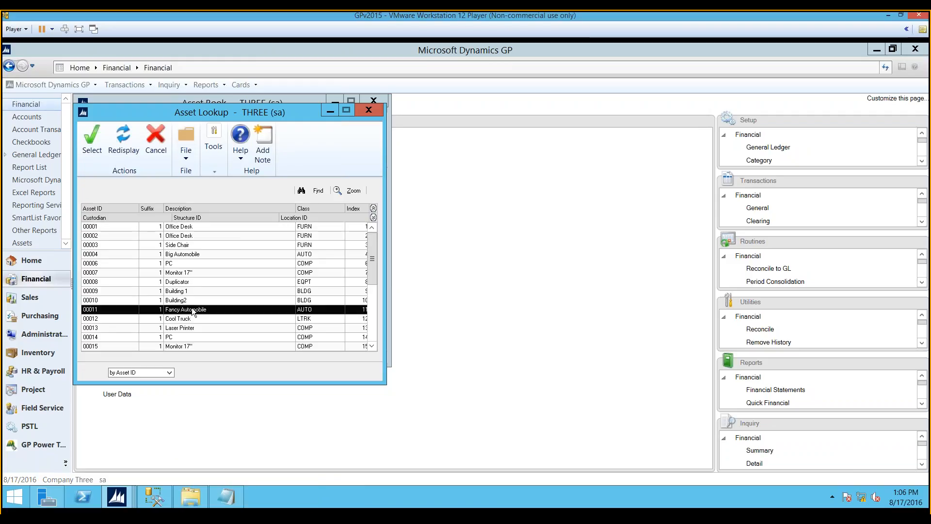
click(91, 135)
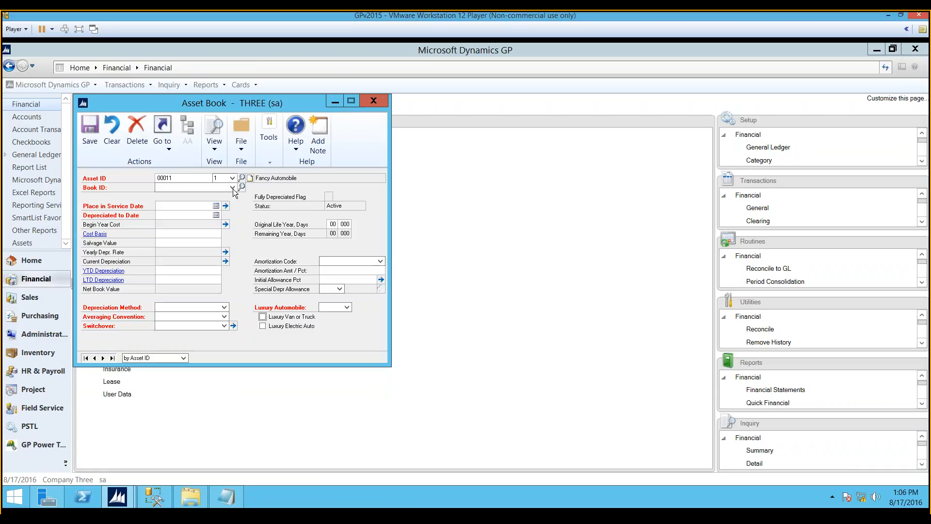
Step: Choose the INTERNAL book and enter a cost basis of 72000.00
click(232, 187)
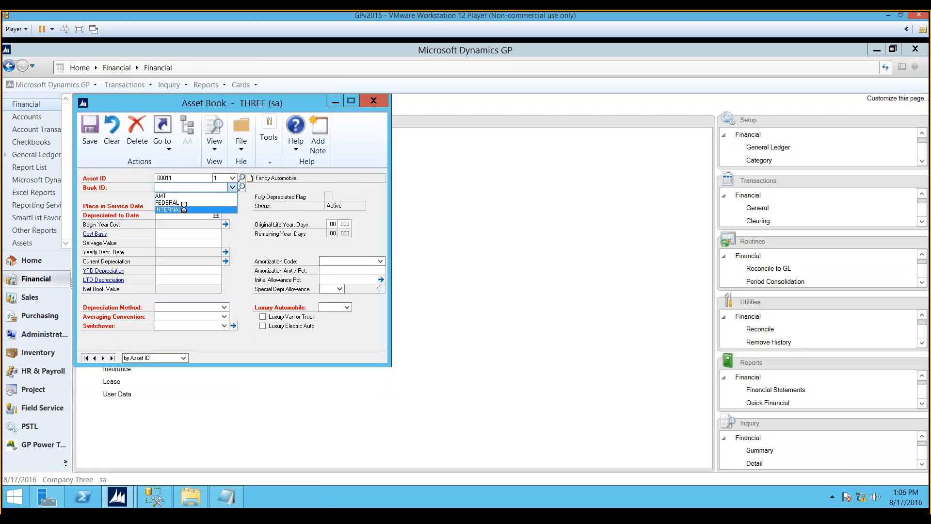
click(170, 209)
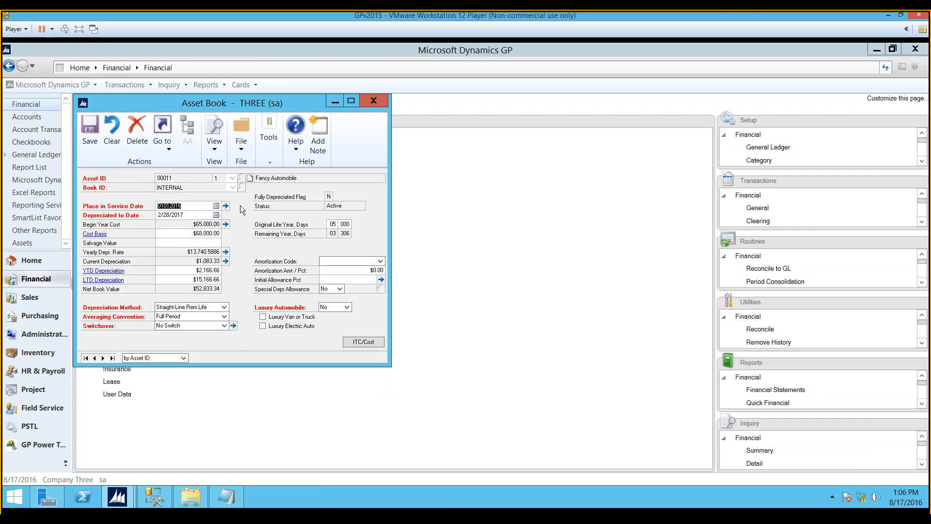
mouse_move(333, 233)
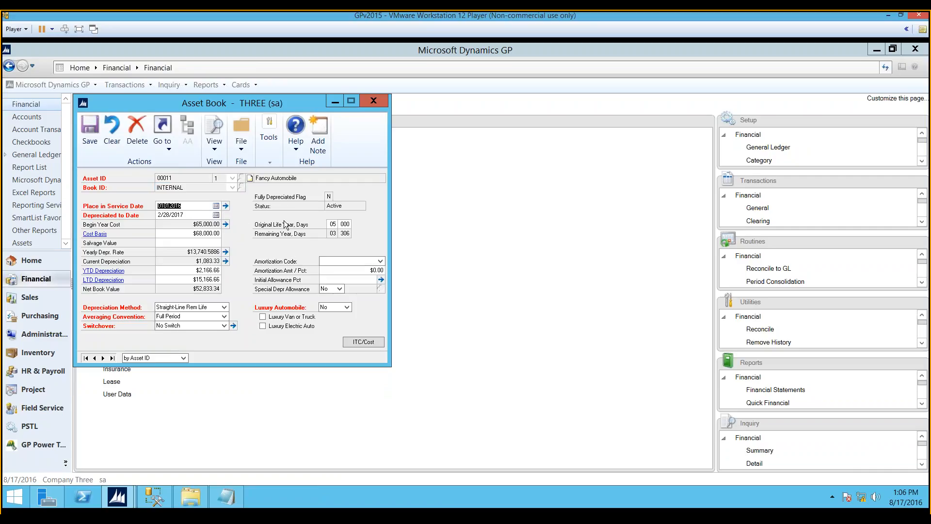
mouse_move(267, 235)
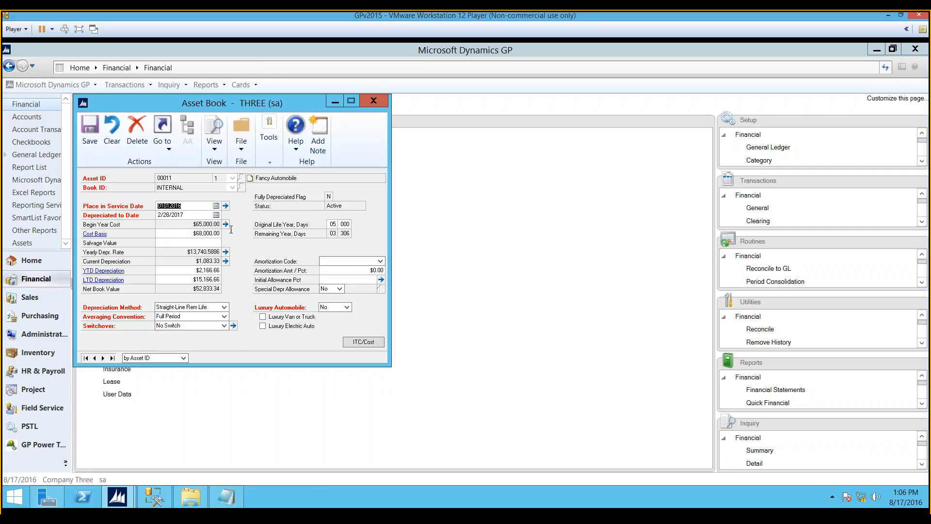
mouse_move(235, 235)
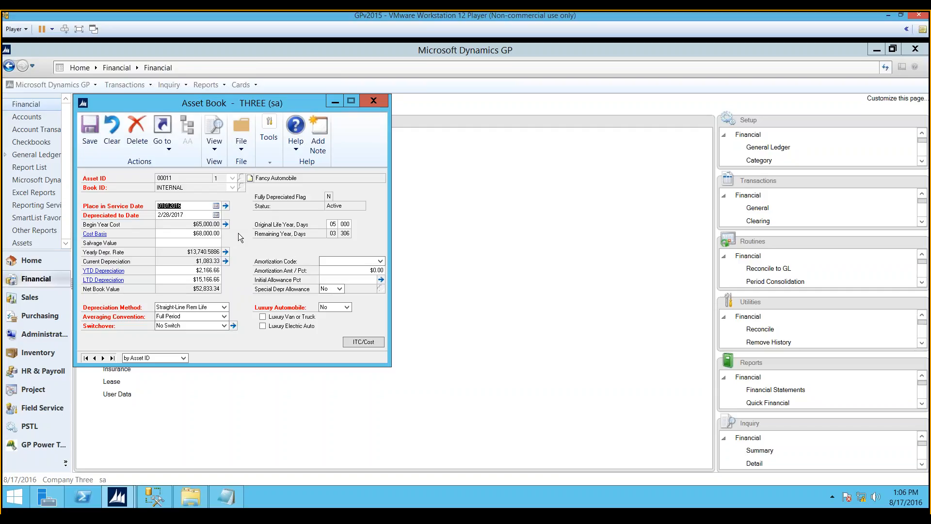
mouse_move(237, 238)
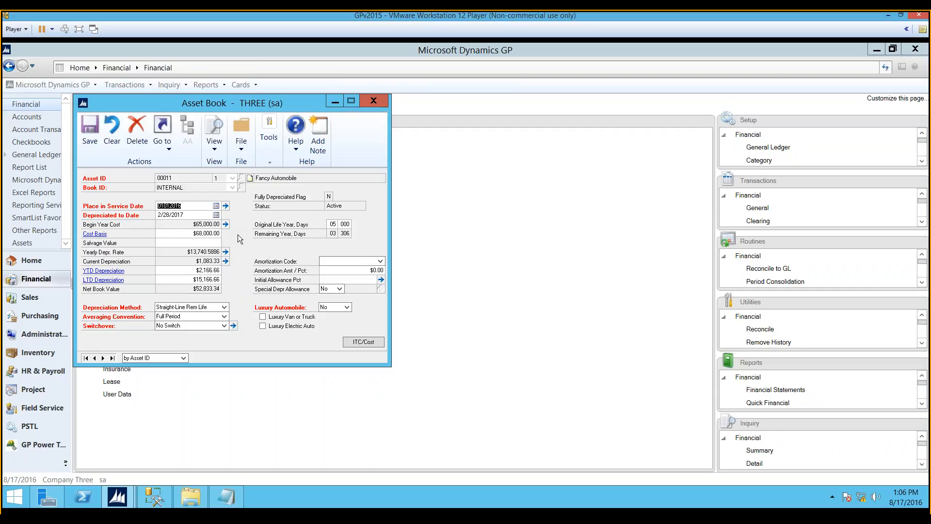
mouse_move(250, 245)
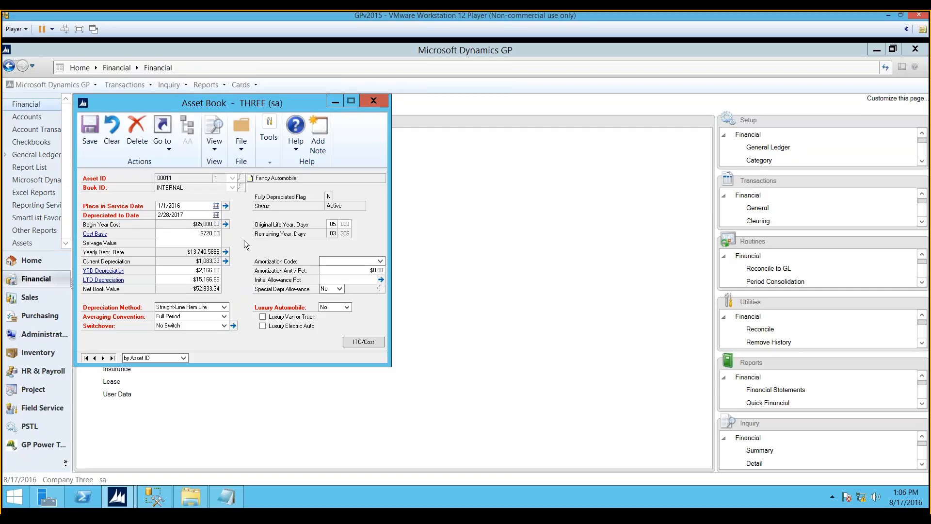
text(72000.00)
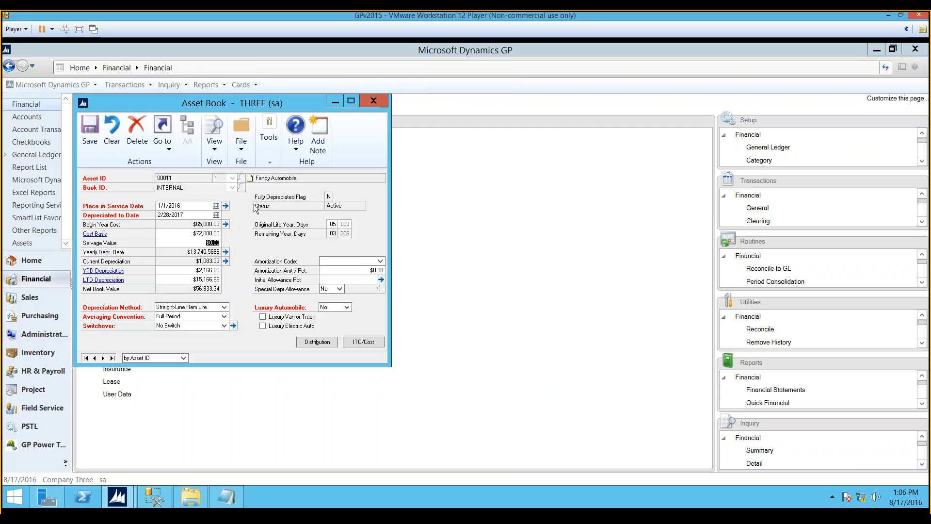
mouse_move(268, 217)
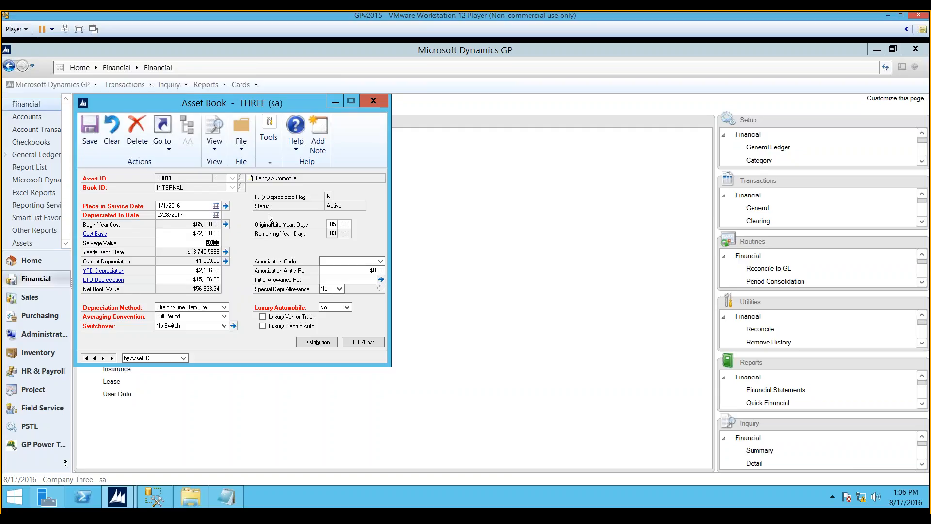
Step: Set the depreciation method to Straight-Line Rem Life and save the asset book
click(224, 307)
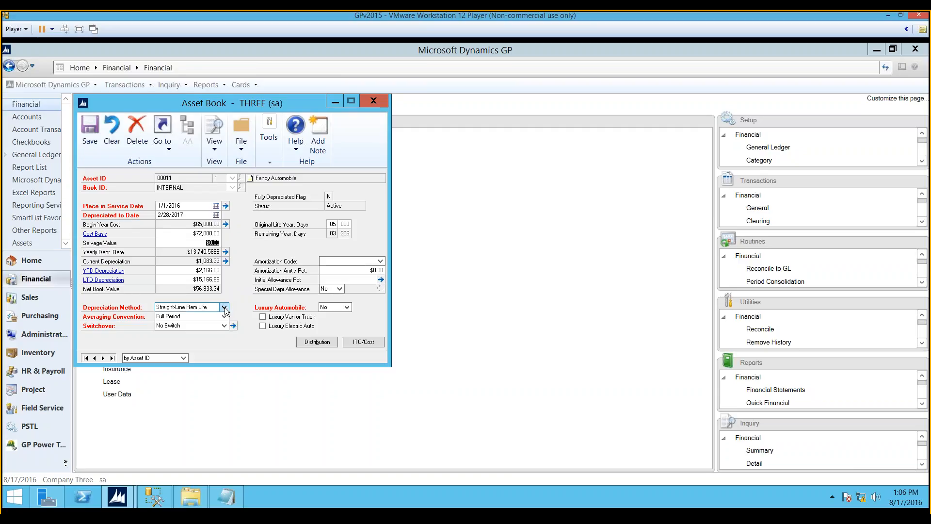
click(224, 307)
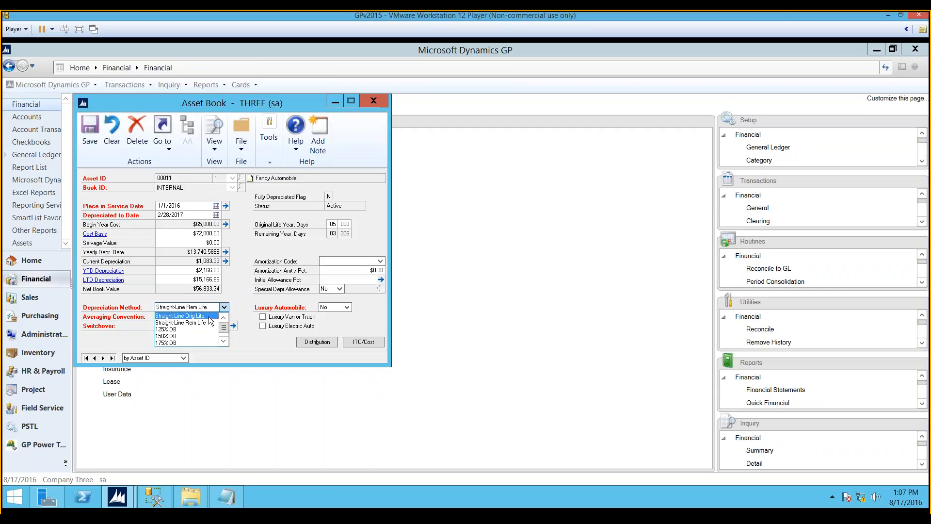
mouse_move(185, 323)
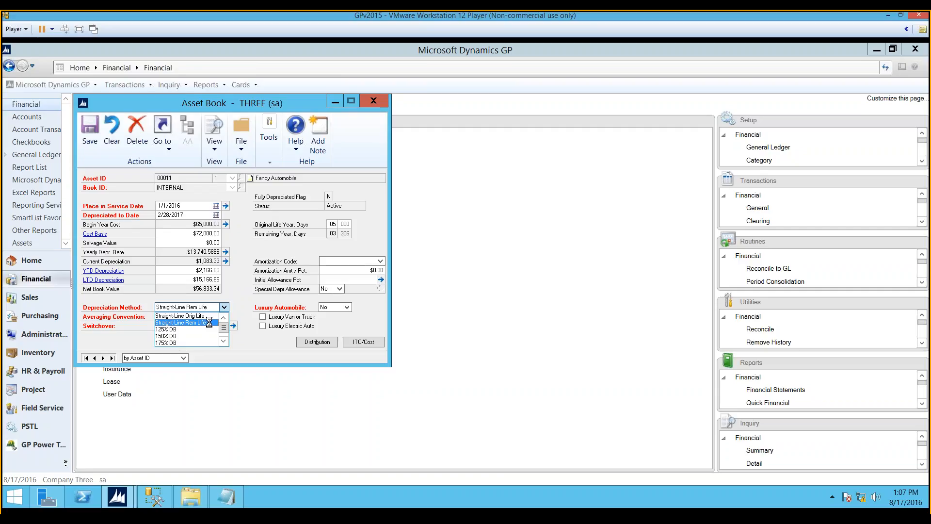
click(187, 322)
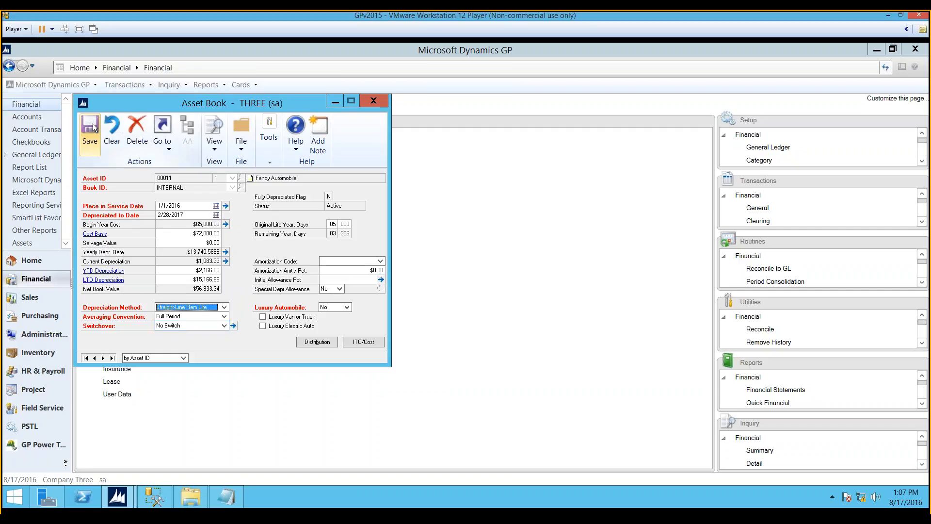
click(90, 128)
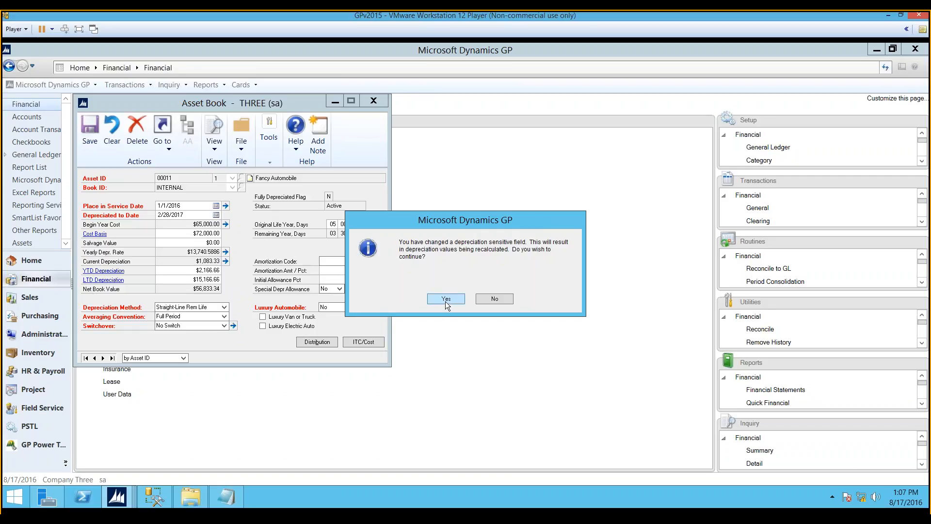
Step: Confirm the depreciation change and recalculate, giving a yearly rate of $14,739.9042
click(445, 298)
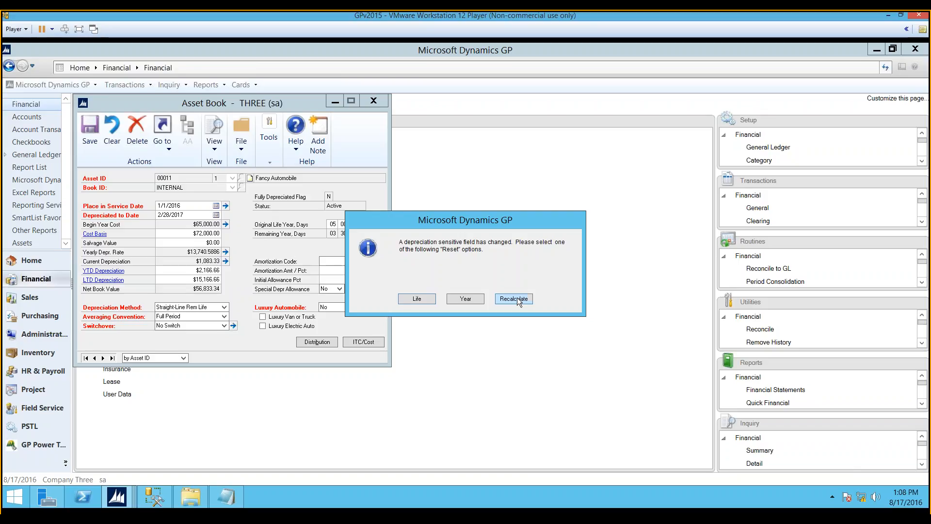
click(512, 299)
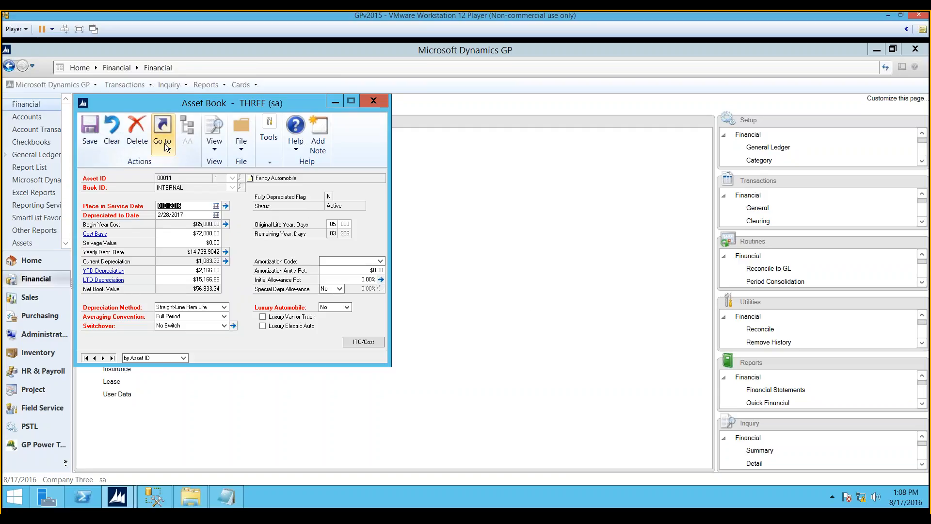
Step: Go to Asset General Information and enter the additional acquisition cost line
click(162, 132)
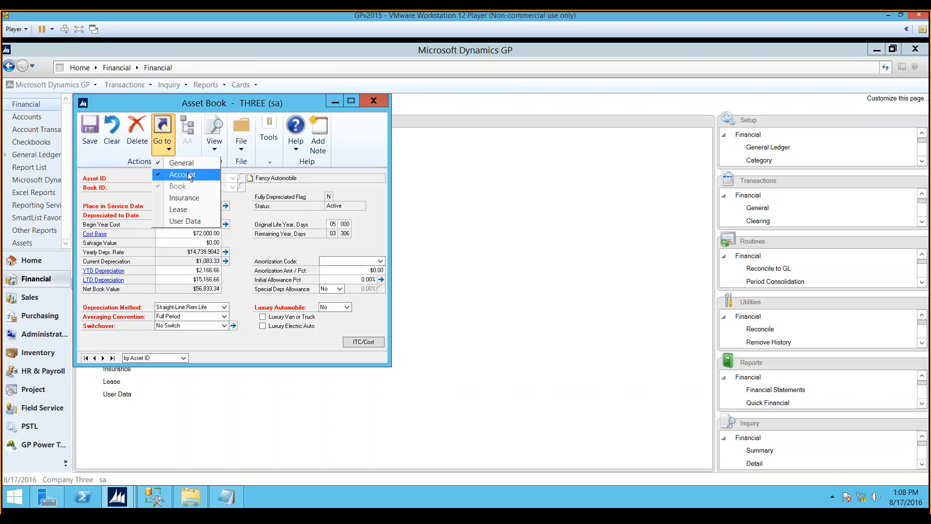
mouse_move(180, 162)
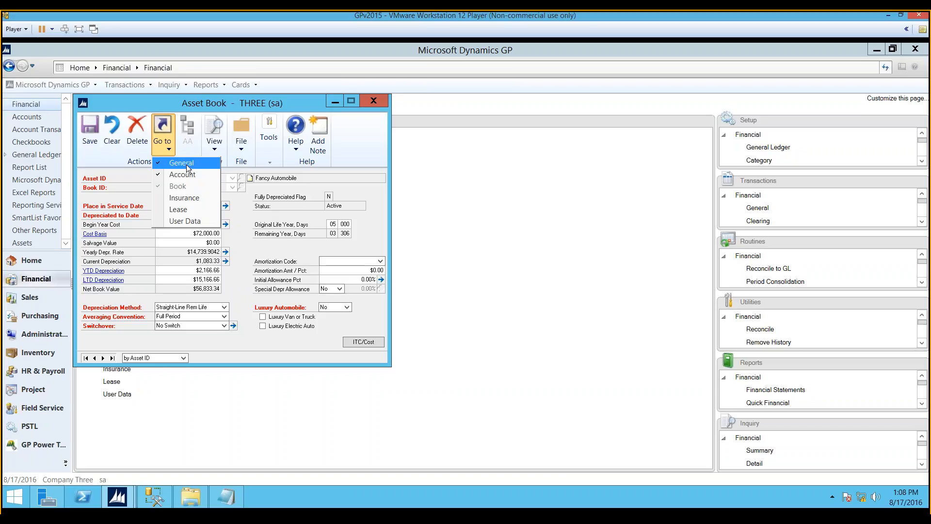
click(181, 163)
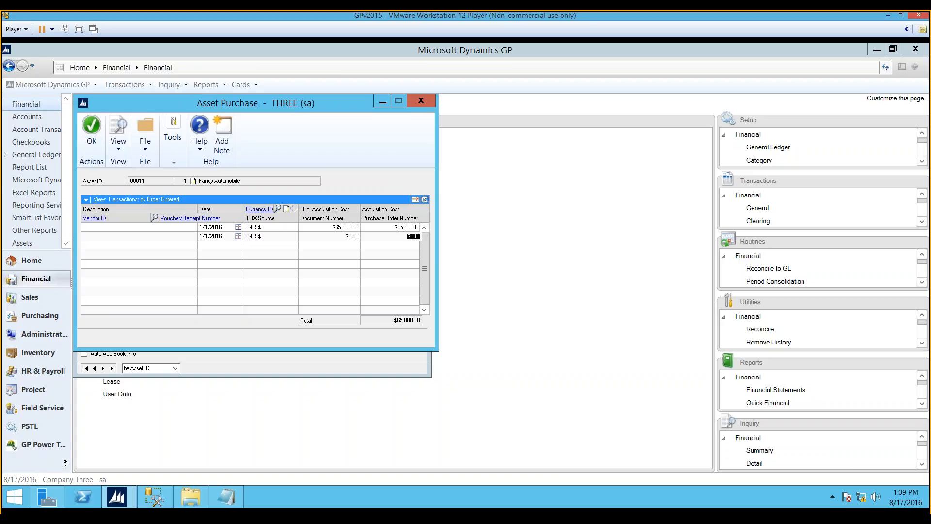
text(7.00)
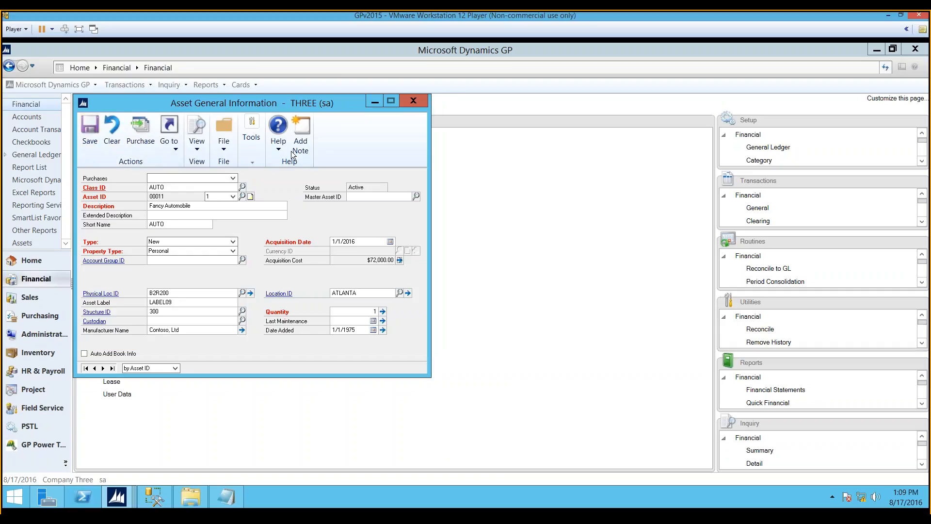
mouse_move(397, 278)
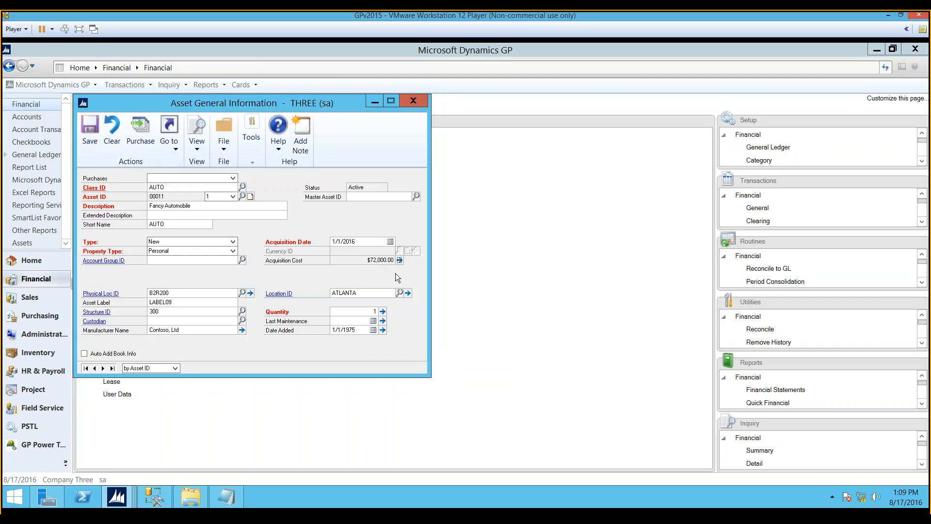
mouse_move(383, 283)
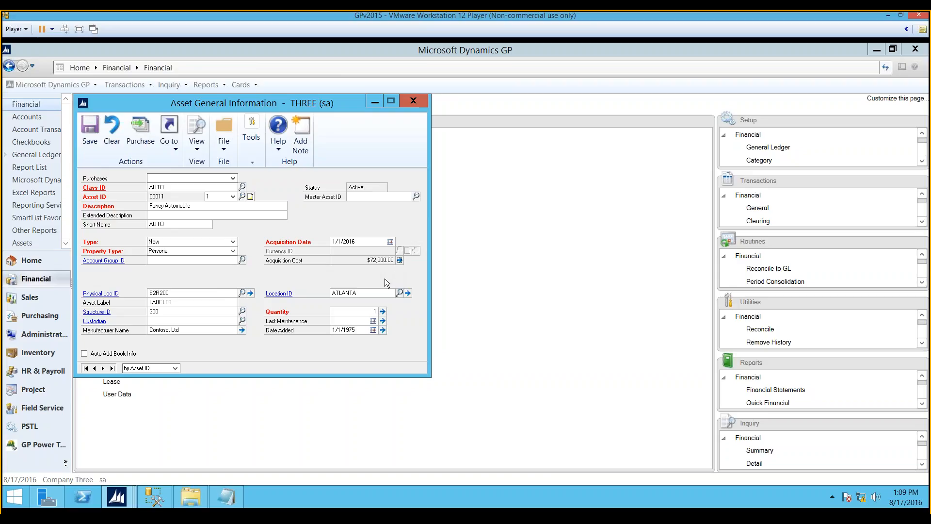
mouse_move(406, 271)
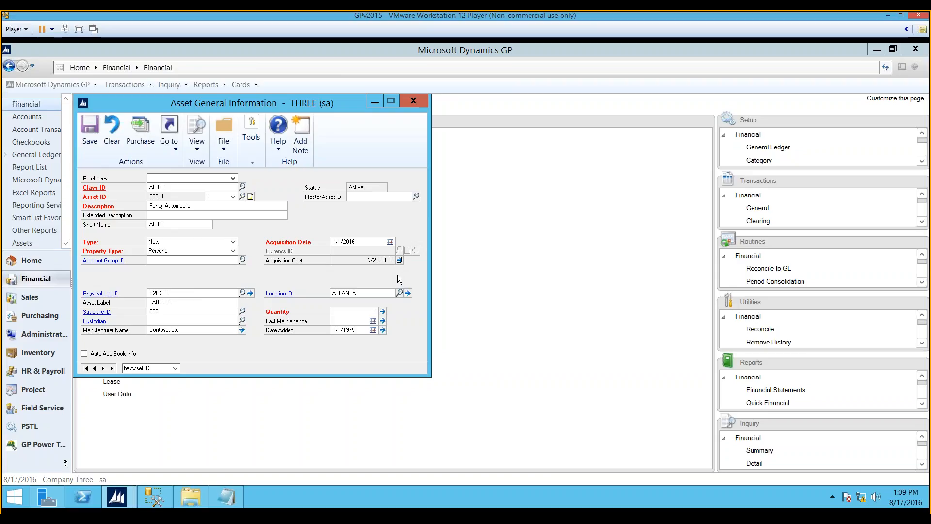
mouse_move(383, 276)
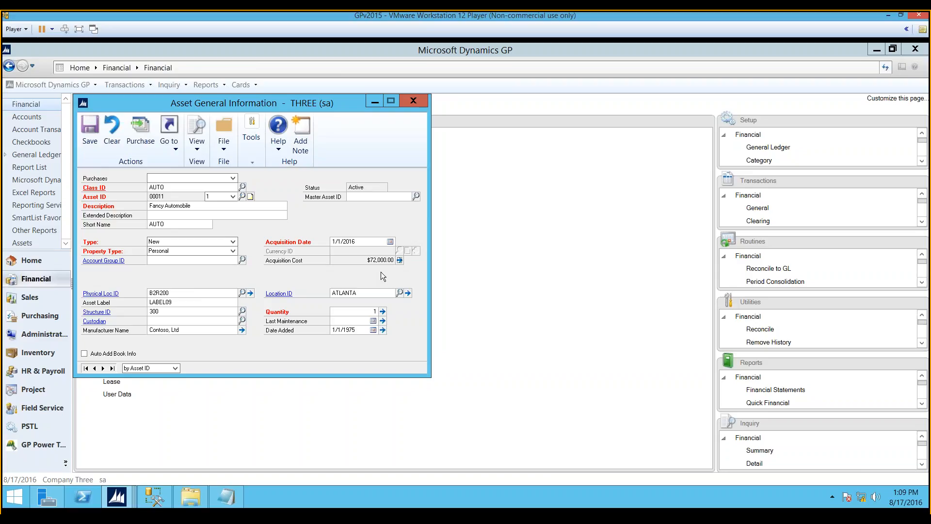
mouse_move(378, 275)
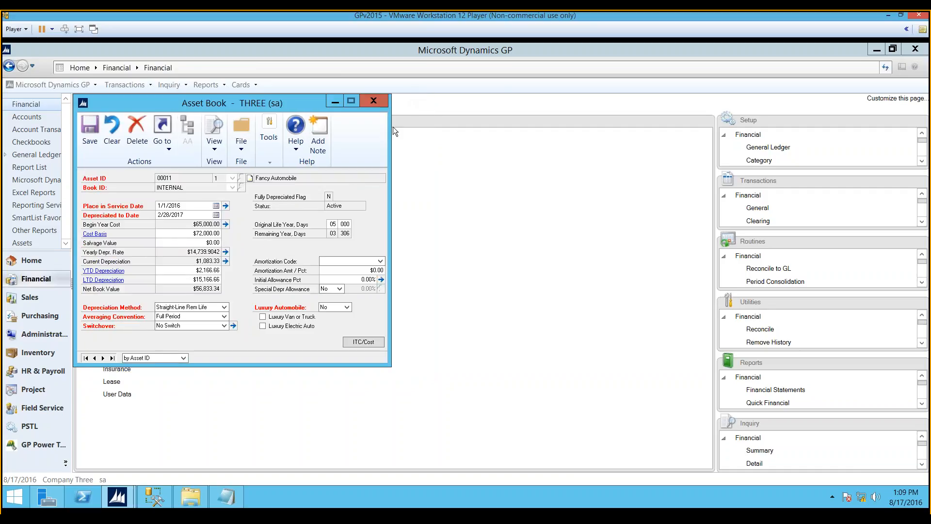
mouse_move(320, 93)
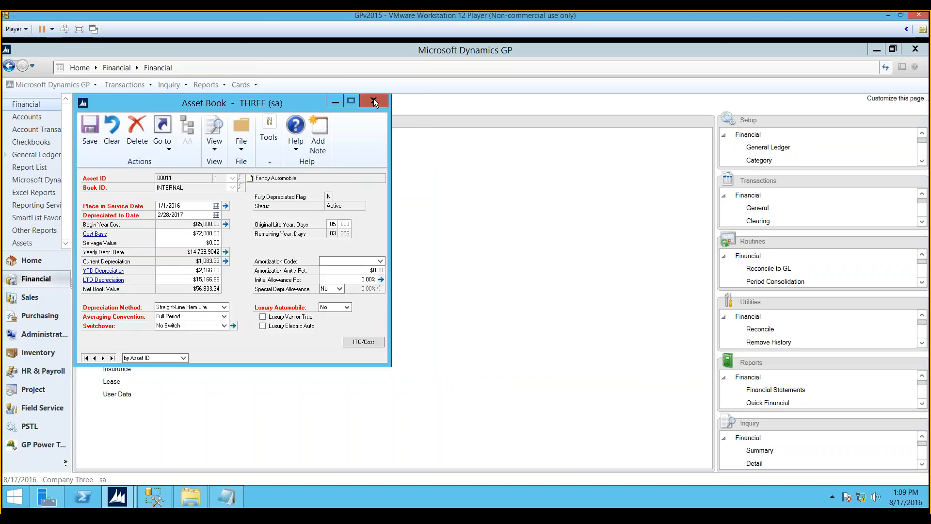
Step: Close the asset book, expand Utilities, and view then close the Fixed Assets Reconcile utility
click(373, 100)
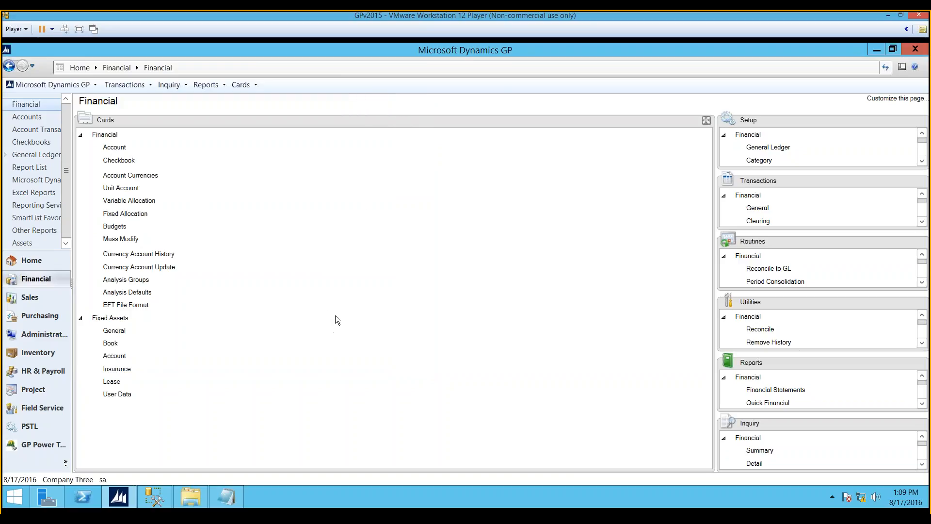
mouse_move(355, 259)
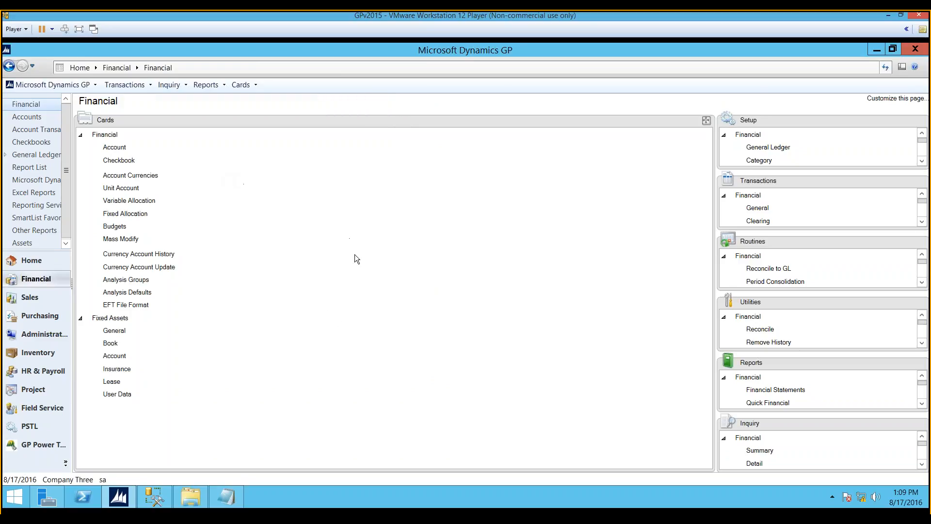
mouse_move(437, 332)
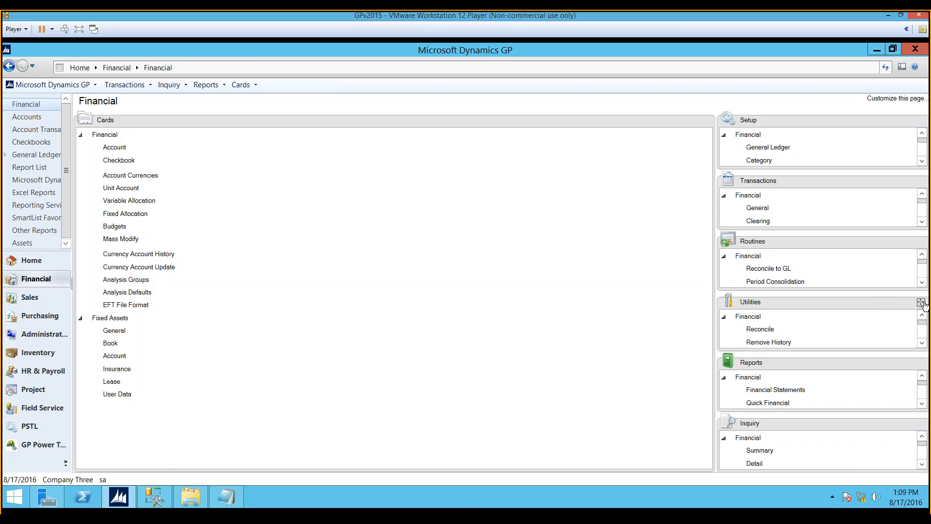
click(920, 301)
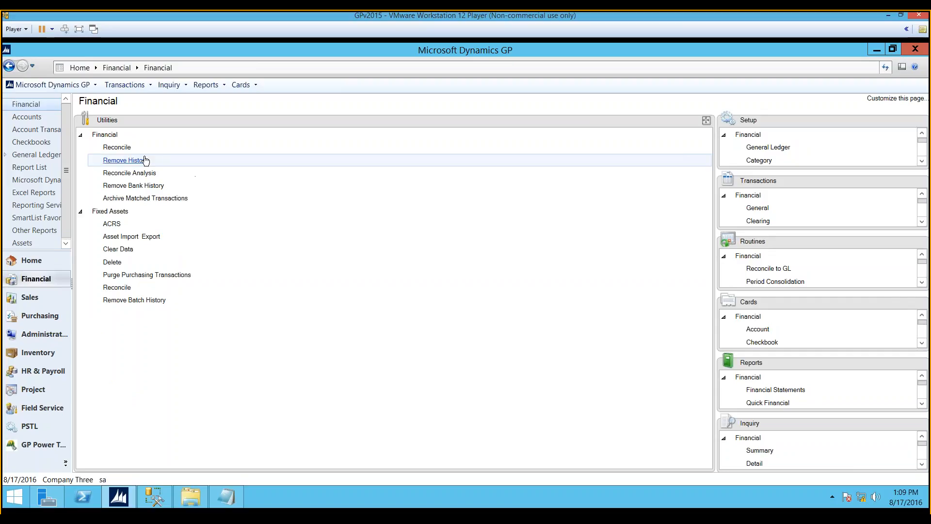
click(116, 147)
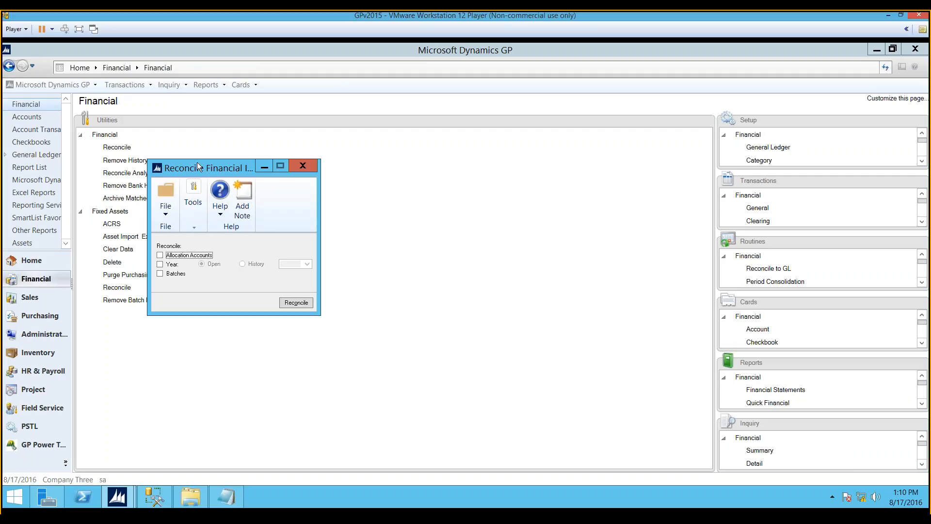
click(302, 166)
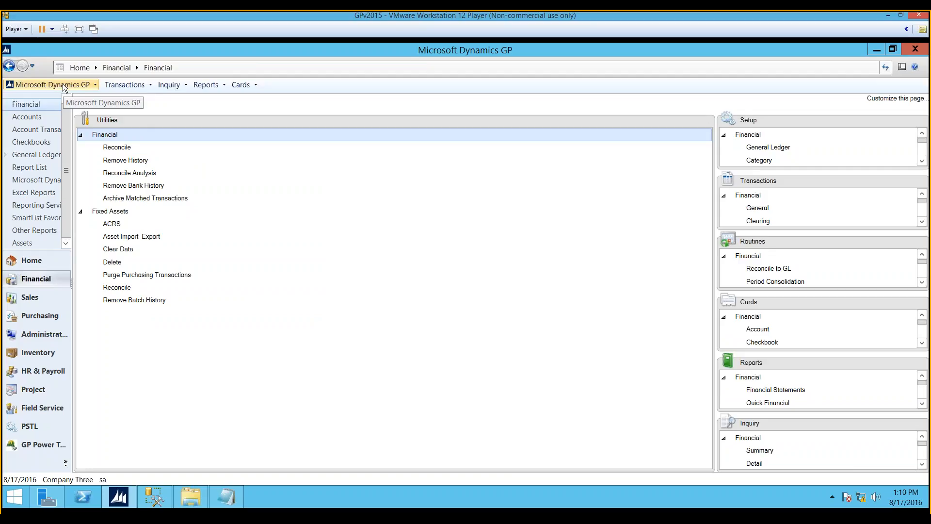
Step: Start Check Links from the main menu and add all Financial tables
click(54, 84)
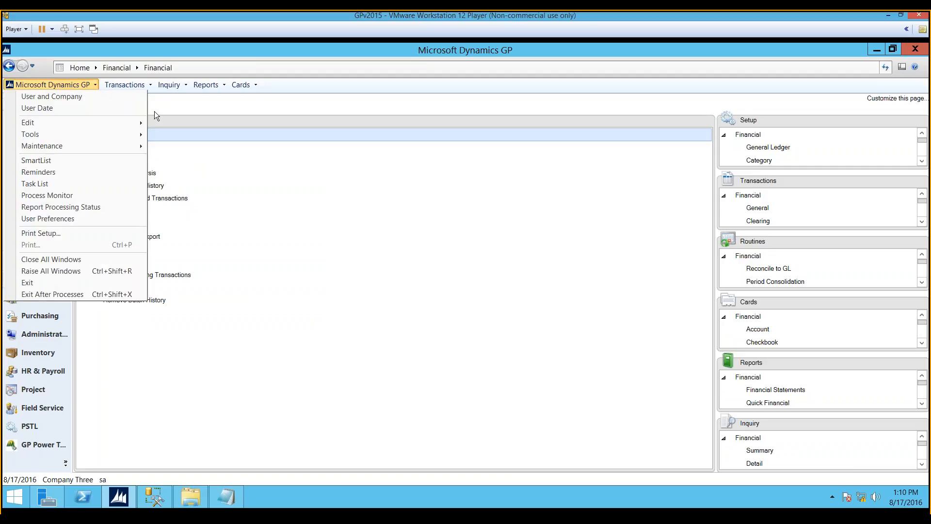
mouse_move(275, 290)
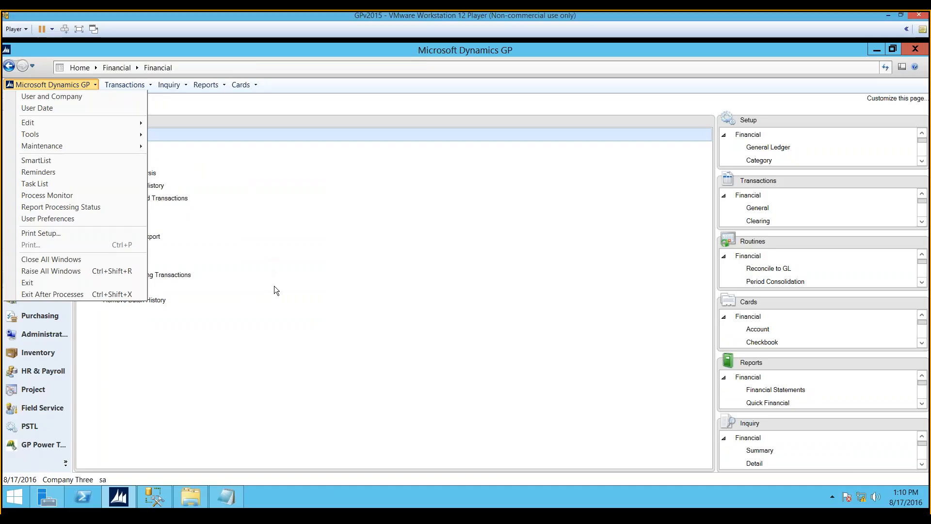
mouse_move(133, 153)
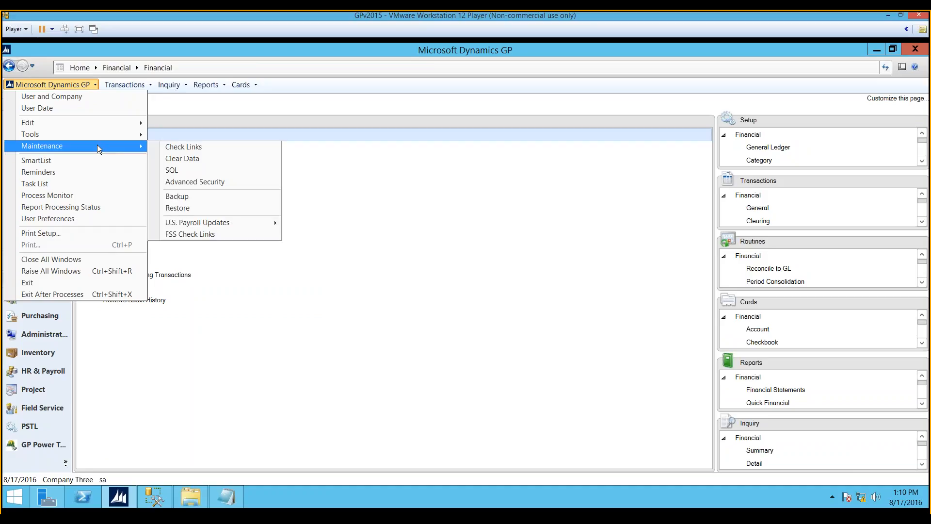
click(183, 147)
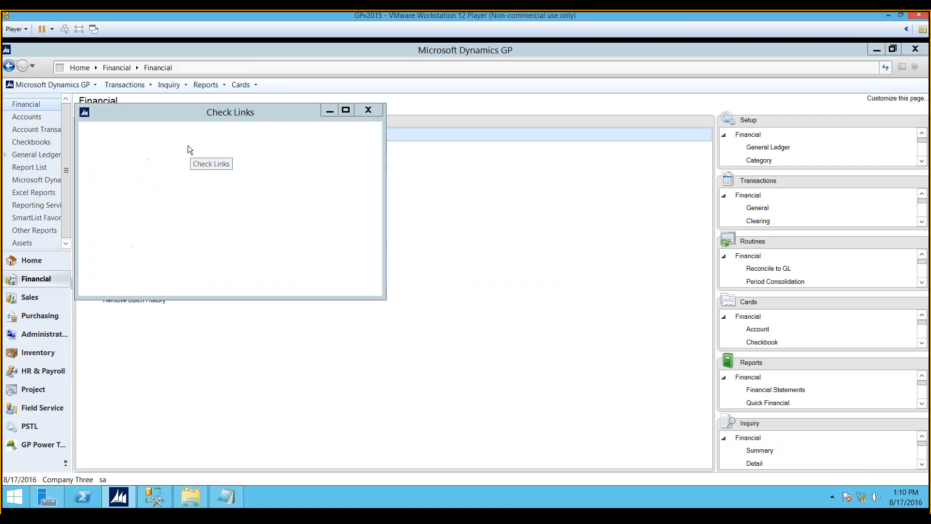
click(210, 163)
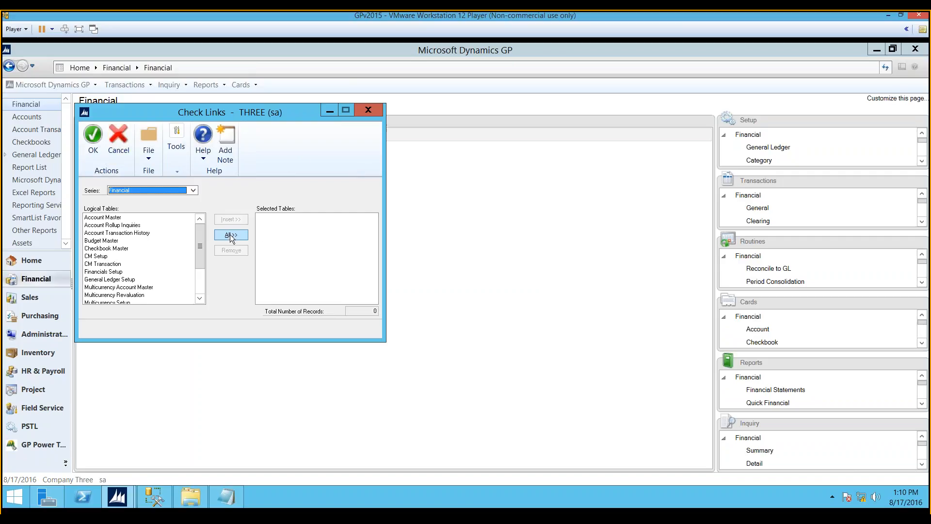
click(231, 235)
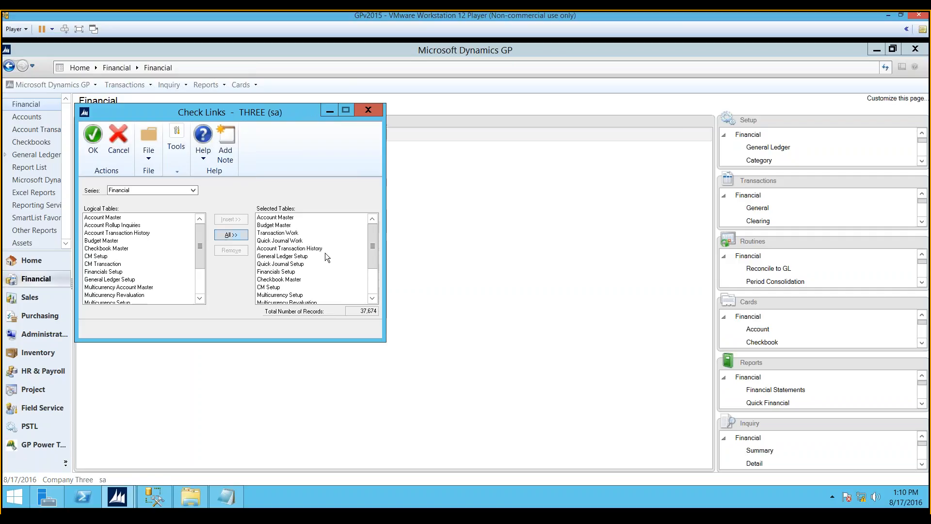
Step: Add all Sales series tables to Check Links, then return to the Financial area page
click(192, 190)
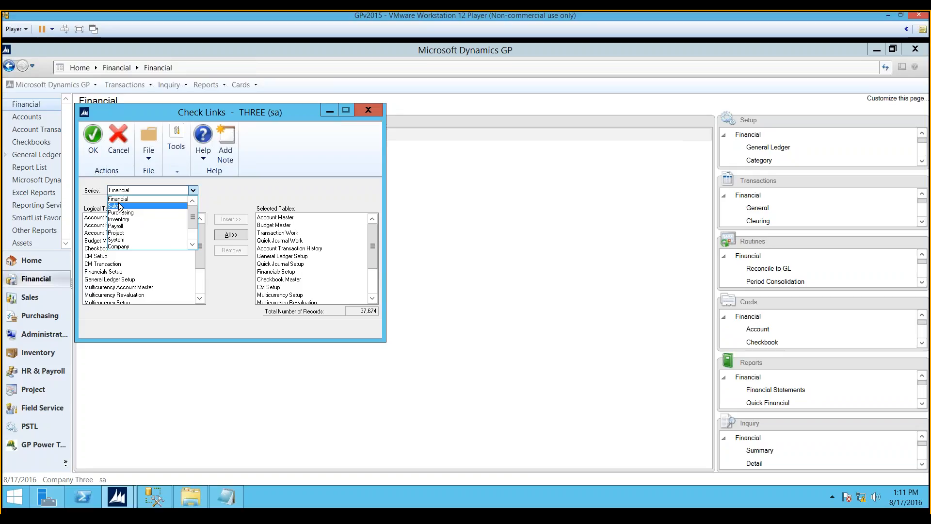
click(113, 205)
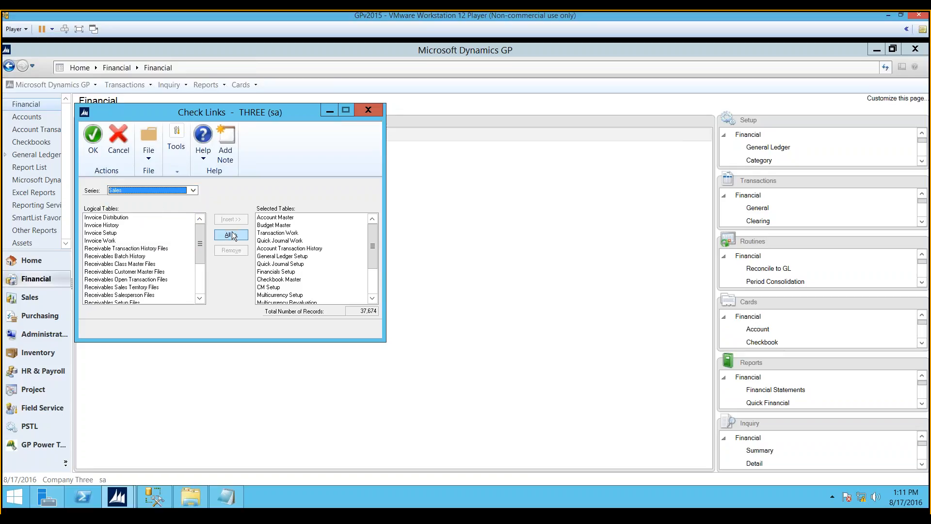
click(230, 234)
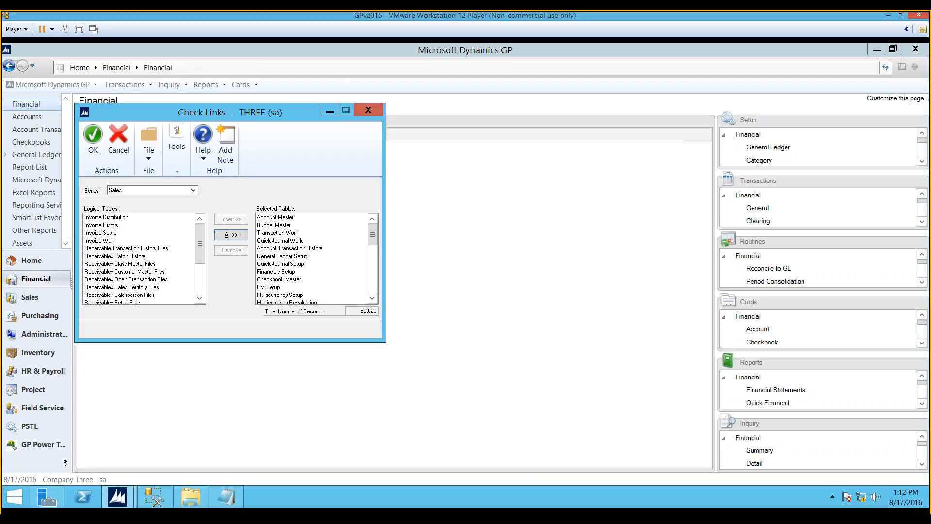
mouse_move(220, 201)
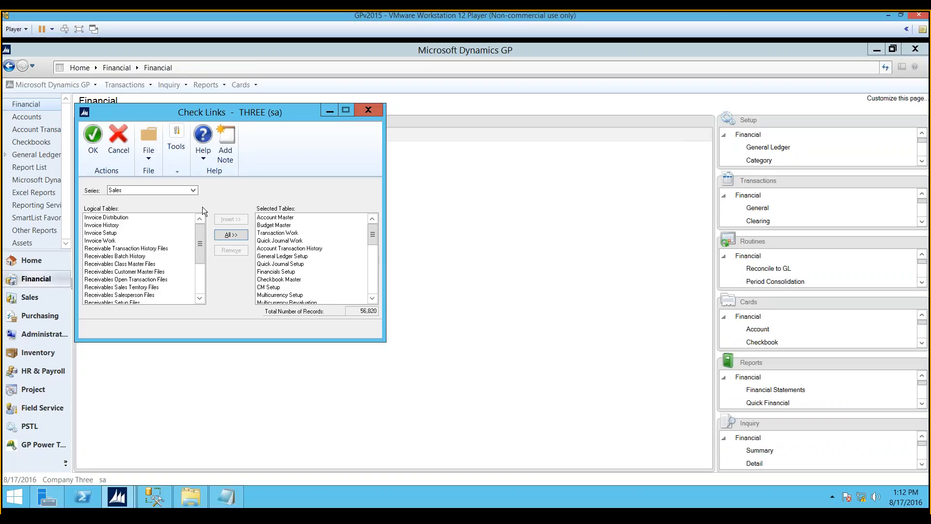
mouse_move(232, 193)
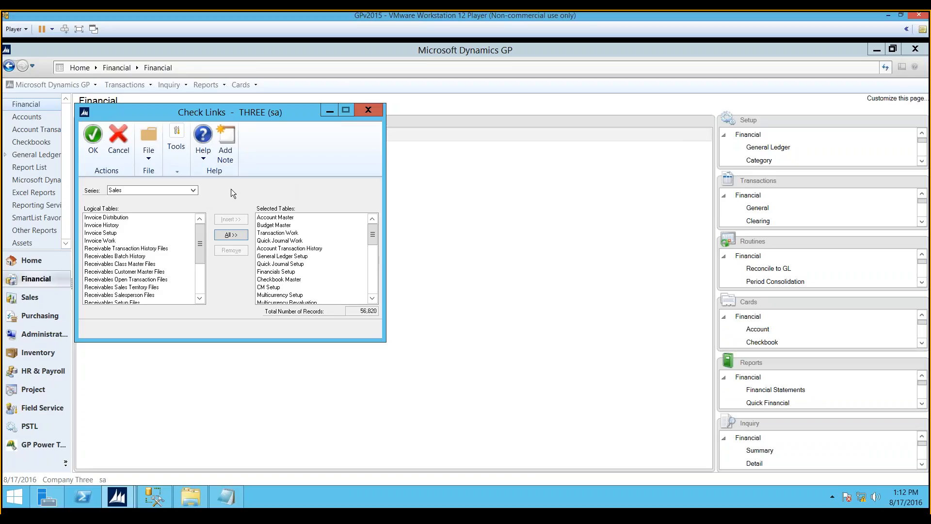
mouse_move(247, 199)
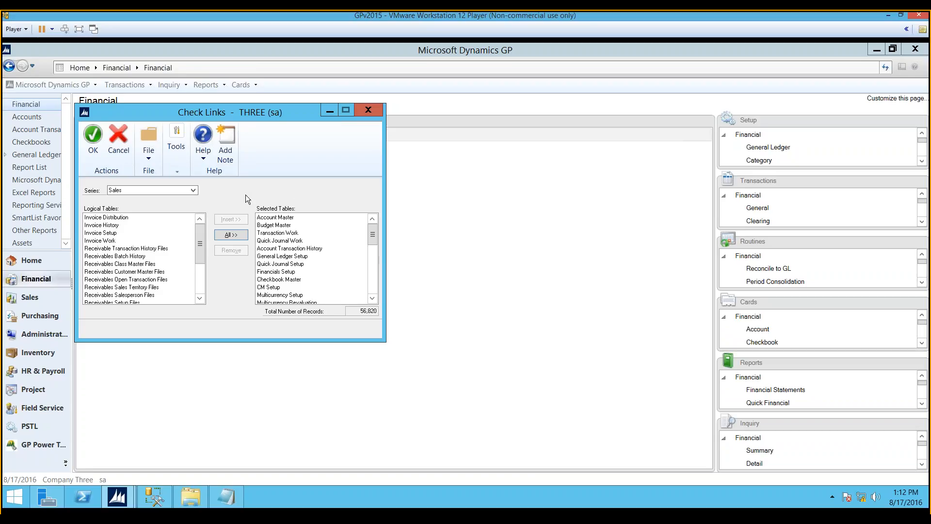
mouse_move(309, 189)
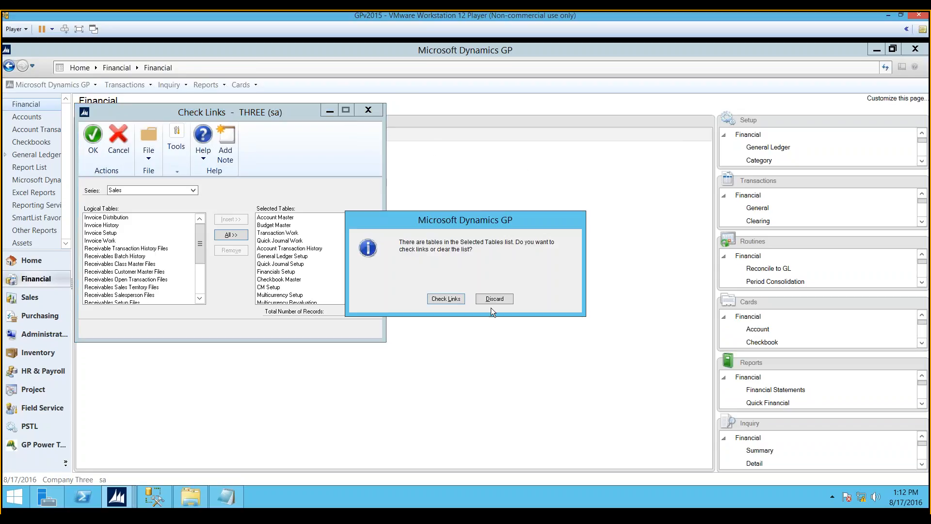
click(493, 298)
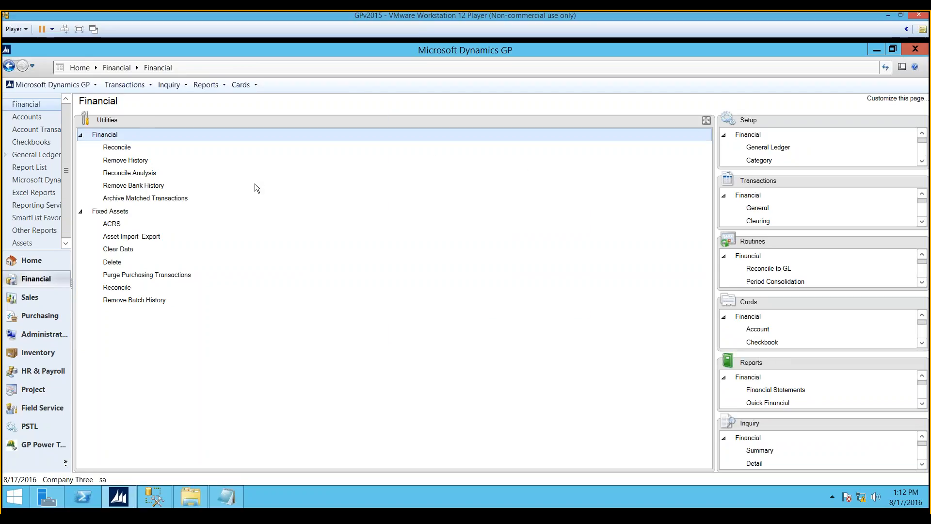
mouse_move(315, 273)
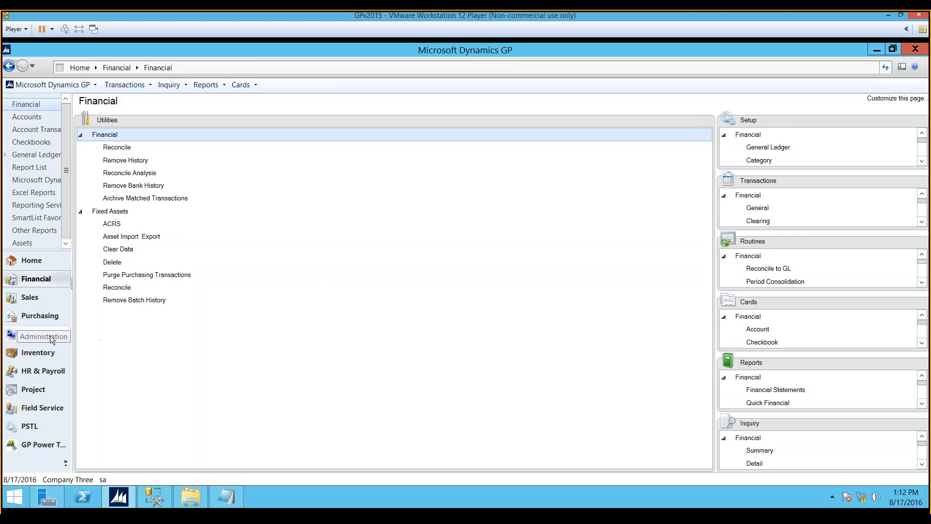
Step: Delete the Fabrikam user's stale login record in User Activity and close the list
click(43, 333)
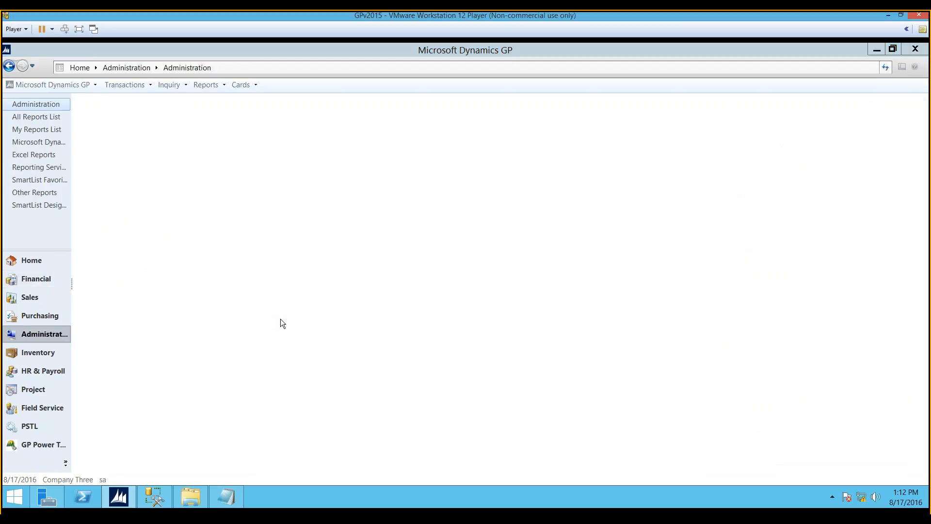
mouse_move(292, 316)
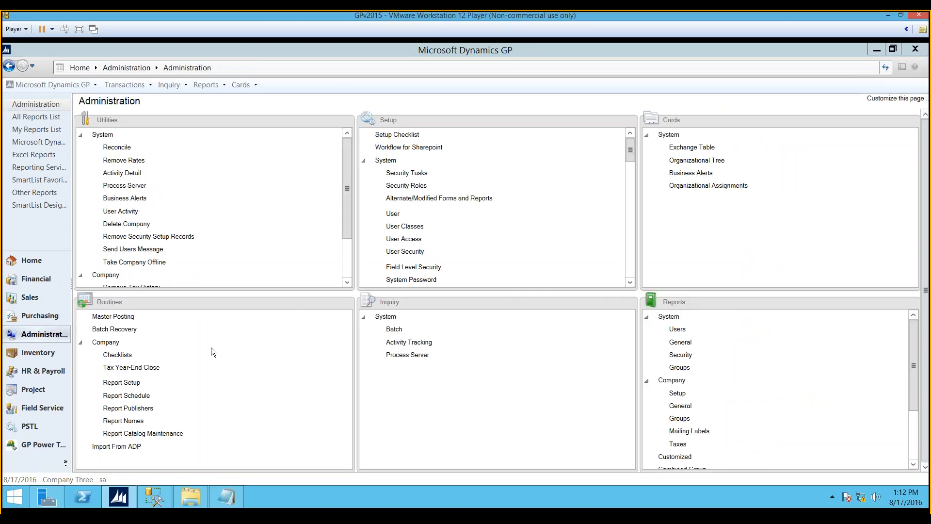
mouse_move(180, 166)
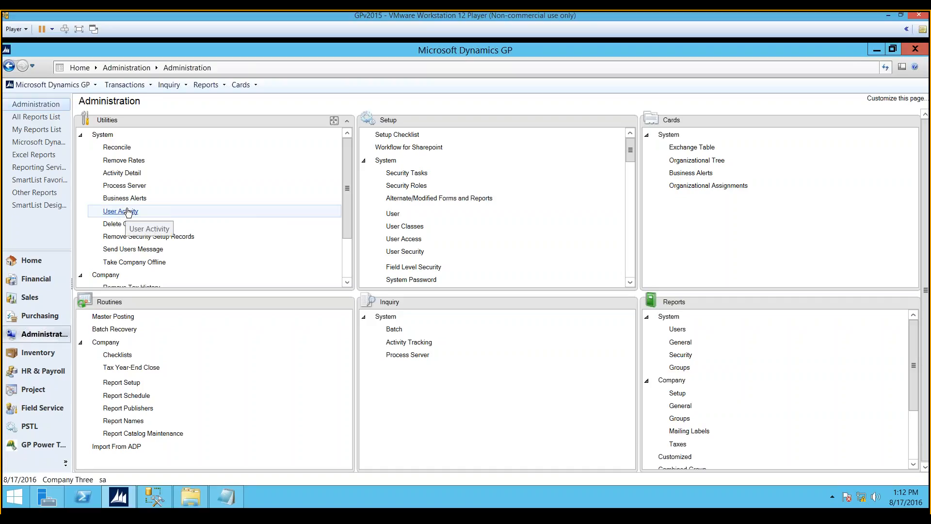
mouse_move(123, 215)
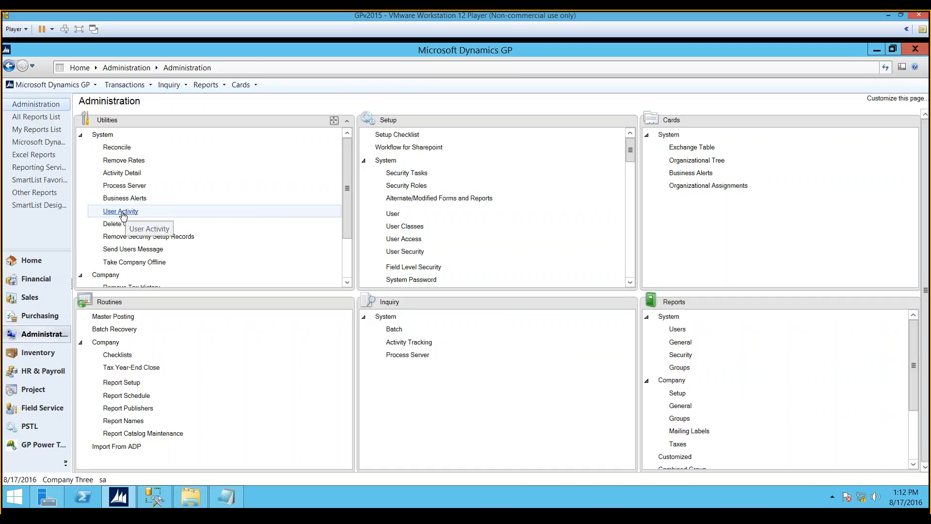
click(121, 210)
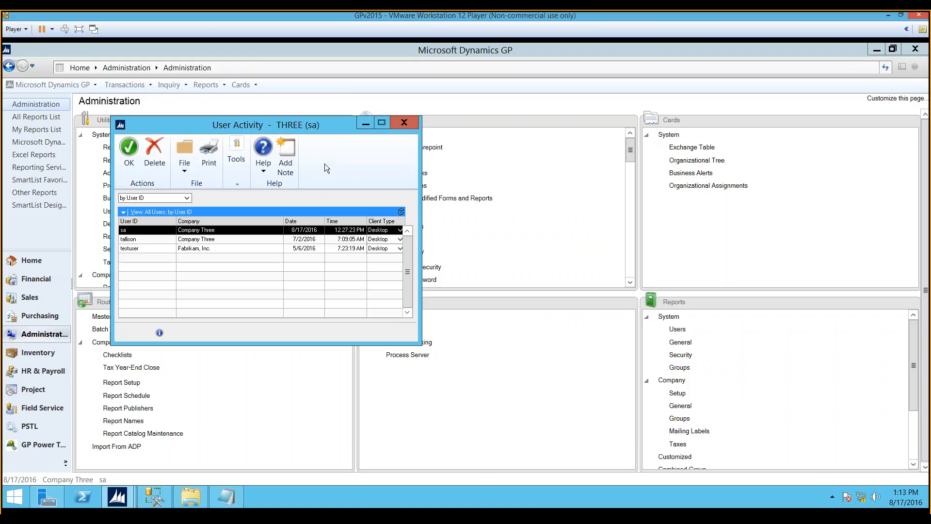
mouse_move(232, 249)
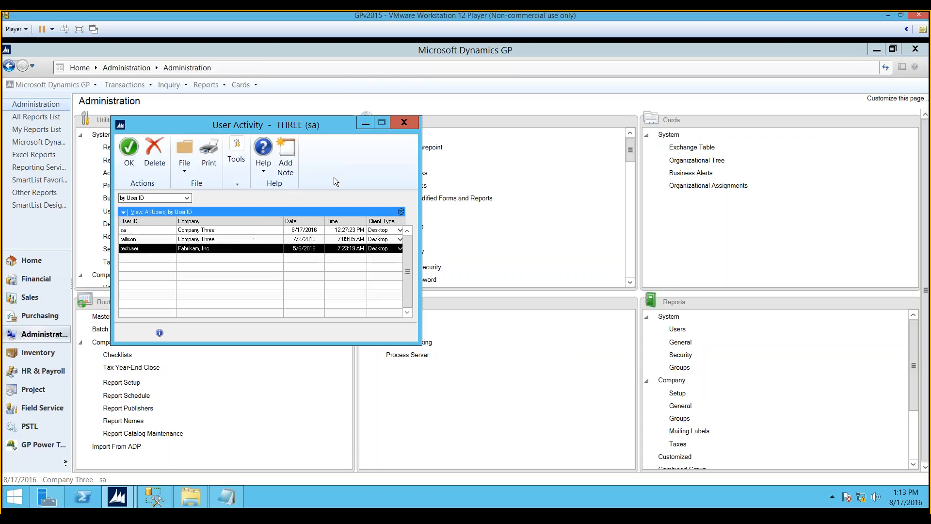
mouse_move(343, 168)
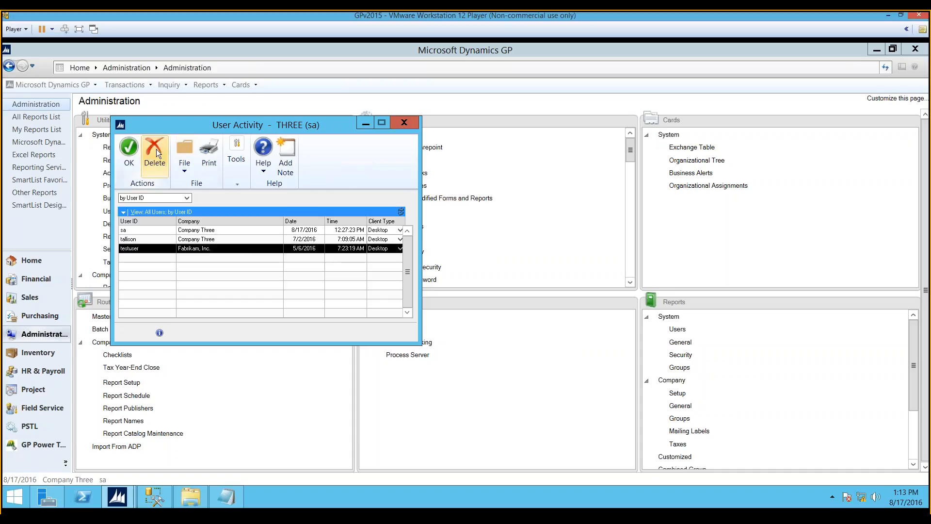
click(154, 148)
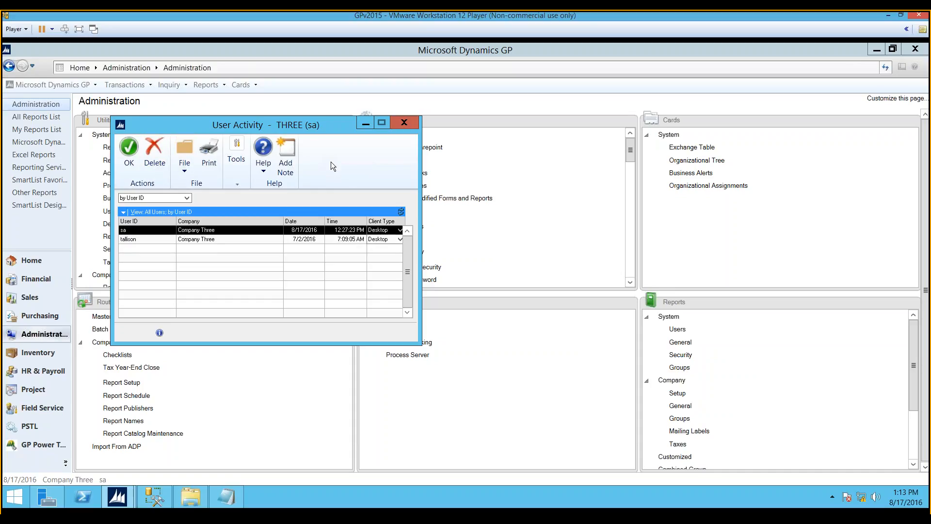
mouse_move(442, 196)
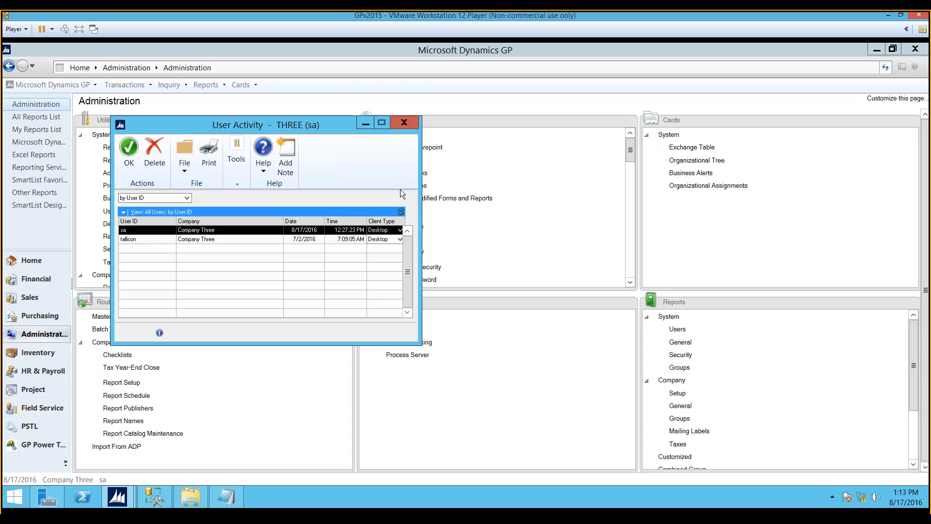
mouse_move(403, 123)
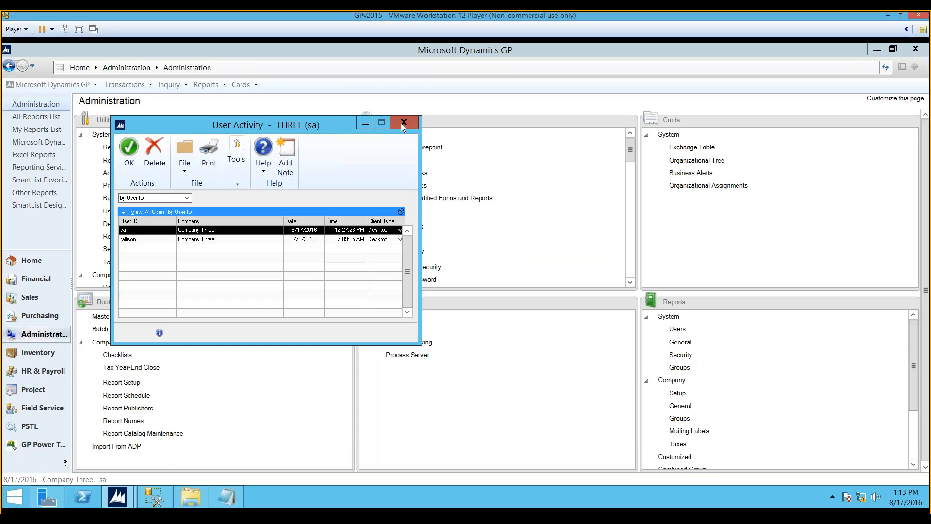
click(403, 123)
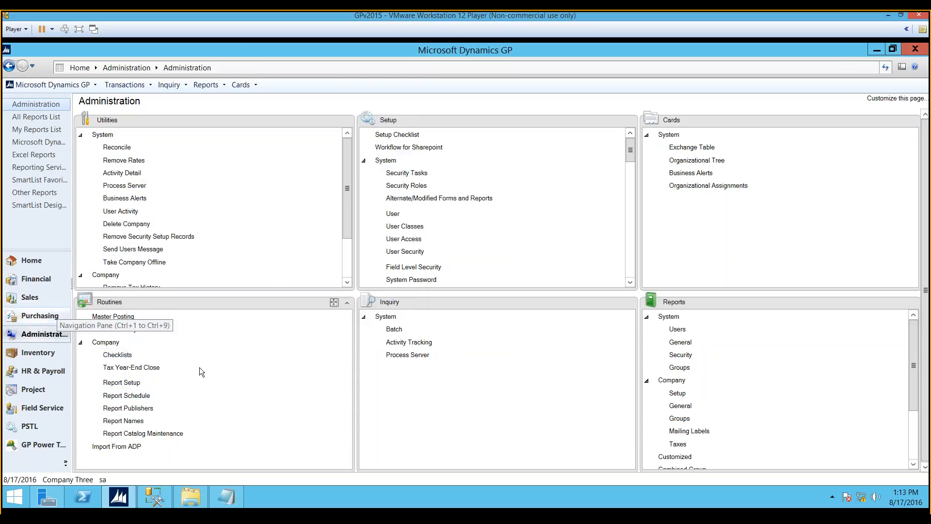
click(40, 315)
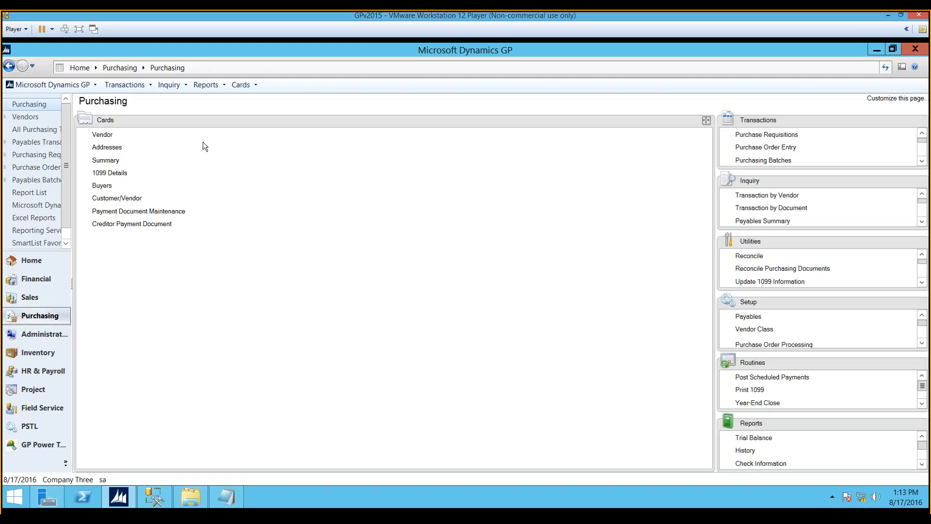
click(102, 134)
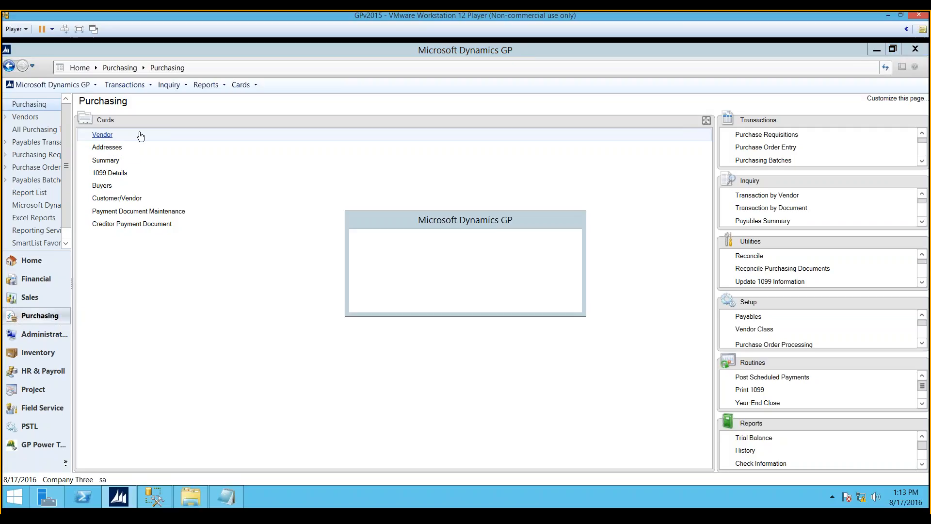
click(103, 134)
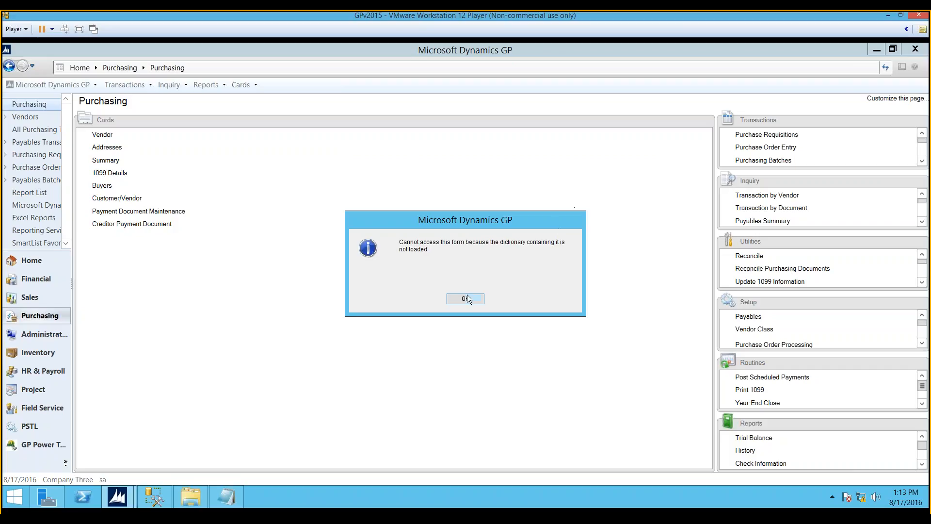
click(465, 299)
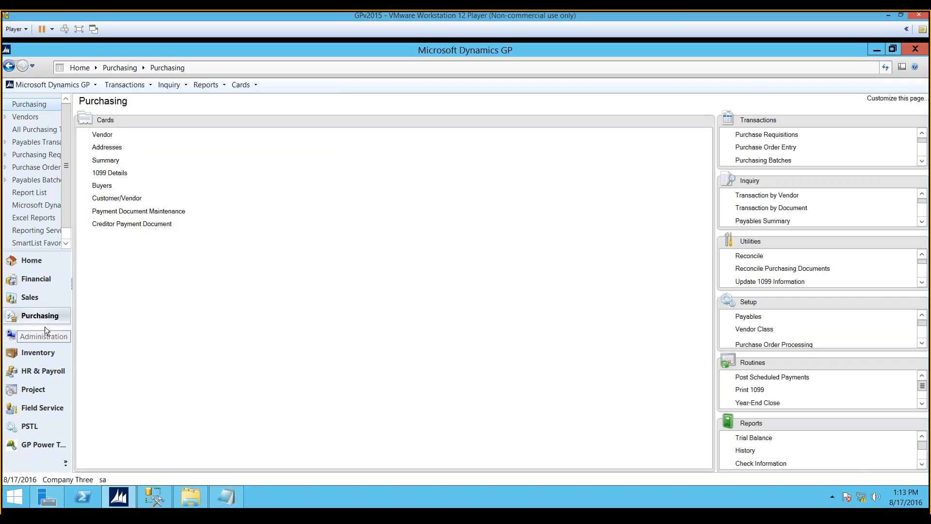
click(40, 333)
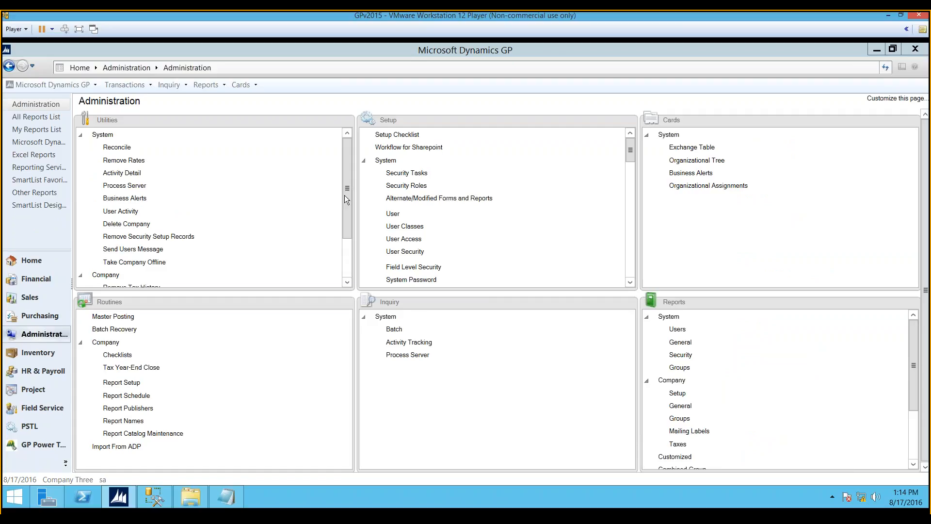
mouse_move(287, 244)
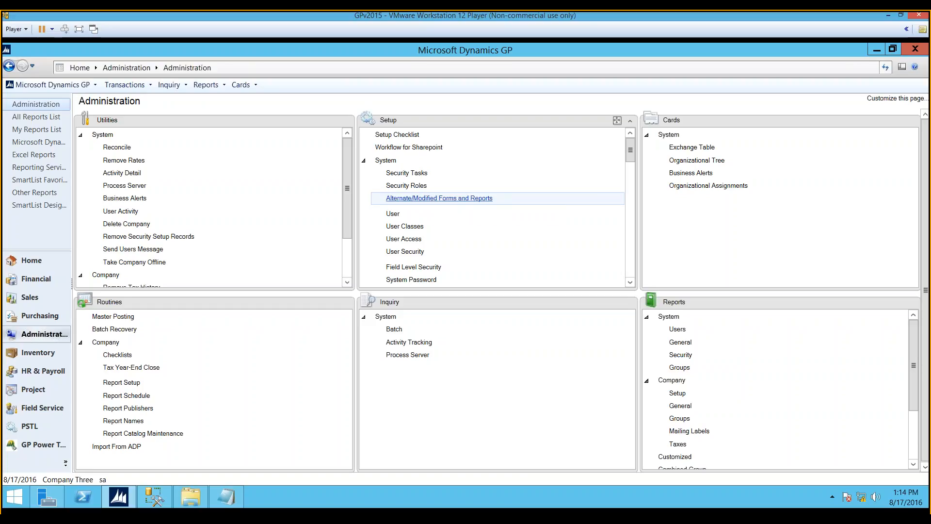
Step: Load DEFAULTUSER in Alternate/Modified Forms and Reports with type set to Windows
click(439, 198)
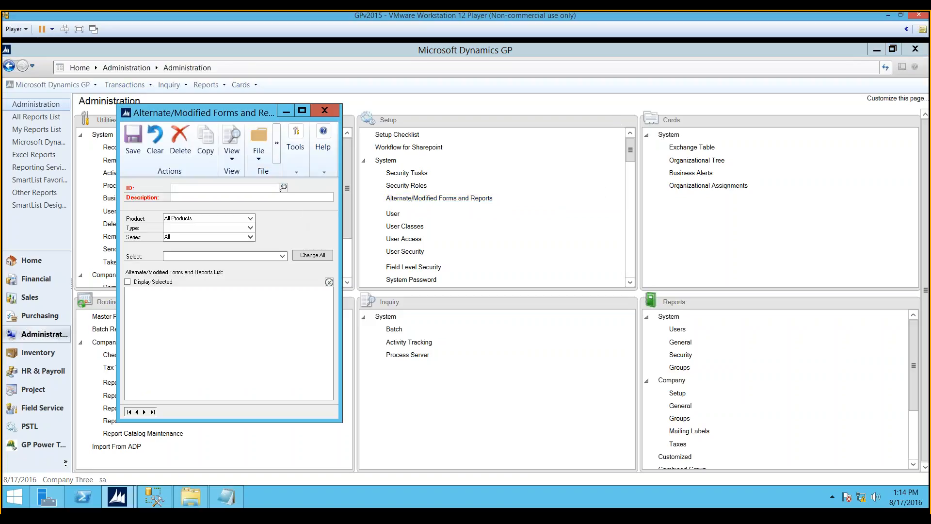
click(223, 188)
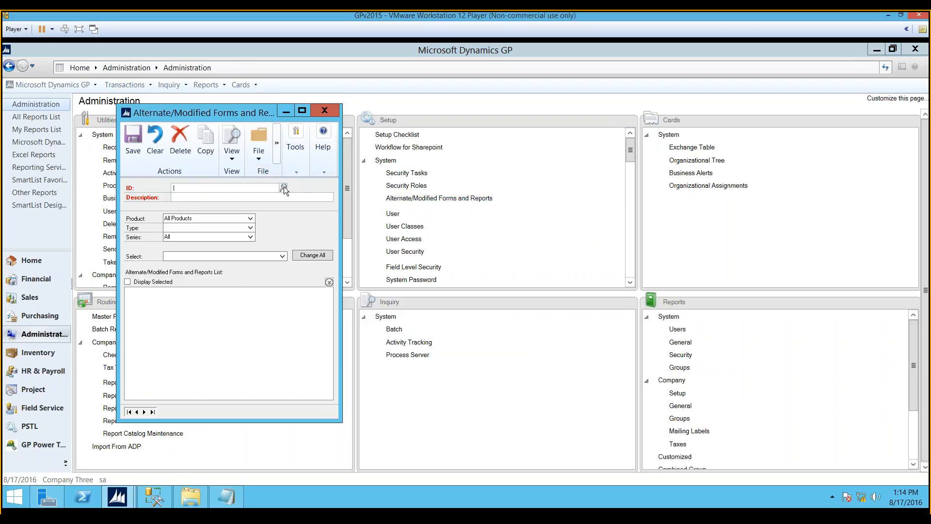
click(283, 188)
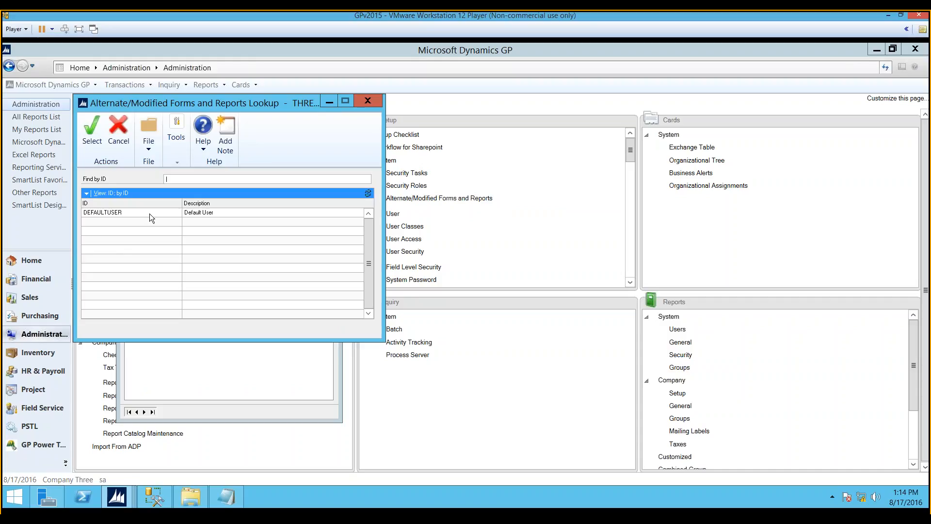
mouse_move(138, 217)
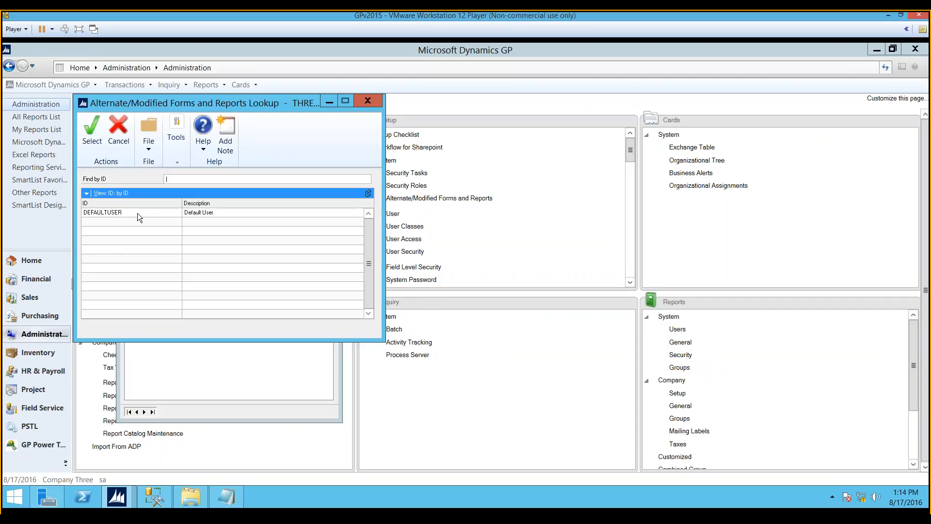
click(142, 212)
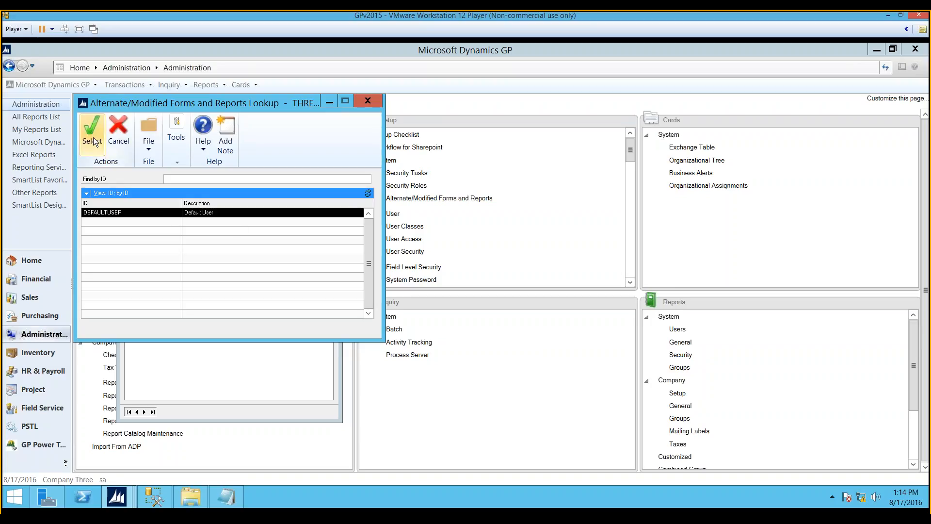
click(93, 134)
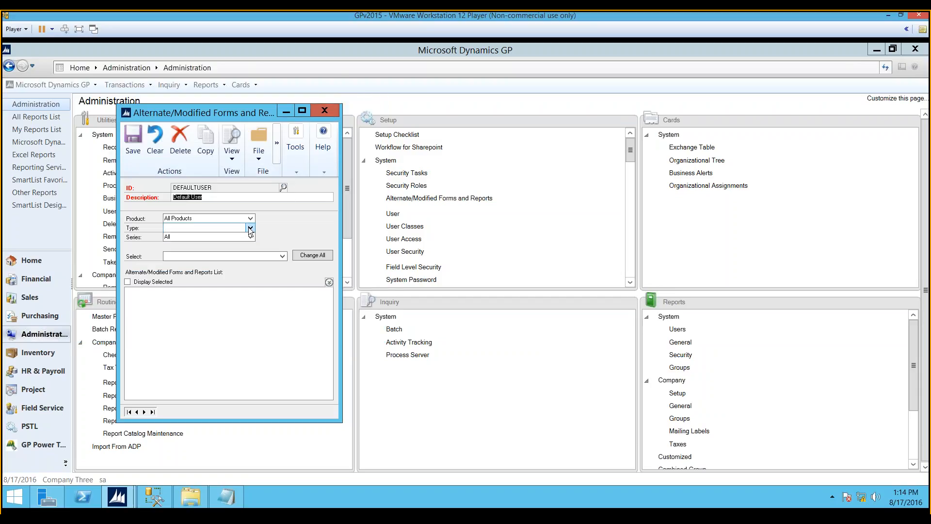
click(249, 228)
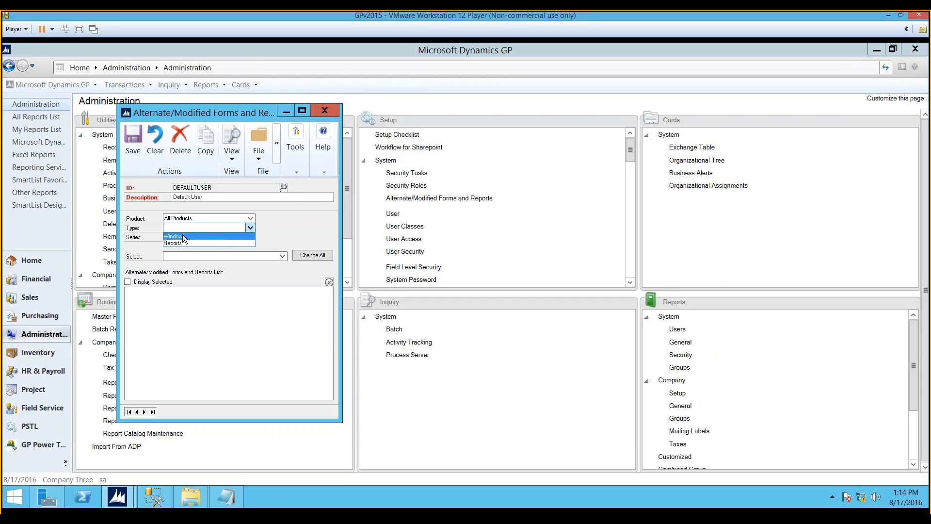
click(184, 236)
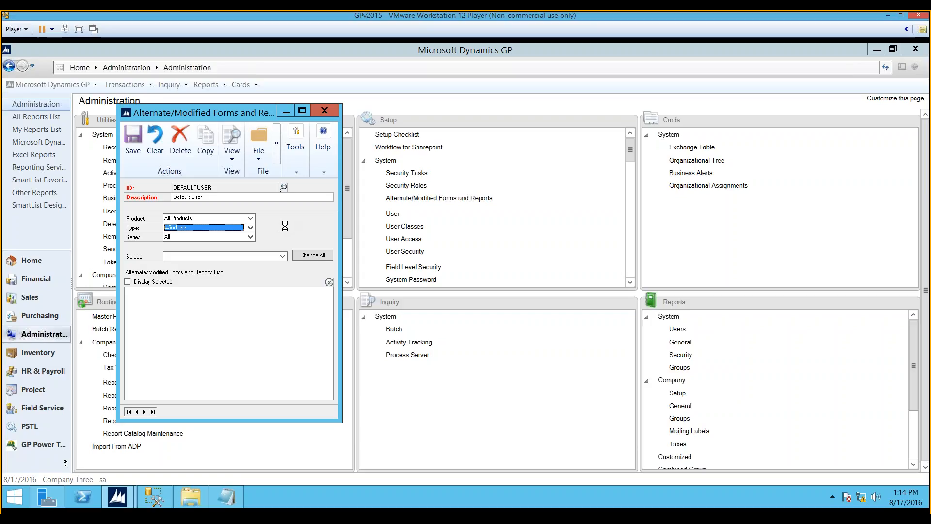
mouse_move(283, 214)
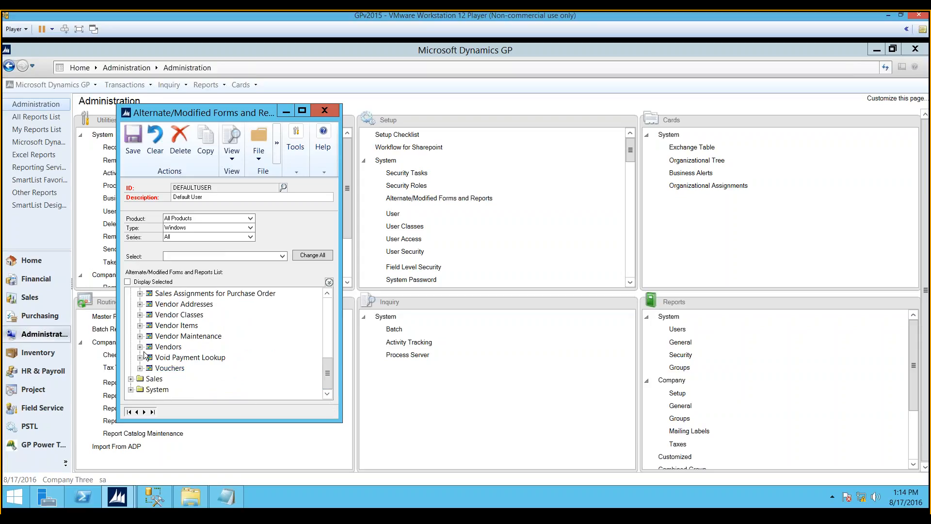
Step: Point DEFAULTUSER's Vendors form to the SmartList version and save, leaving Vendor Maintenance on Microsoft Dynamics GP
click(140, 346)
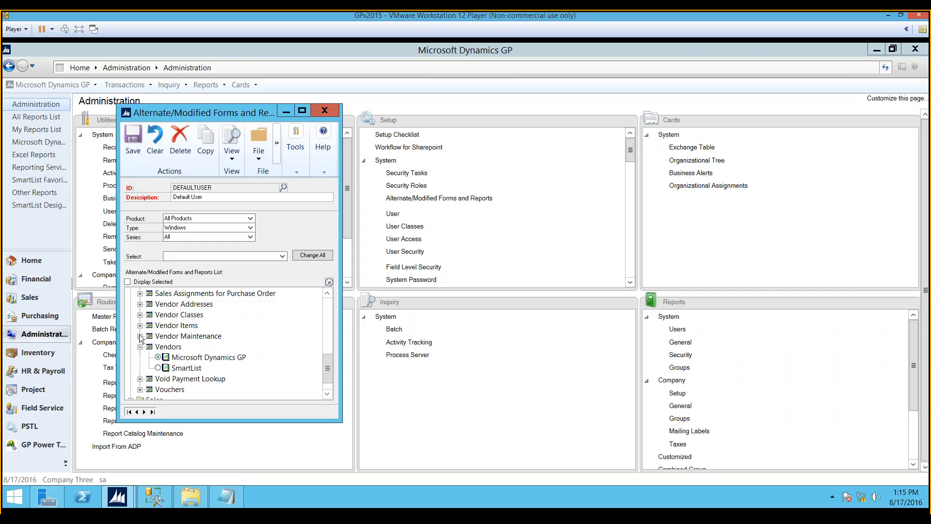
click(140, 336)
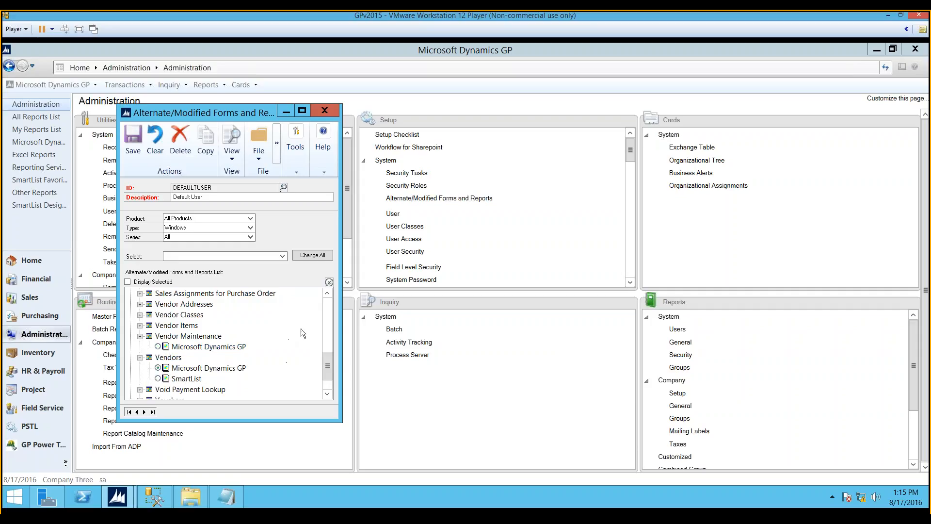
click(208, 368)
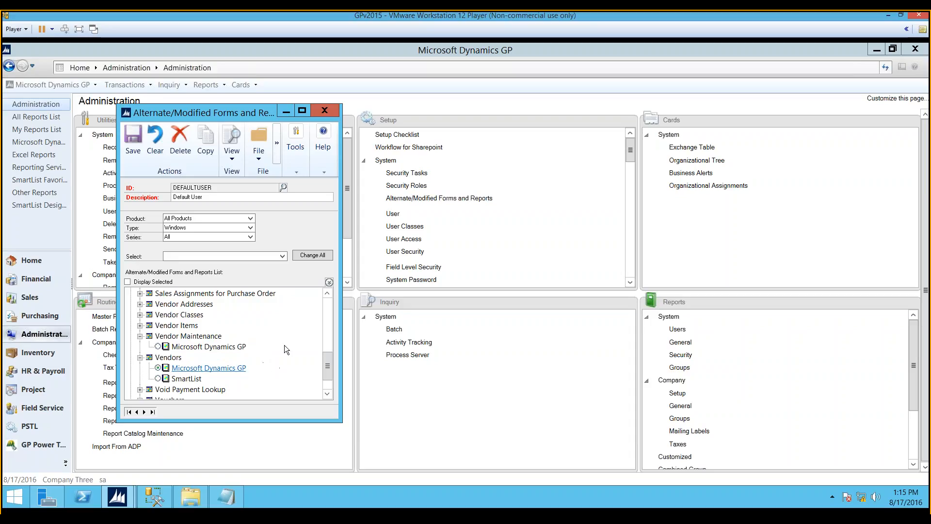
mouse_move(267, 355)
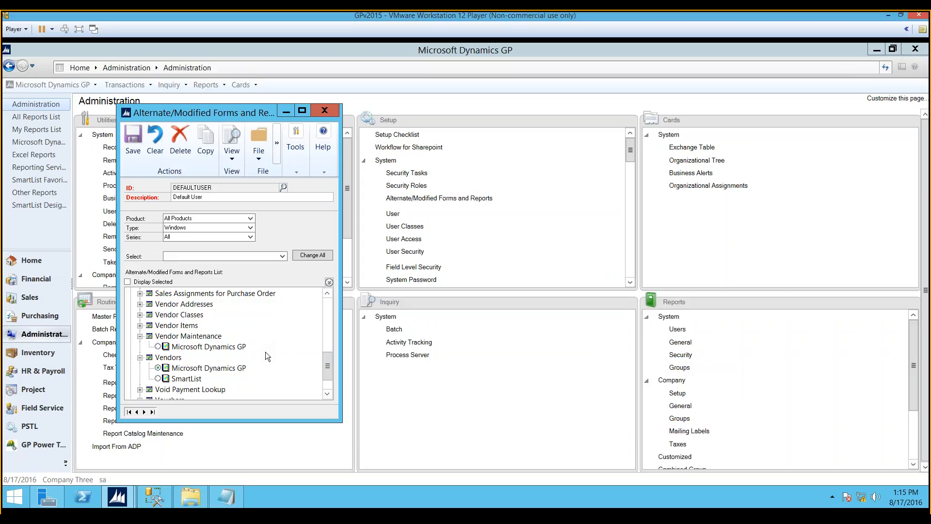
mouse_move(251, 374)
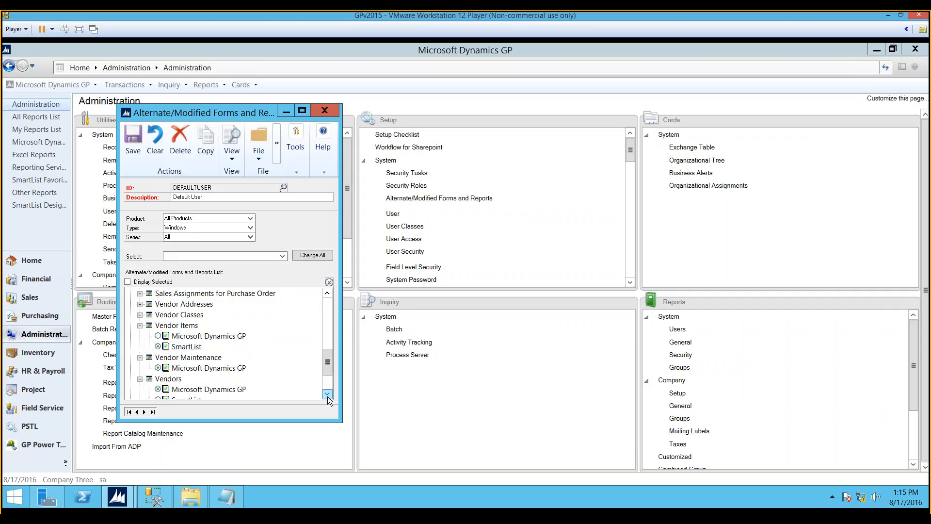
click(327, 394)
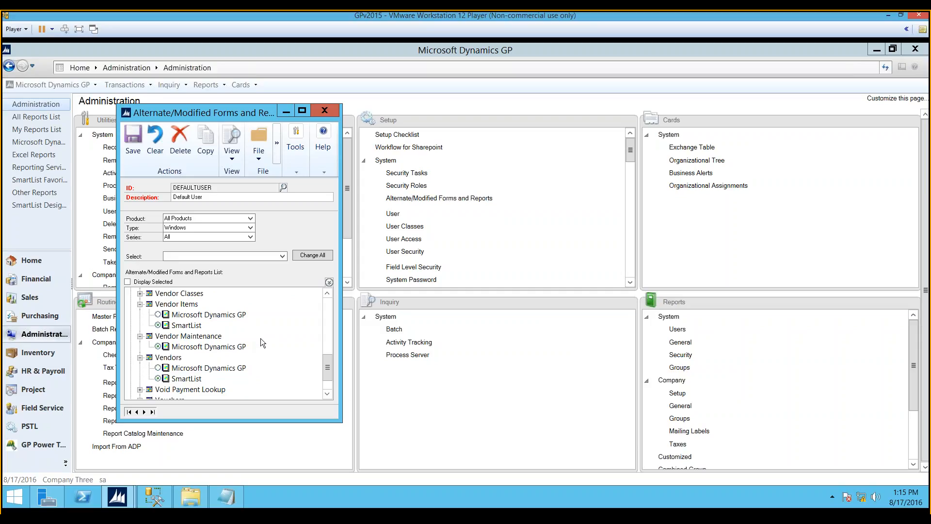
mouse_move(262, 352)
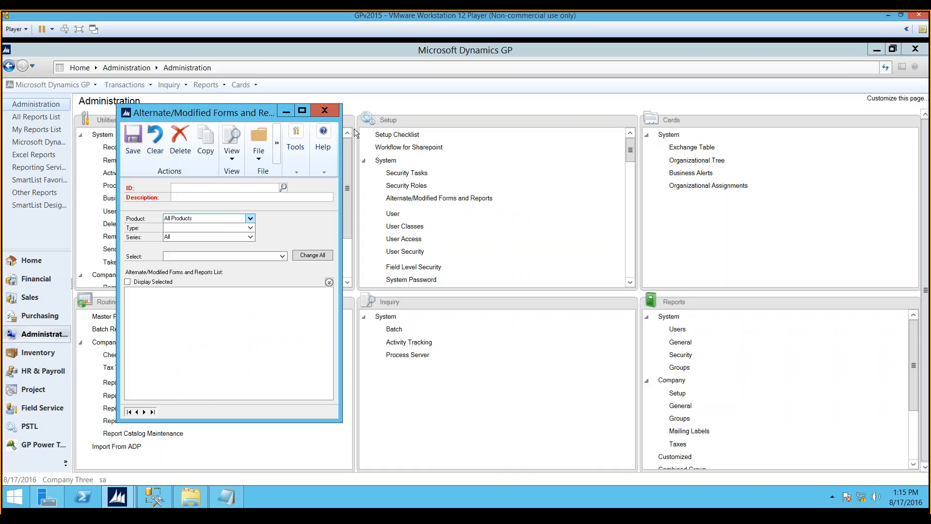
Step: Close the alternate forms setup, go to Purchasing, and confirm the Vendor card now opens cleanly
click(325, 111)
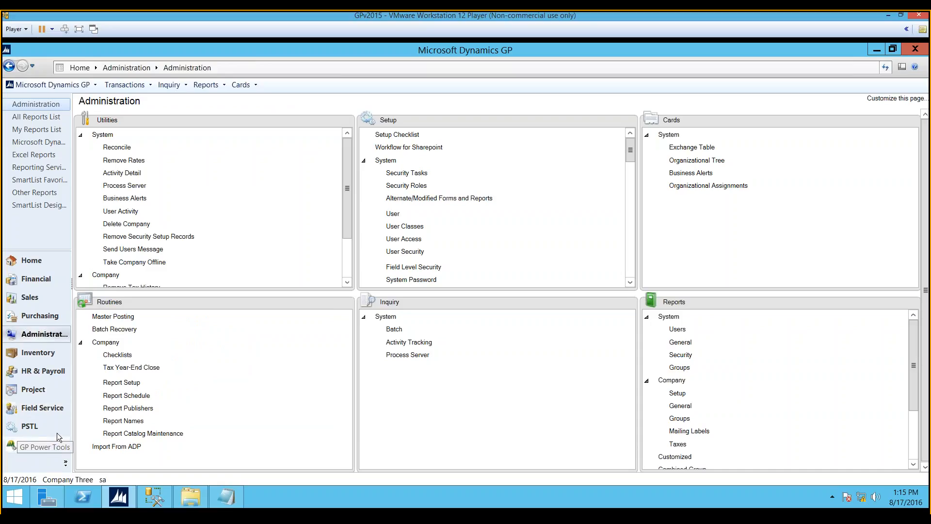
click(39, 315)
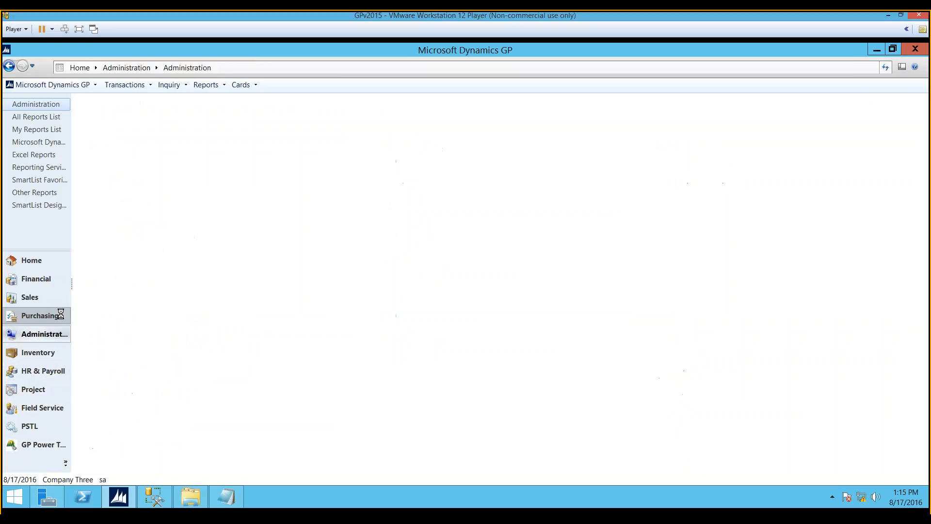
click(40, 315)
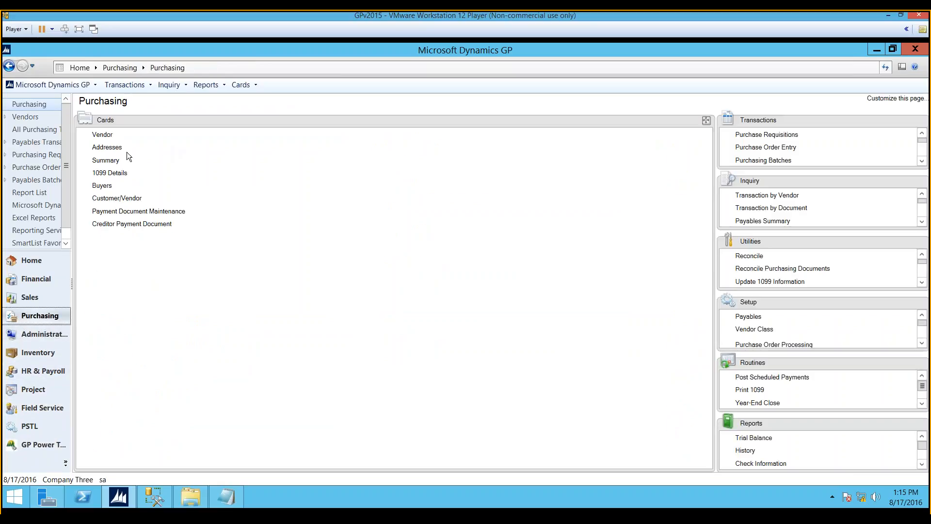
click(102, 135)
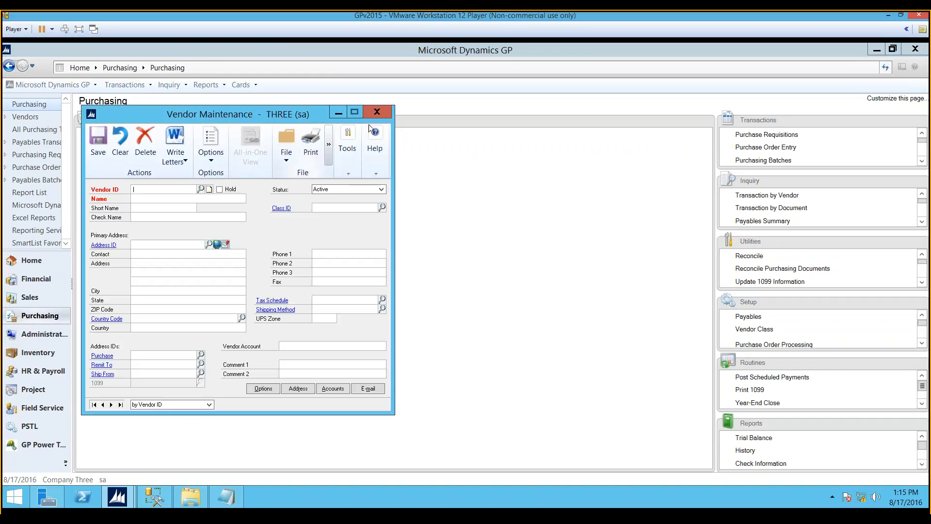
click(376, 113)
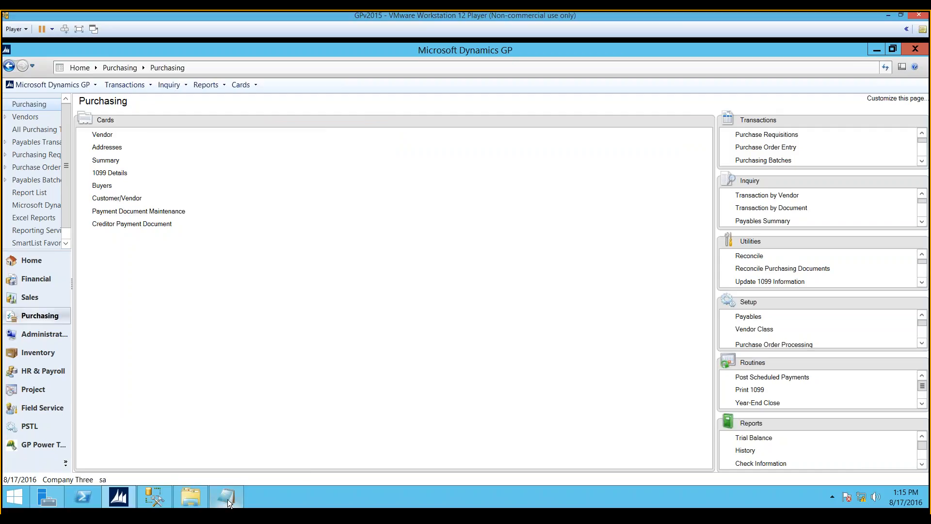
Step: Edit the DYNAMICS launch file so REPORTS.DIC points to //GPSERVER/GPShare/Data/REPORTS.DIC
click(226, 495)
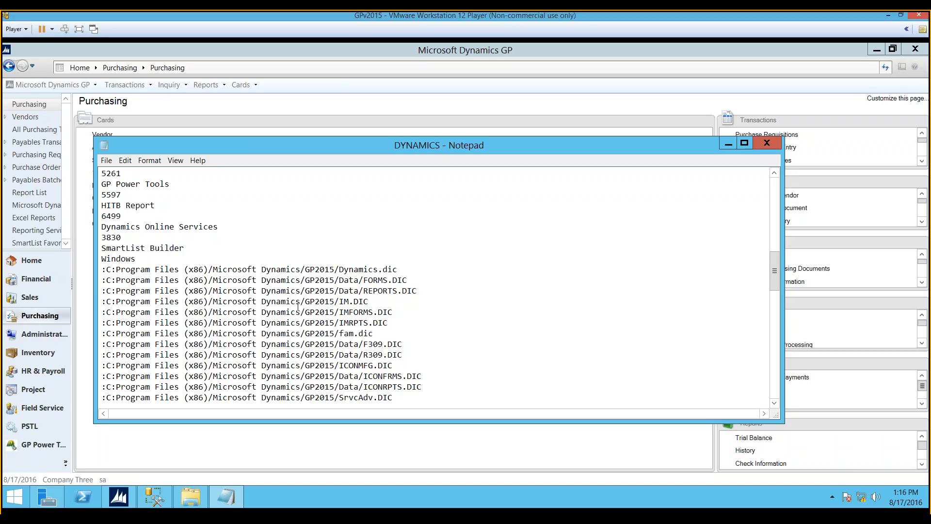
mouse_move(350, 356)
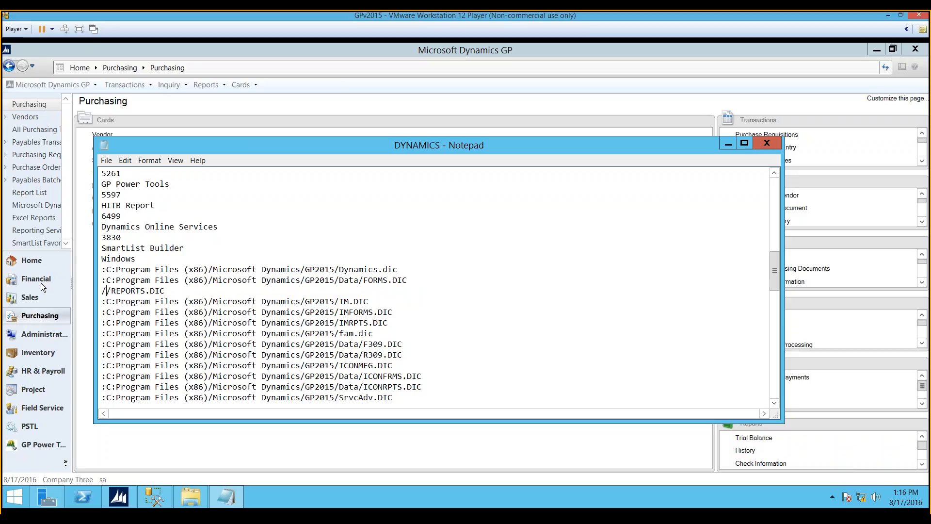
text(G)
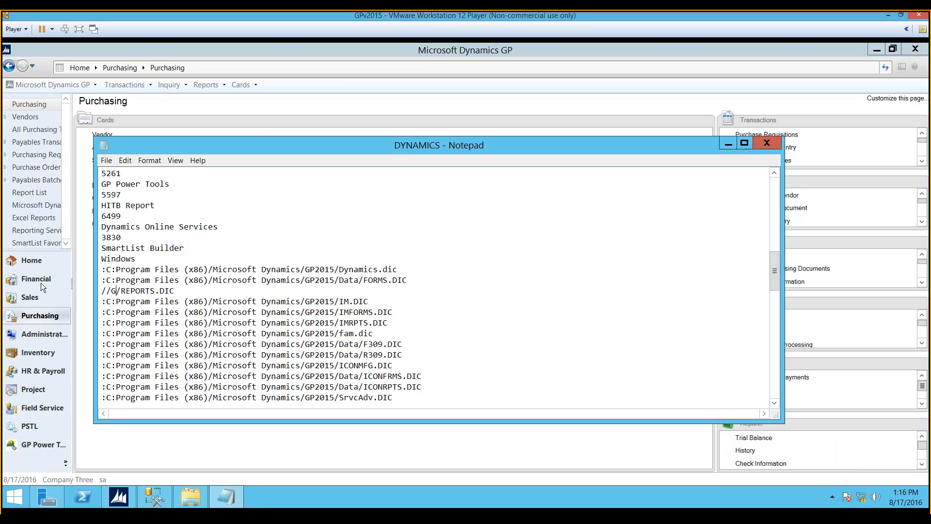
text(PSERVER/GPShare)
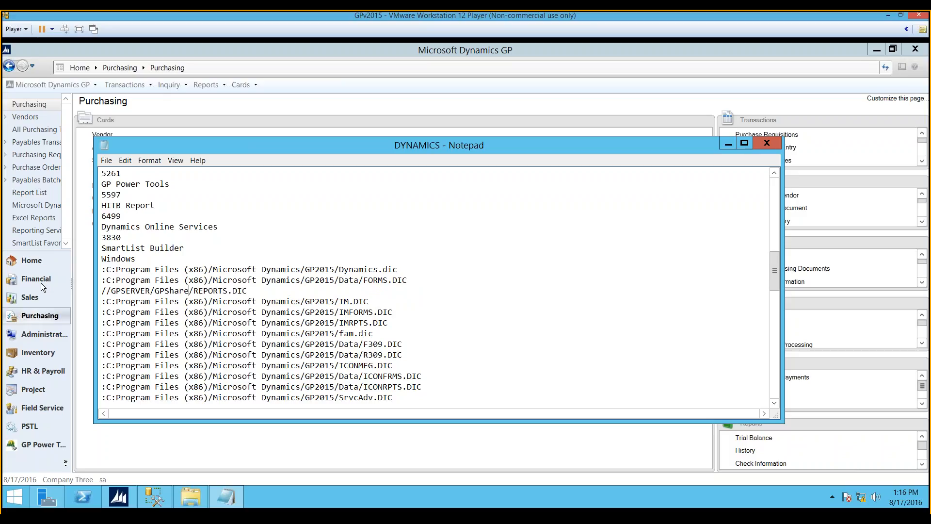
text(Data/)
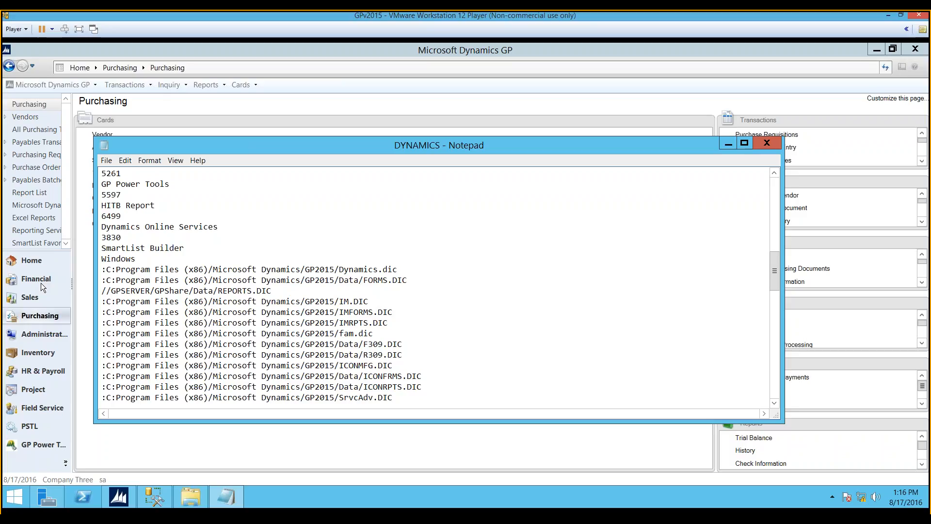
click(214, 290)
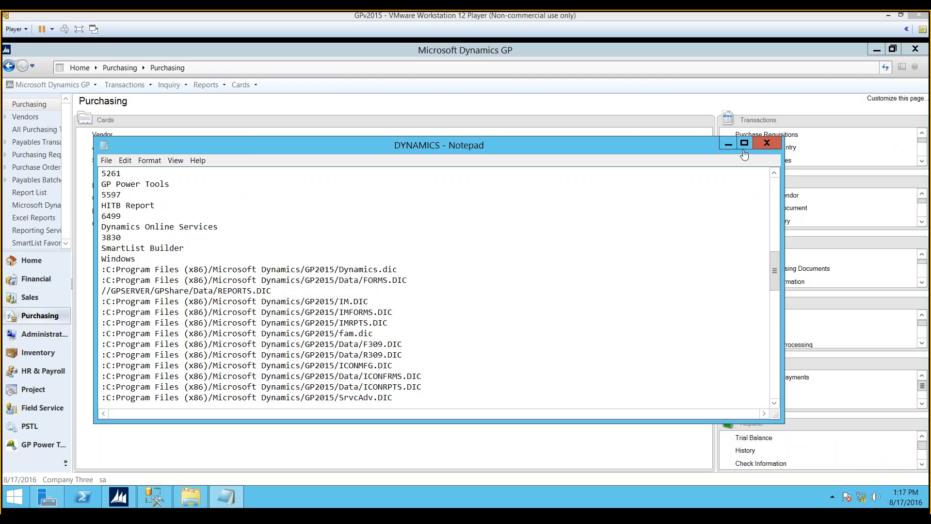
Step: Close the launch file and start Post Payables Checks from the Purchasing transactions list
click(767, 143)
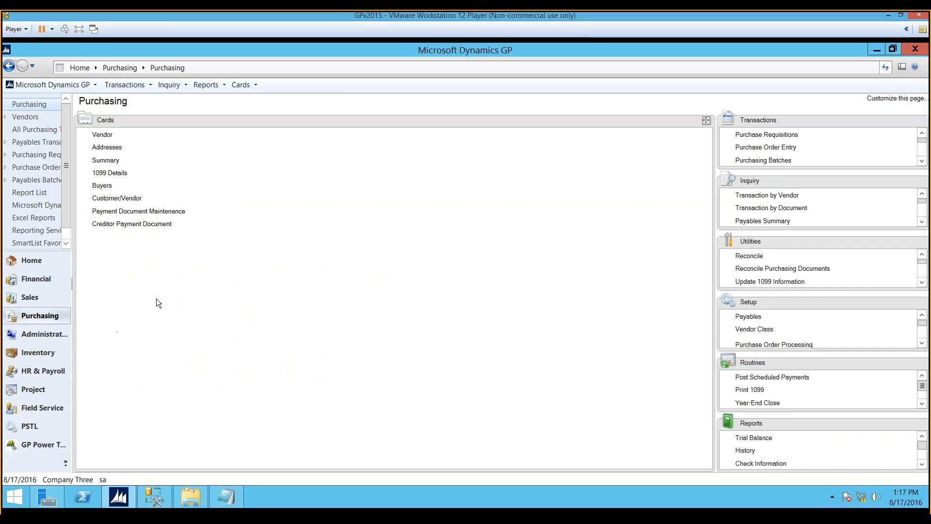
mouse_move(225, 286)
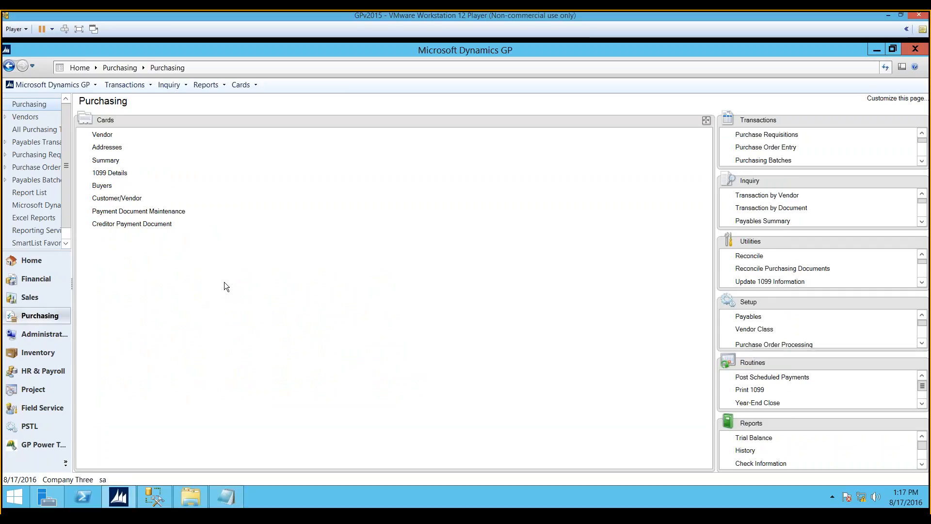
mouse_move(265, 275)
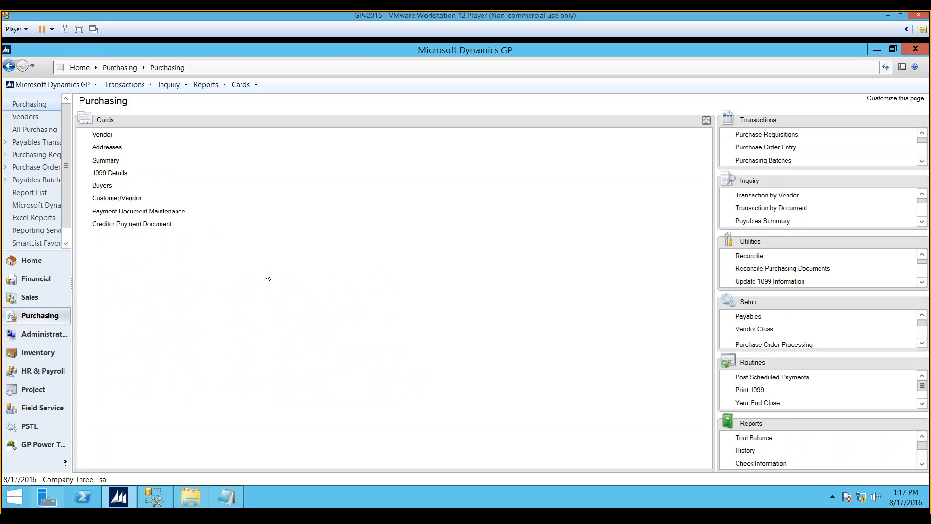
mouse_move(102, 346)
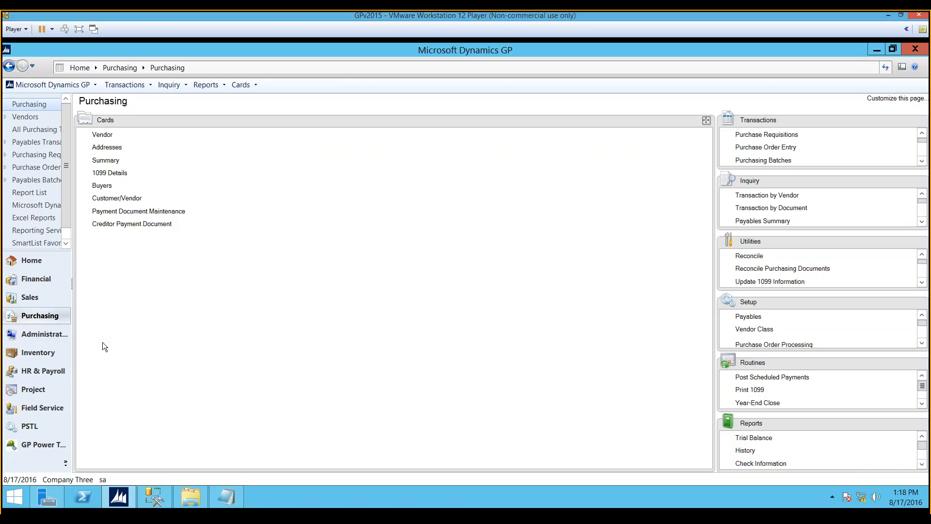
mouse_move(179, 246)
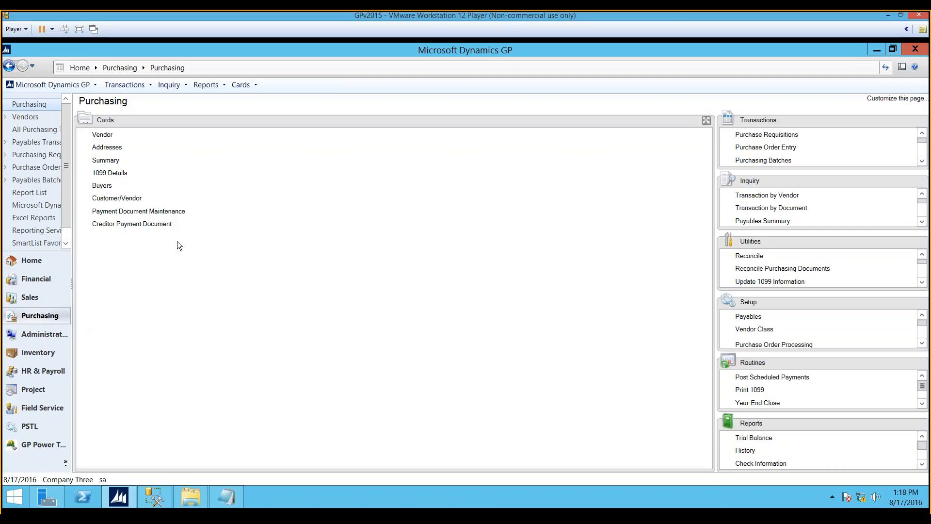
mouse_move(314, 138)
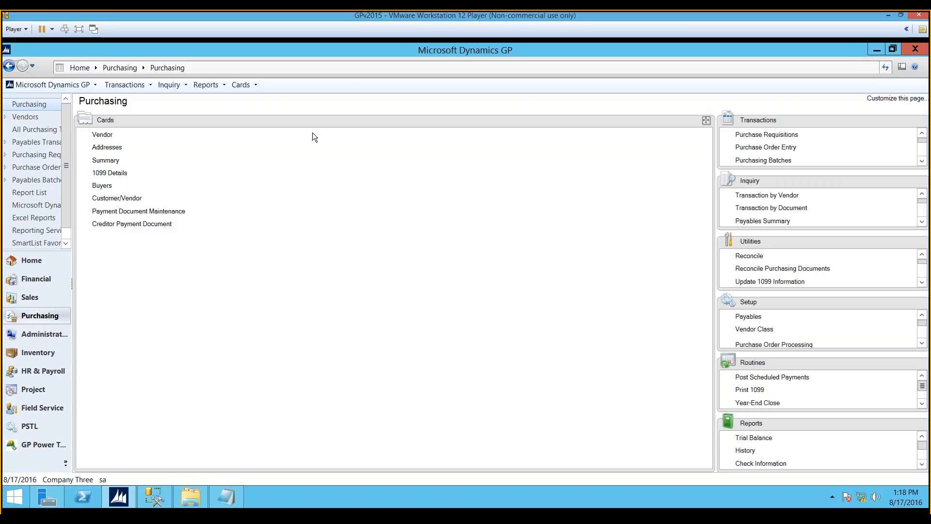
mouse_move(247, 95)
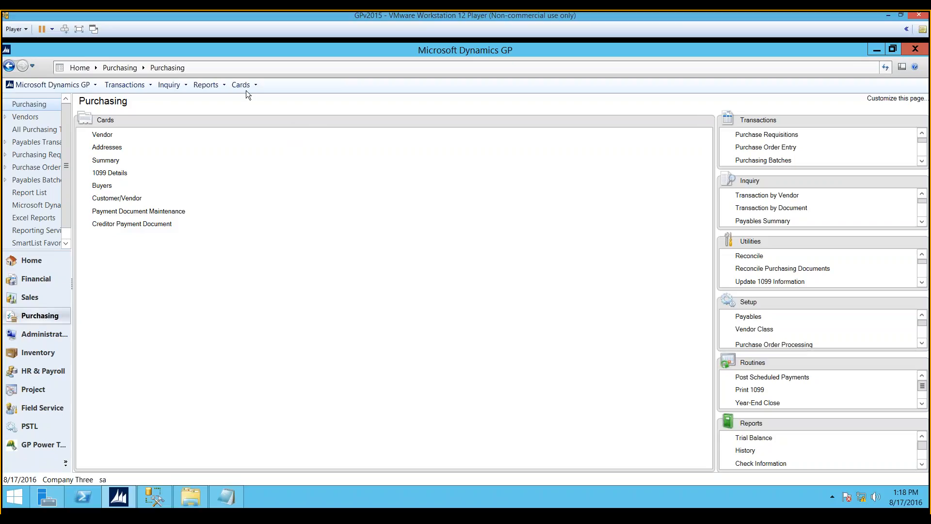
mouse_move(241, 85)
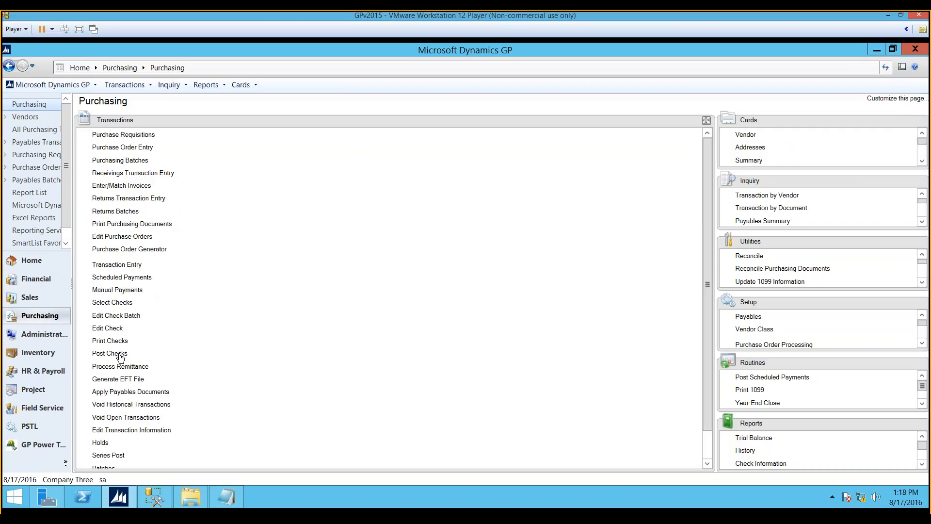
click(109, 352)
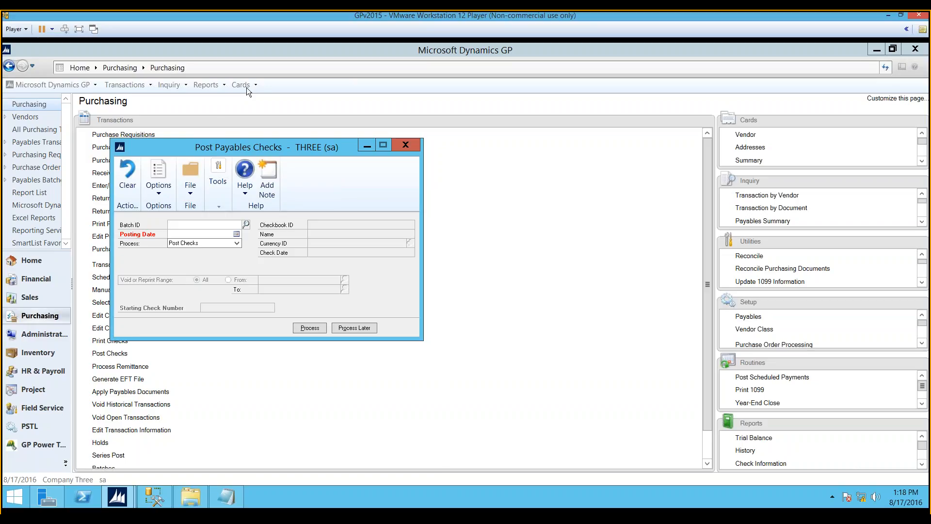
Step: Bring up Checkbook Maintenance from Cards > Financial with an empty record
click(241, 84)
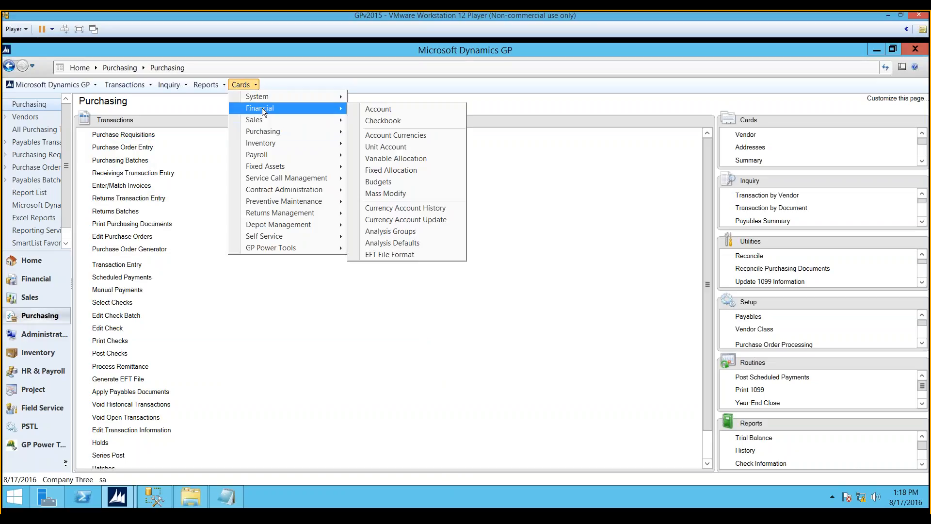
mouse_move(386, 109)
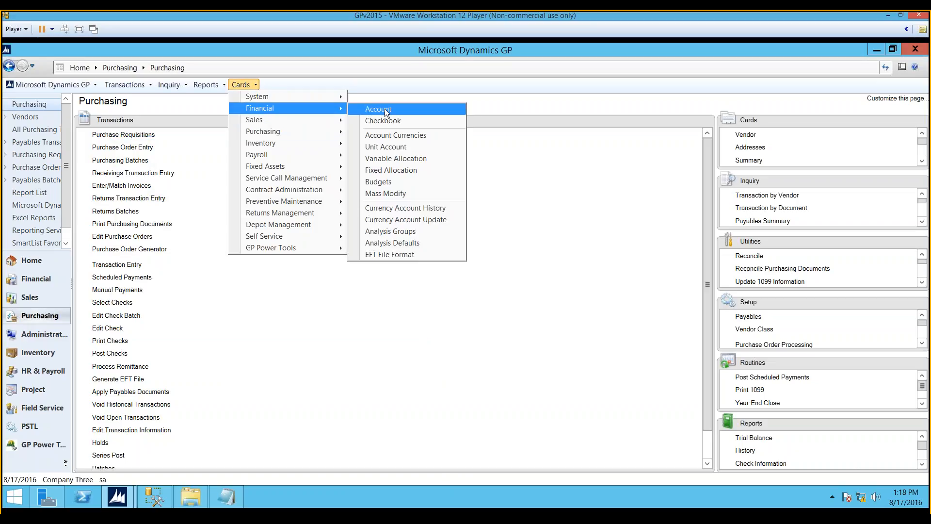
mouse_move(383, 120)
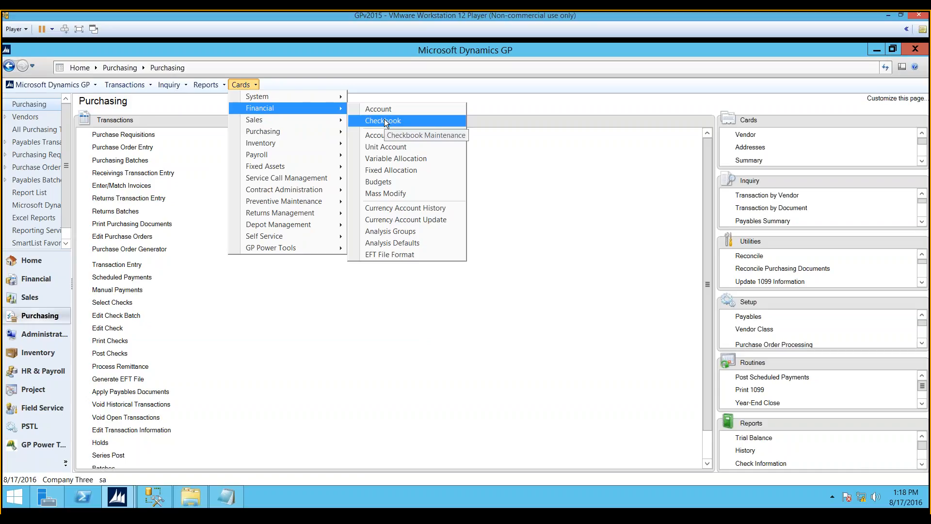
click(383, 121)
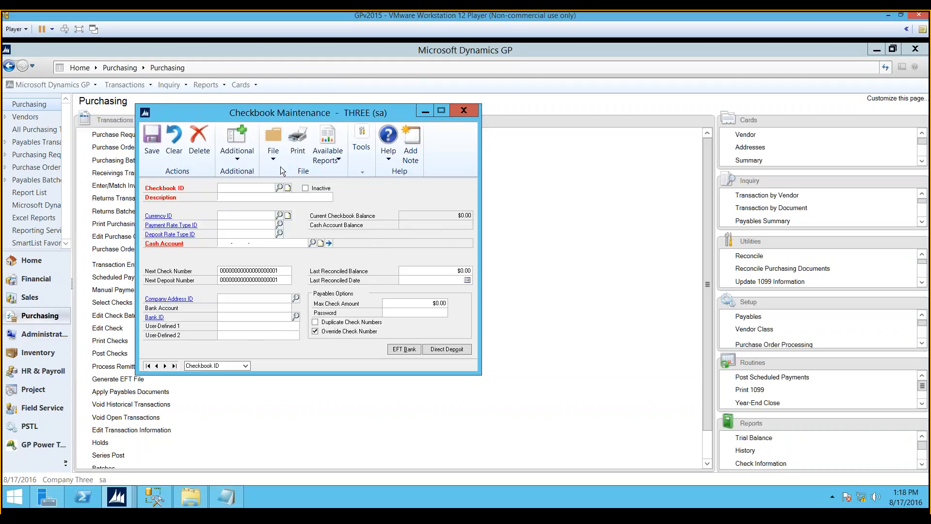
mouse_move(279, 192)
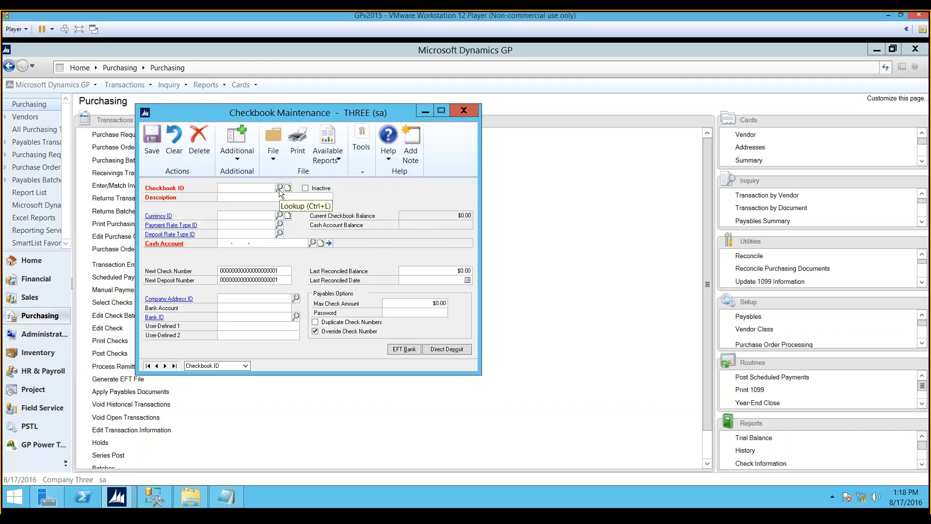
Step: Load checkbook FIRST BANK, allow Duplicate Check Numbers, then close the card and answer the save prompt
click(279, 190)
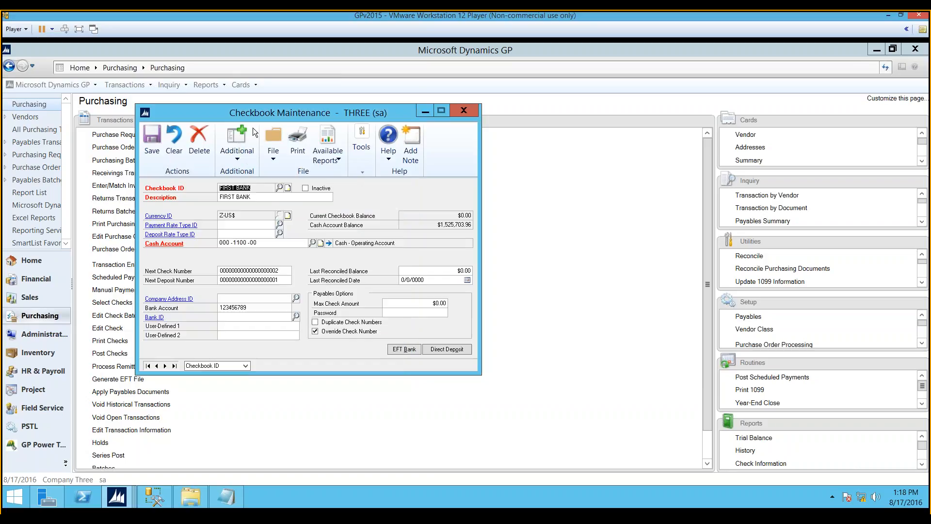
click(315, 331)
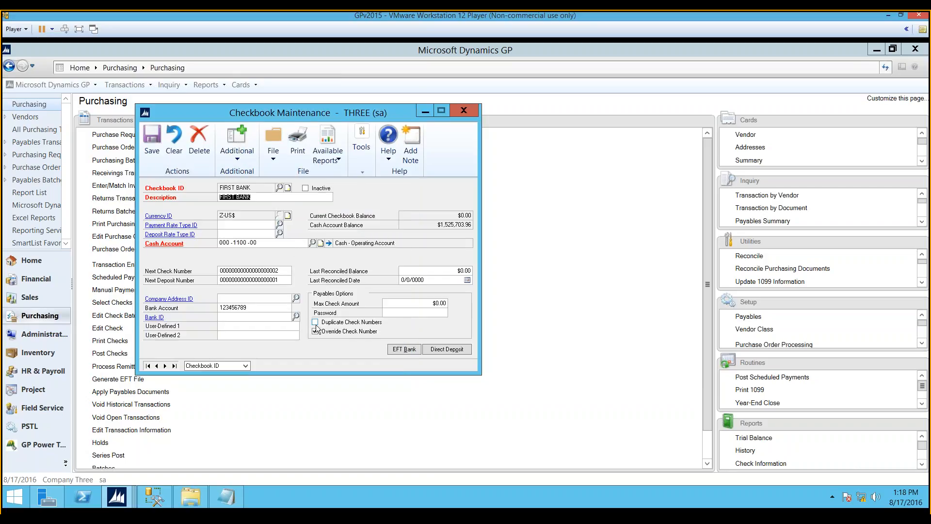
click(315, 331)
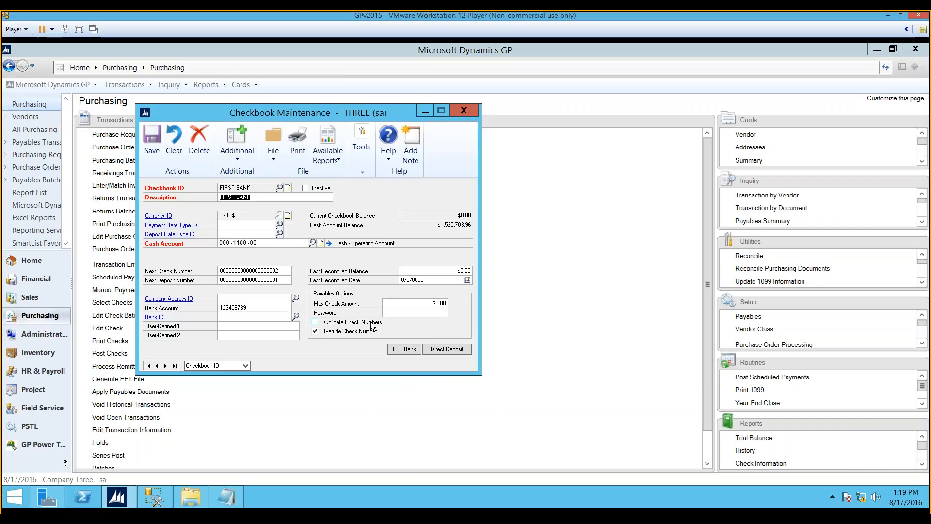
click(314, 322)
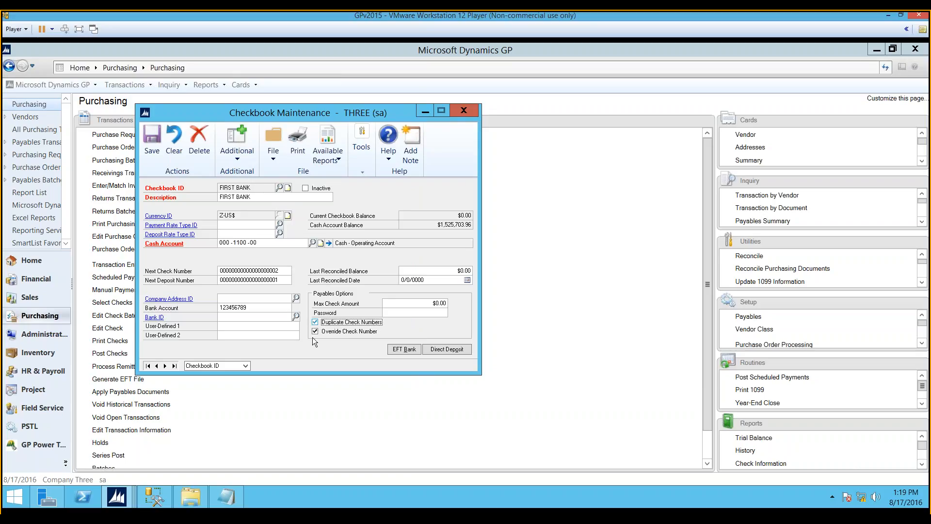
click(315, 322)
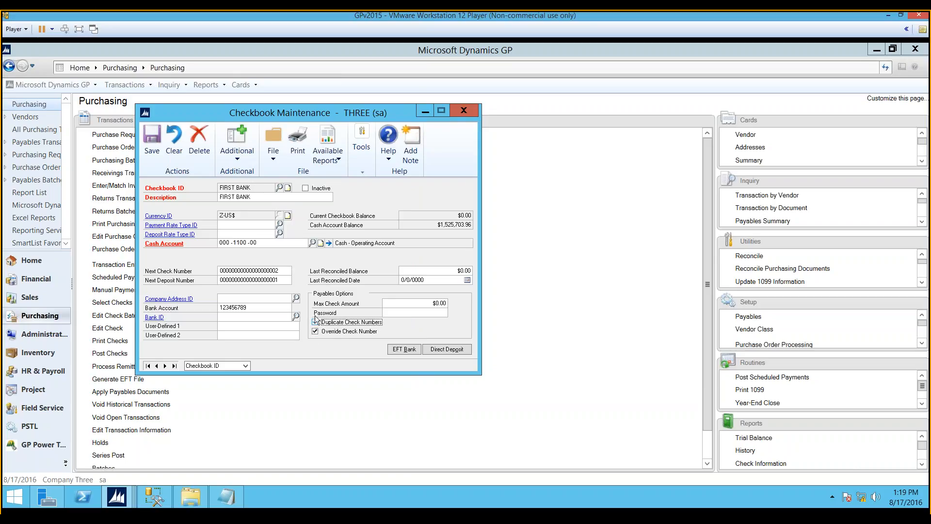
click(315, 322)
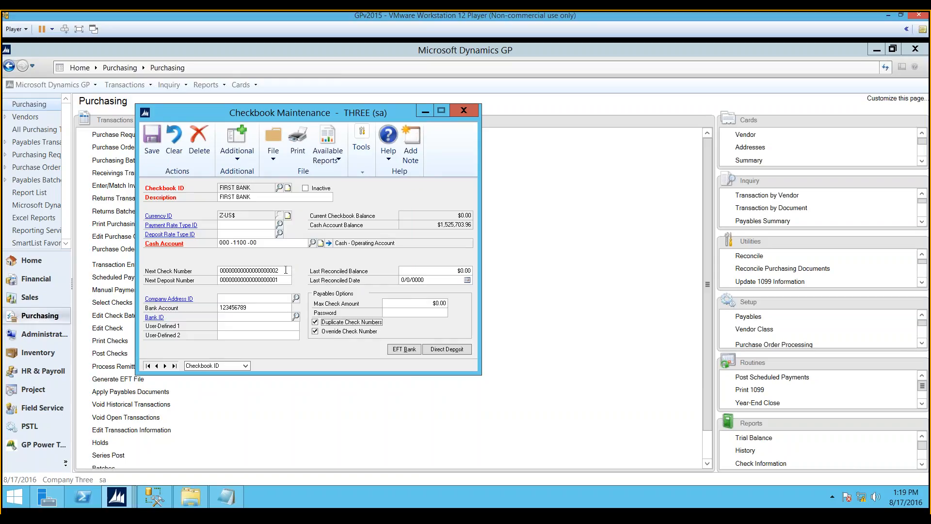
click(314, 322)
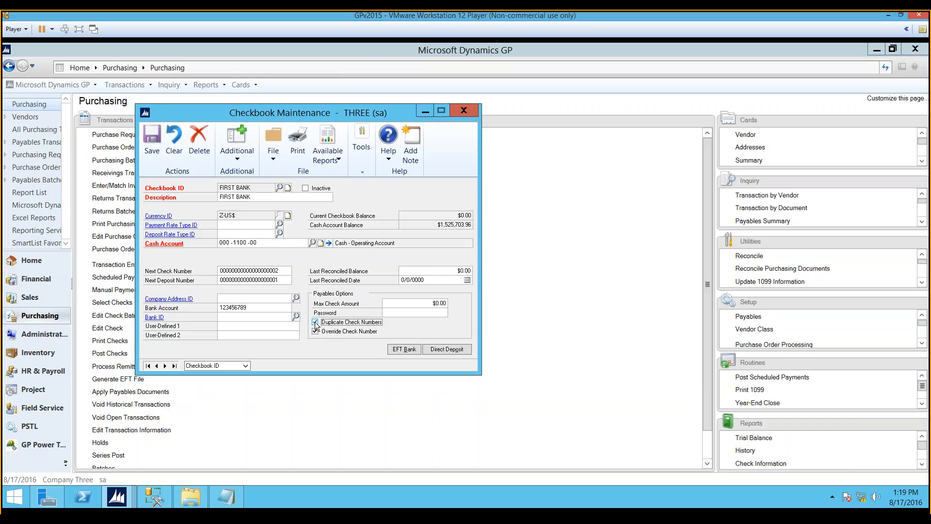
click(463, 111)
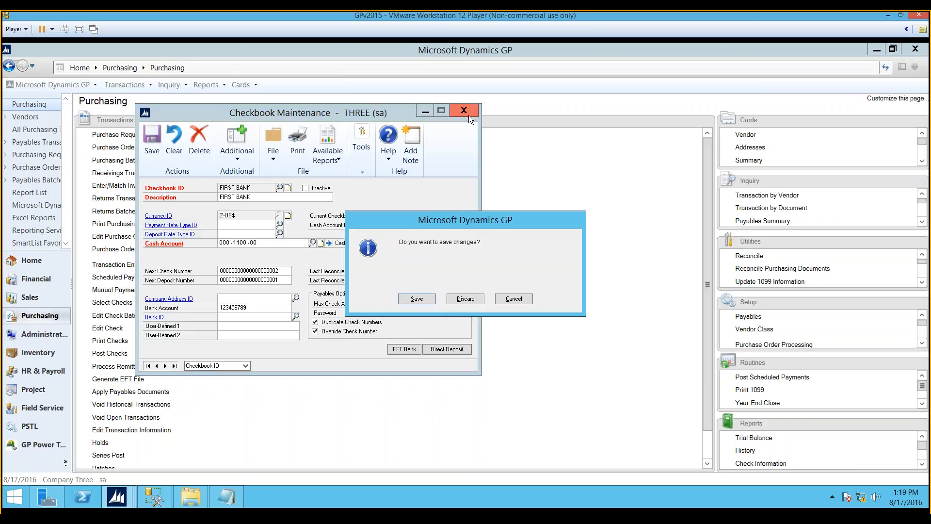
click(465, 298)
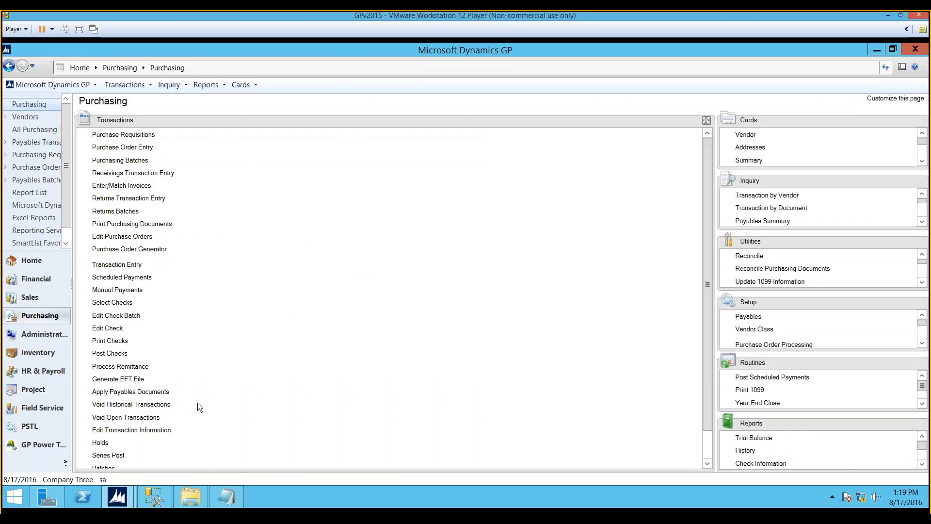
Step: In Post Payables Checks, set batch DEMOCHECK to Reprint Checks, then clear the settings
click(109, 354)
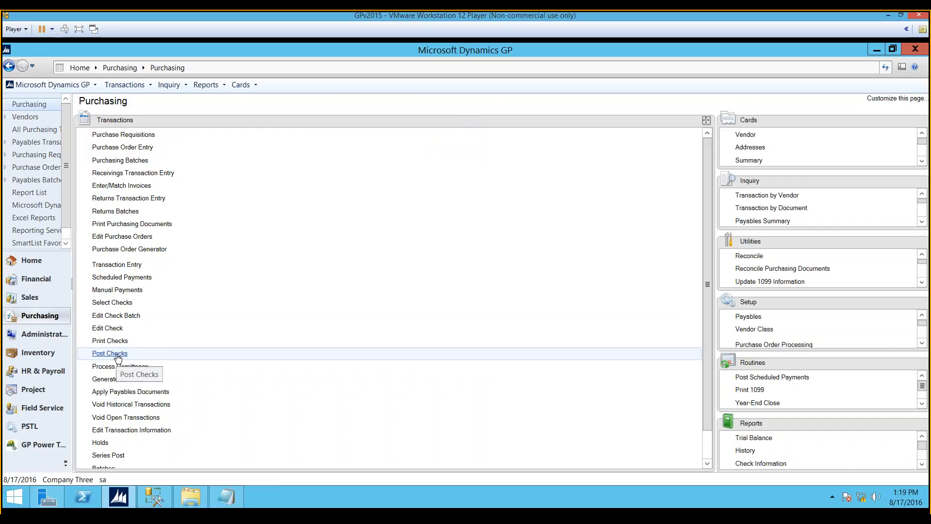
click(109, 353)
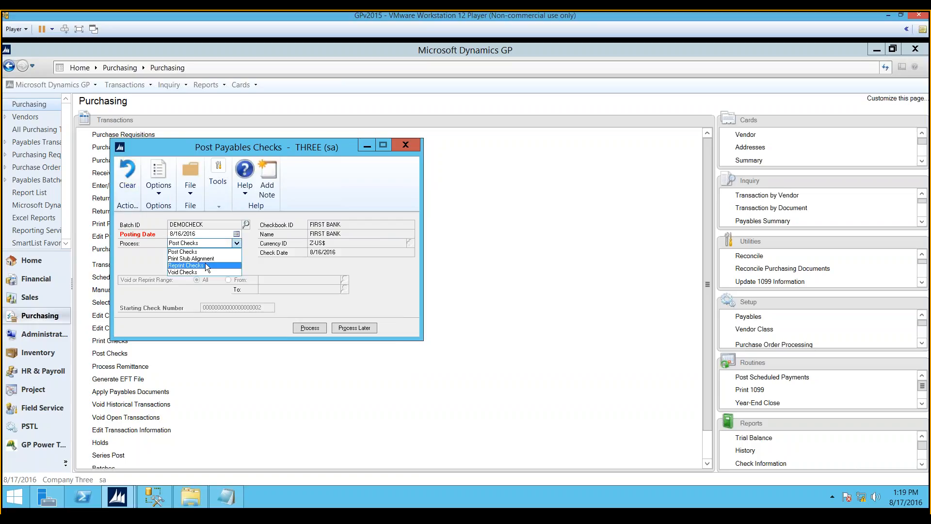
click(185, 265)
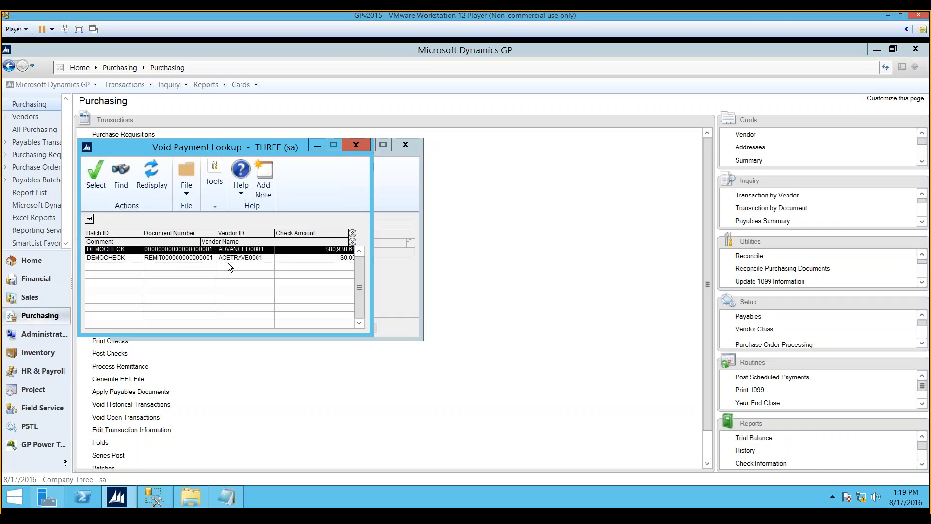
mouse_move(179, 271)
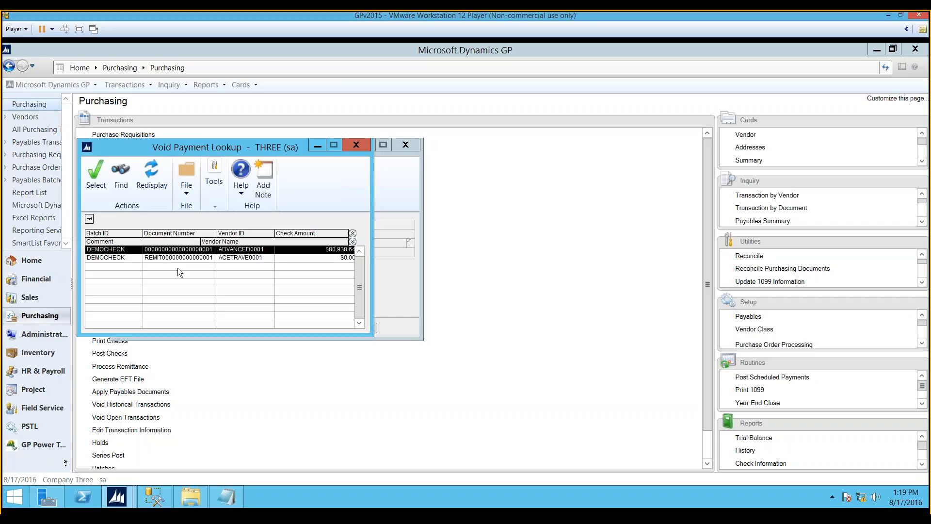
mouse_move(356, 146)
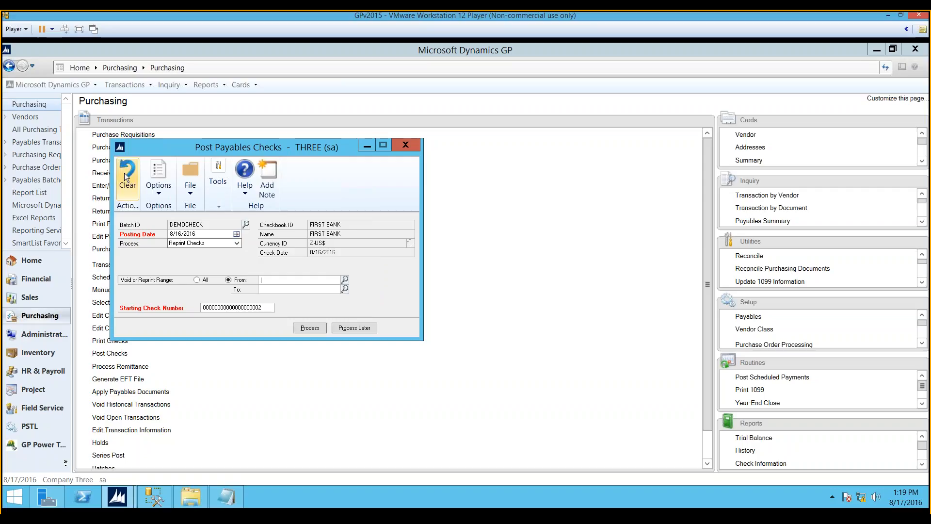
click(409, 145)
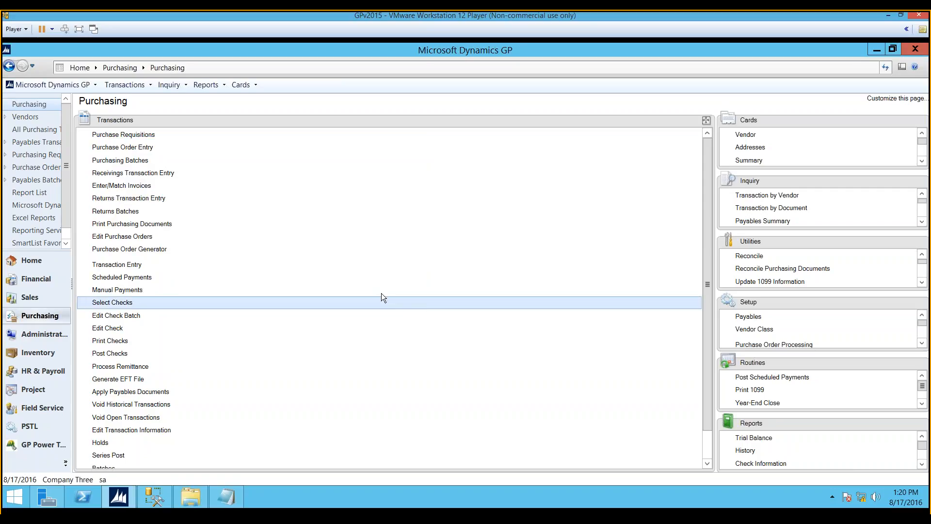
mouse_move(397, 295)
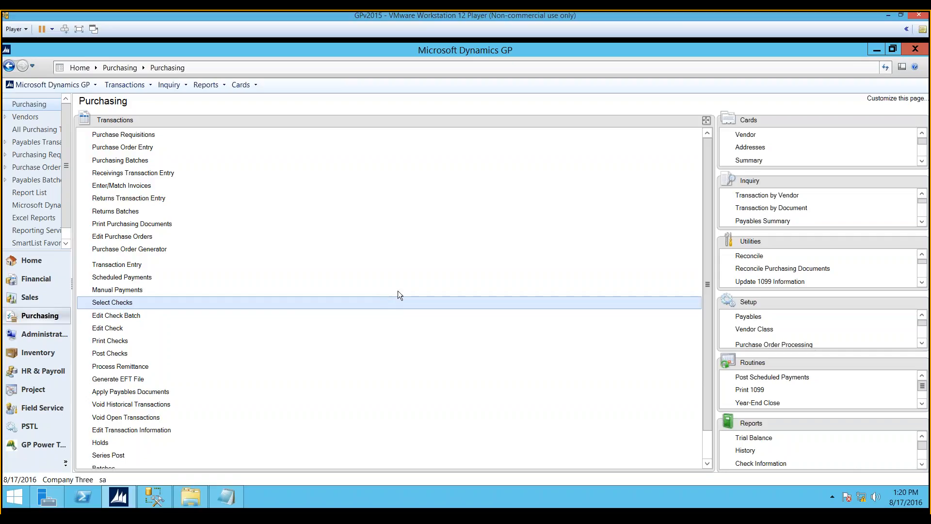
mouse_move(187, 204)
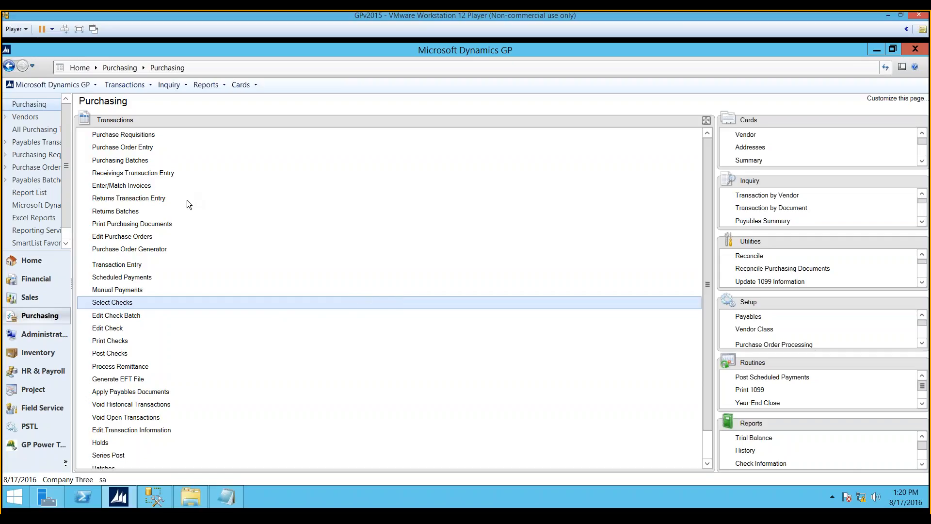
mouse_move(185, 399)
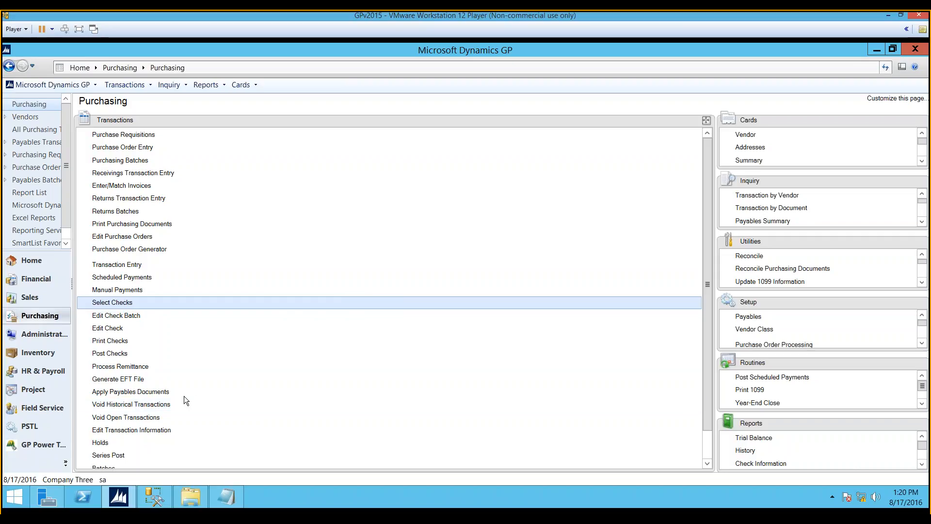
mouse_move(141, 418)
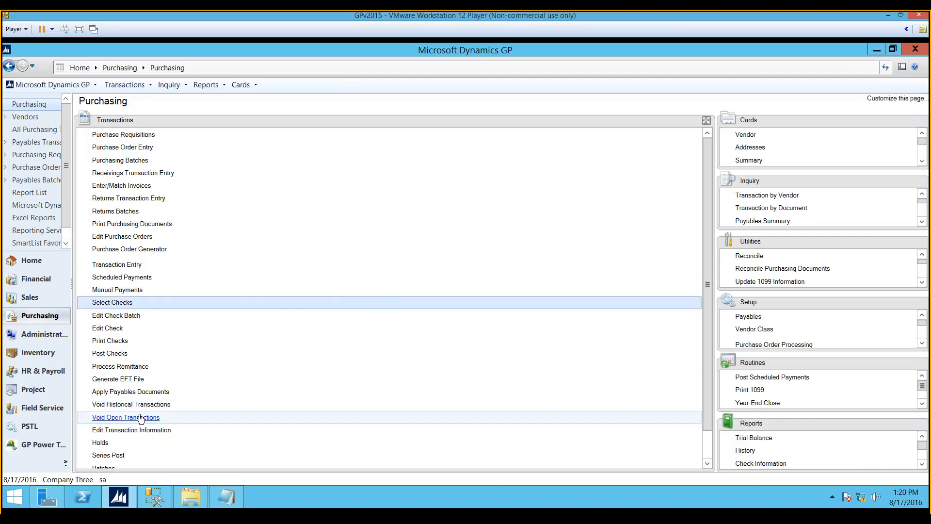
mouse_move(125, 417)
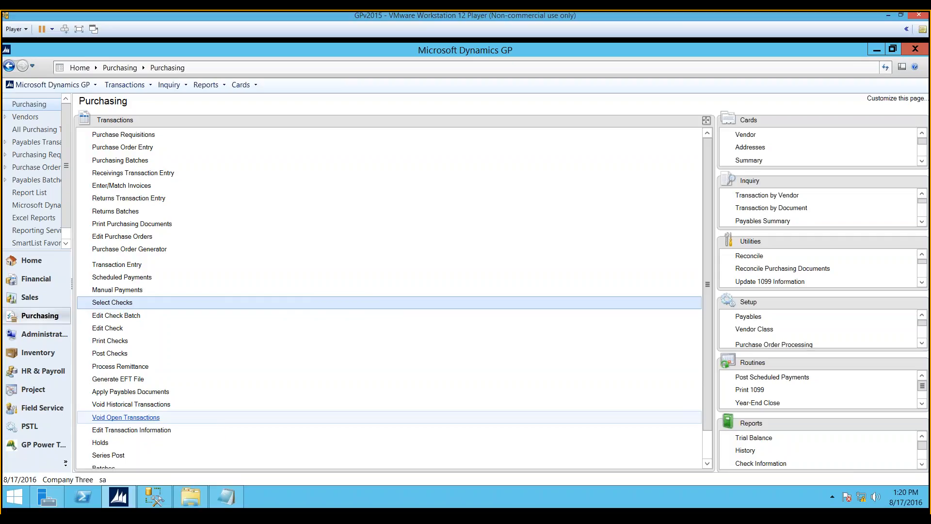
Step: Bring up Void Open Payables Transactions with no vendor entered
click(125, 417)
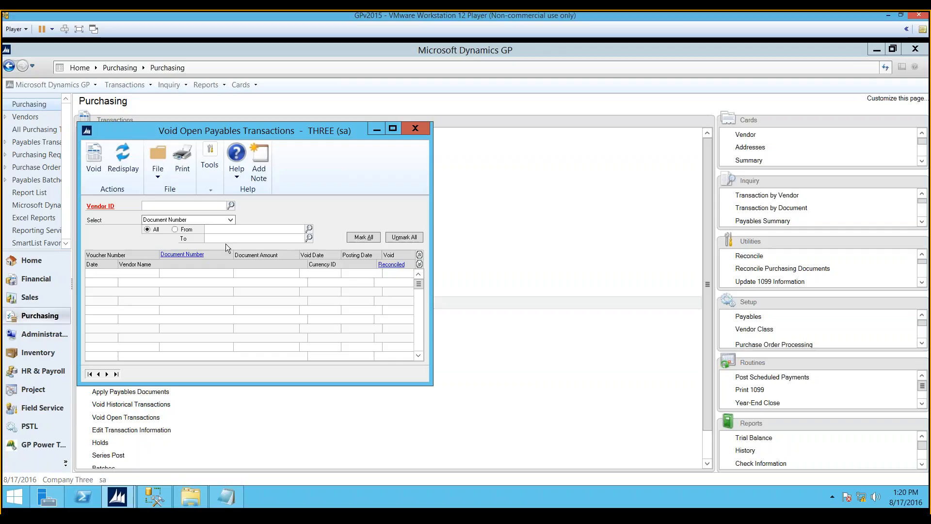
Step: Select vendor ASSOCIAT0001, mark its $50.25 document to void, then close the window
click(230, 204)
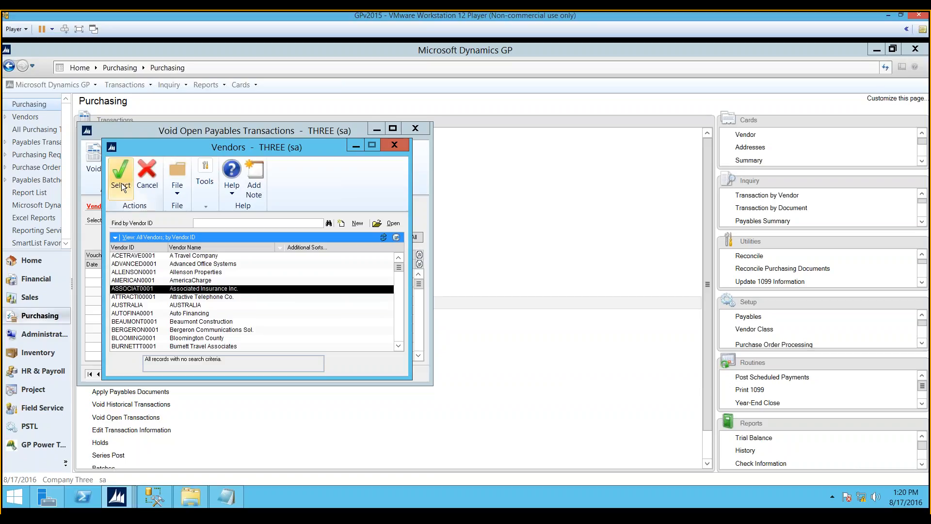
click(121, 175)
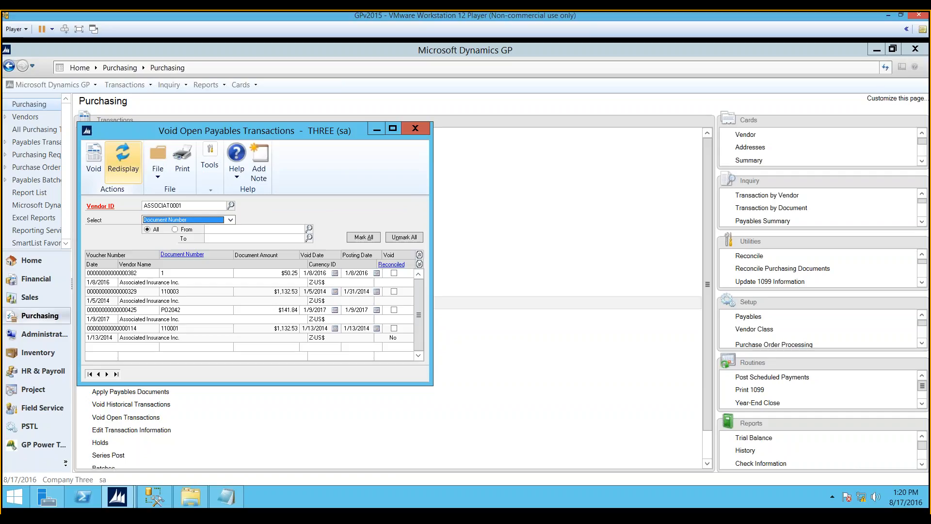
mouse_move(189, 187)
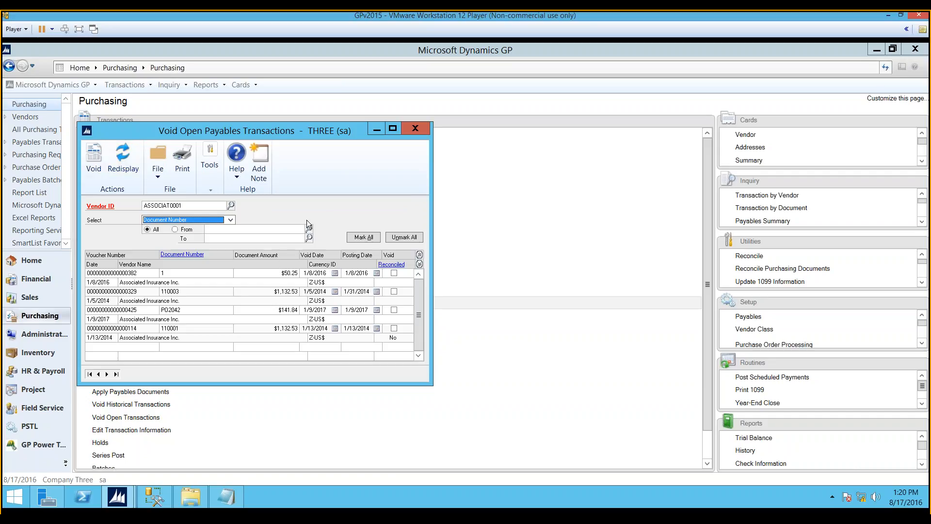
mouse_move(273, 323)
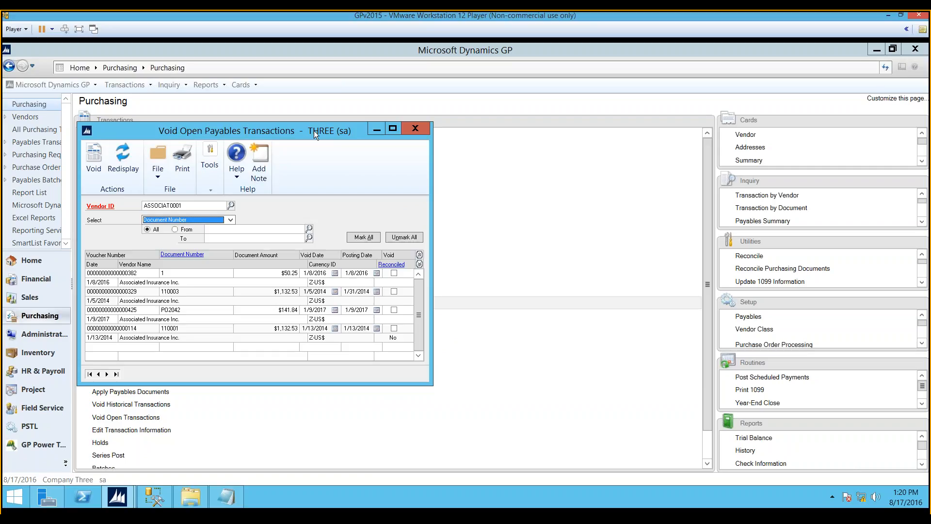
mouse_move(207, 277)
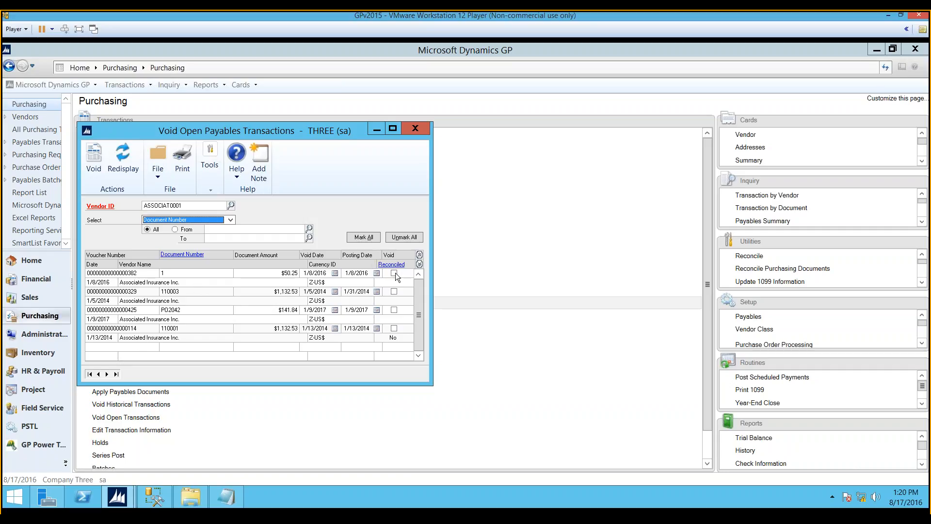
click(394, 273)
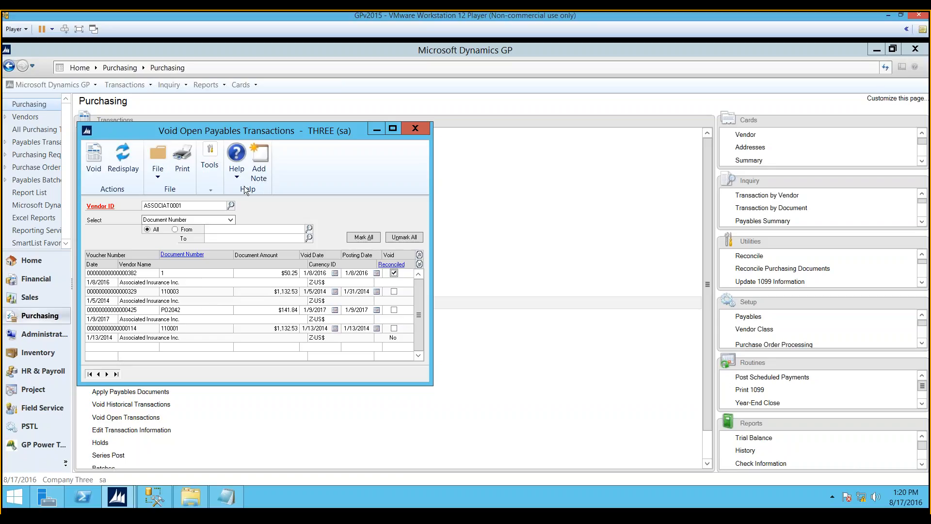
mouse_move(246, 190)
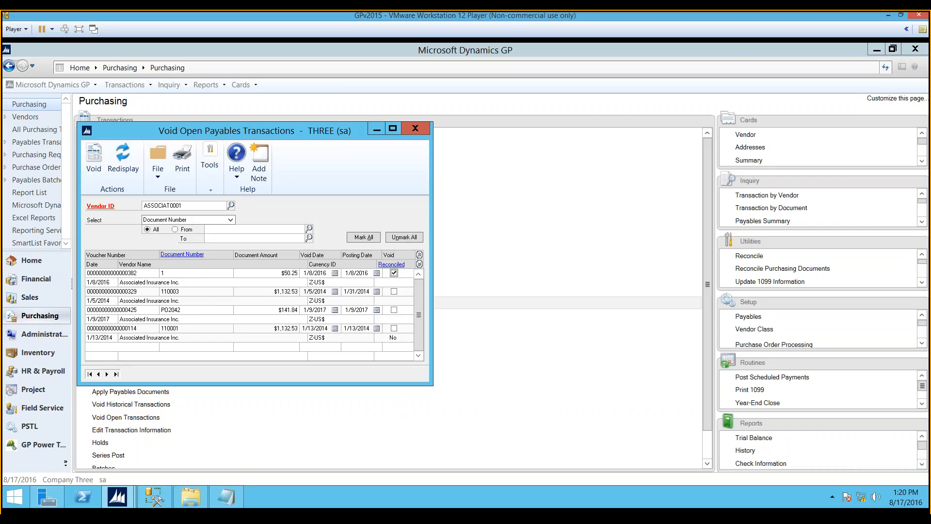
mouse_move(423, 131)
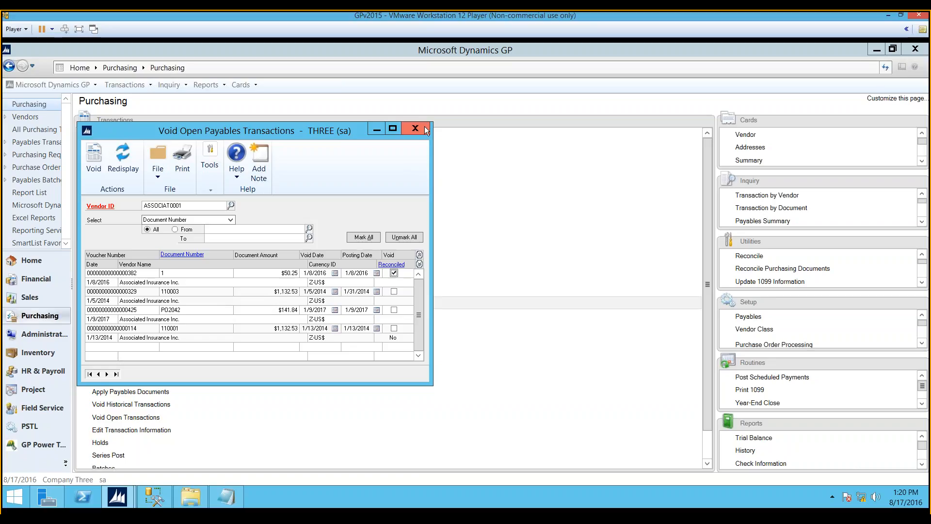
click(415, 128)
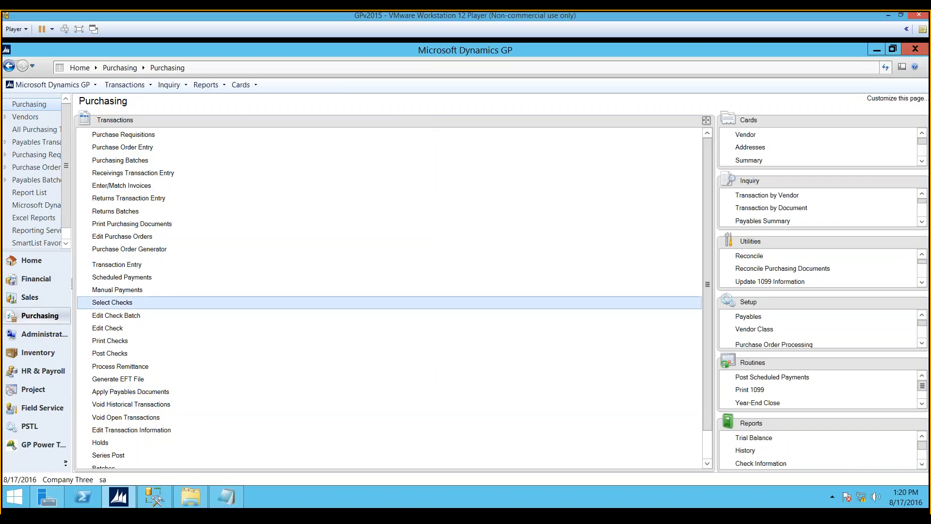
mouse_move(131, 404)
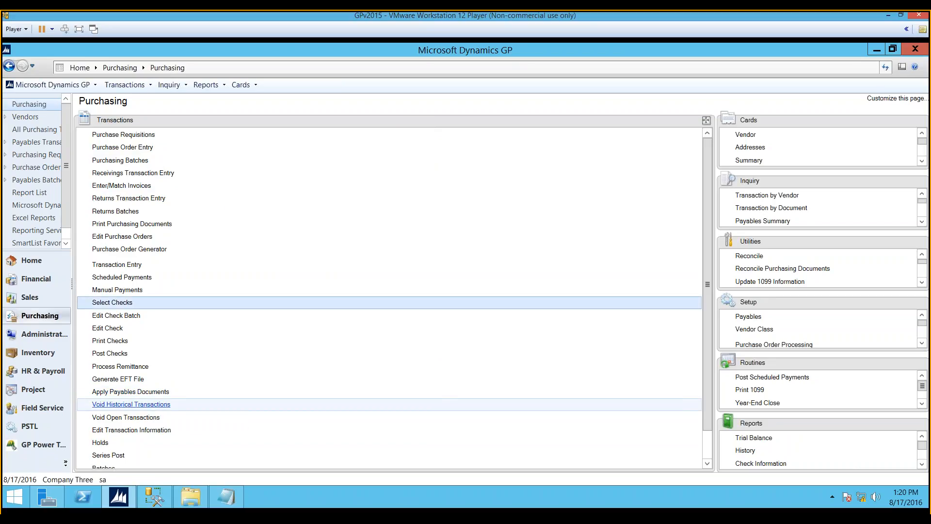
click(130, 404)
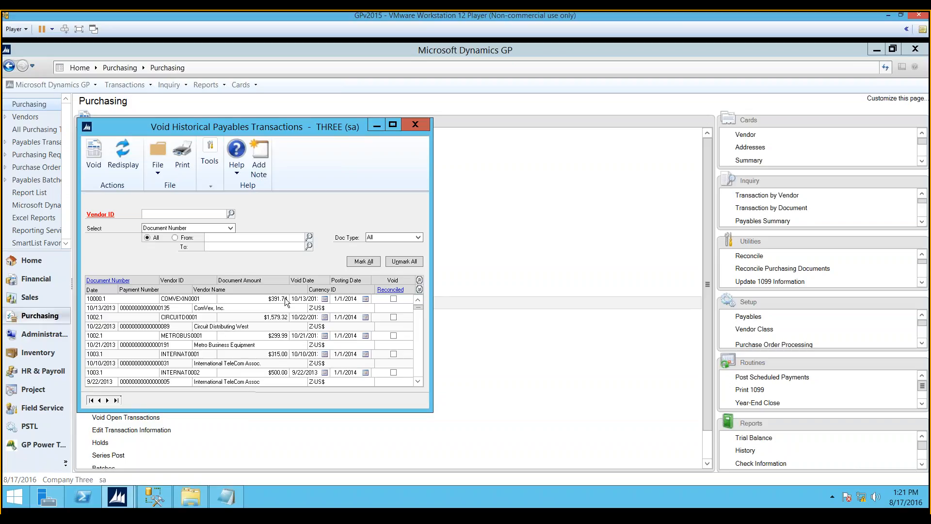
mouse_move(190, 332)
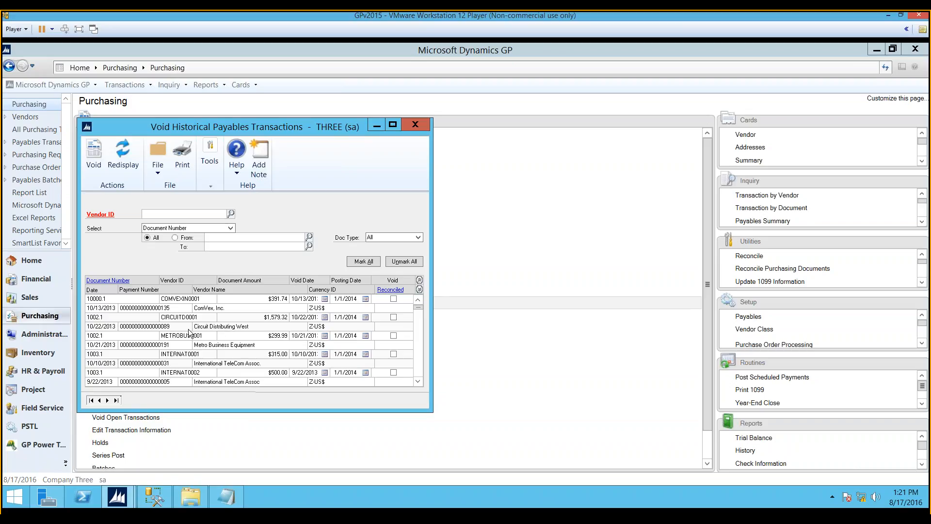
mouse_move(283, 333)
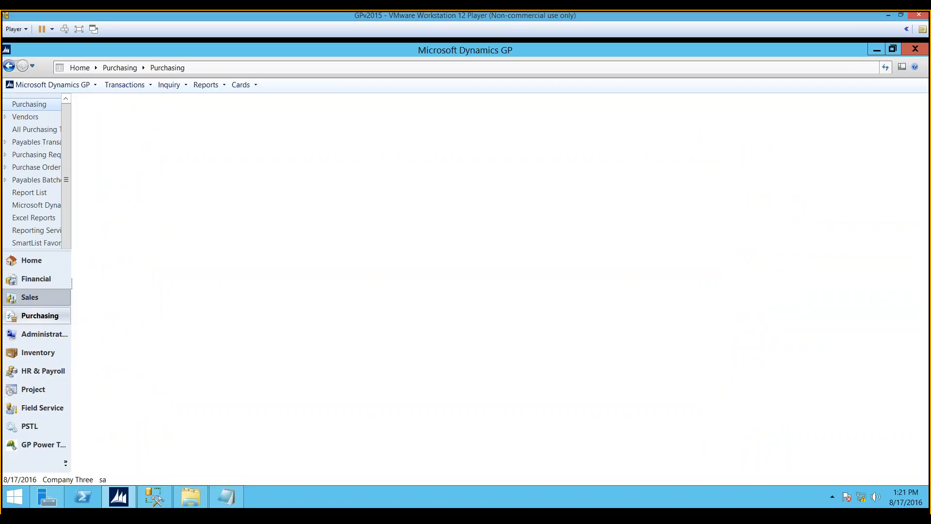
Step: In Sales posted transaction maintenance, load AARONFIT0001's invoice INVS3008 for $938.93, then close it
click(29, 297)
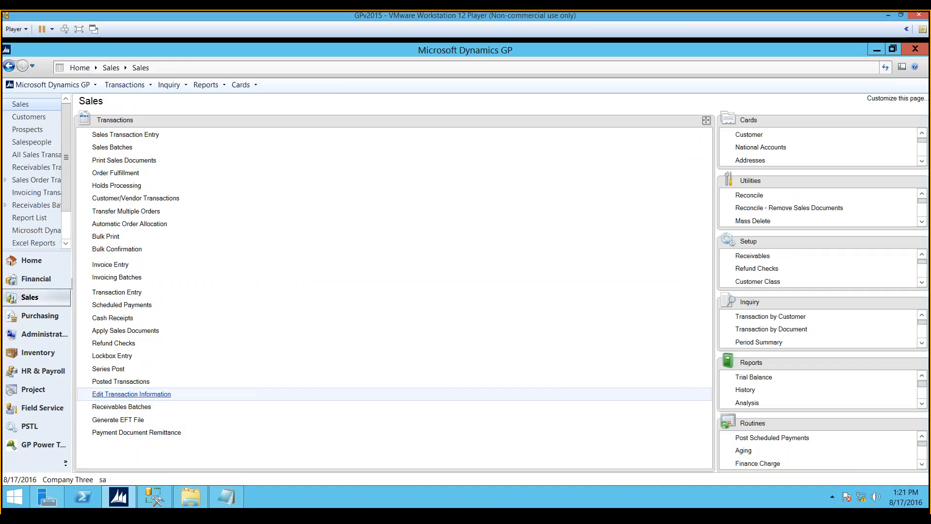
mouse_move(121, 381)
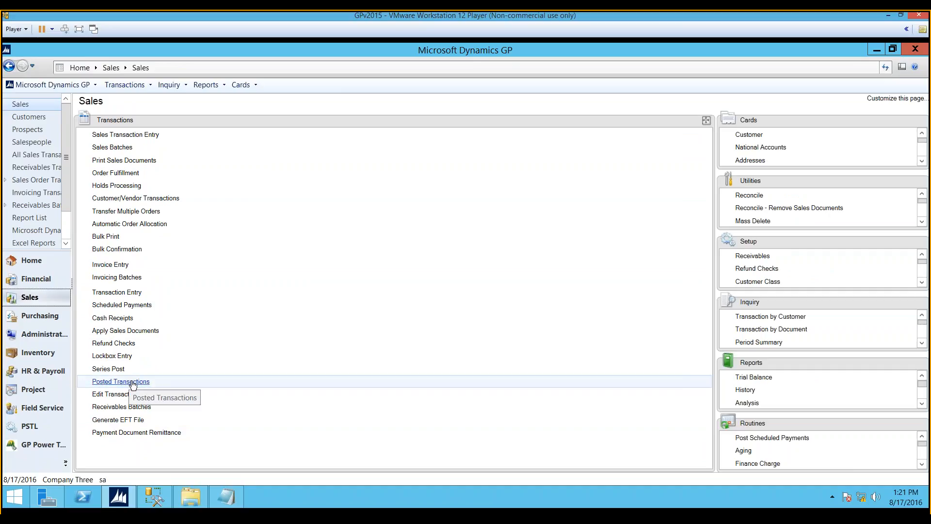
click(121, 381)
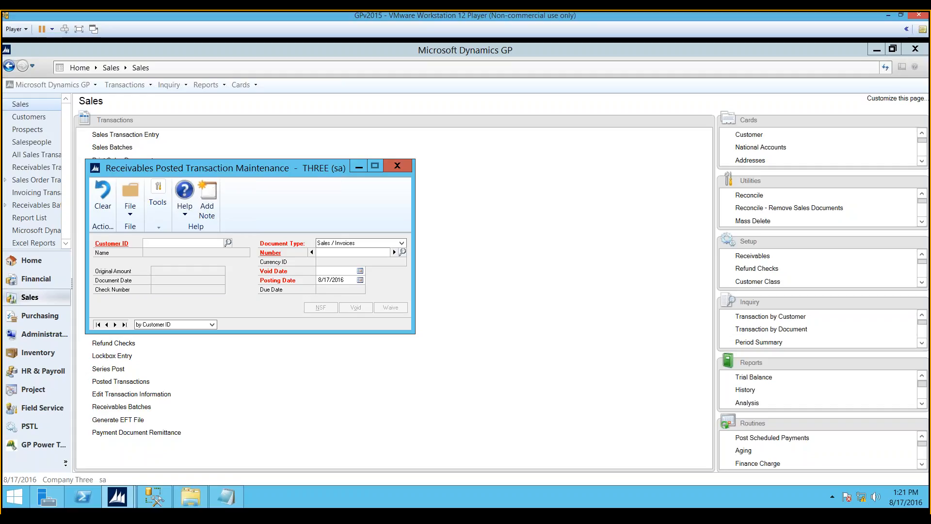
click(184, 242)
text(AARONFIT0001)
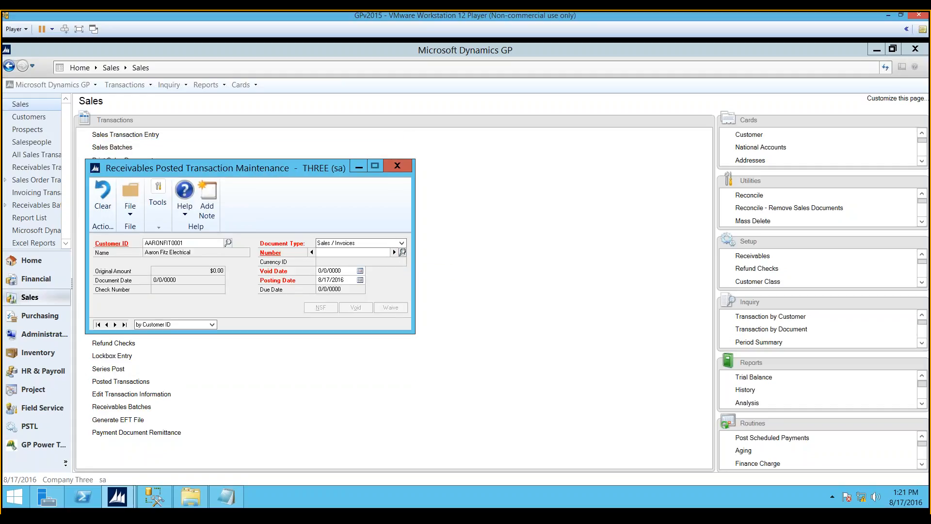
click(402, 252)
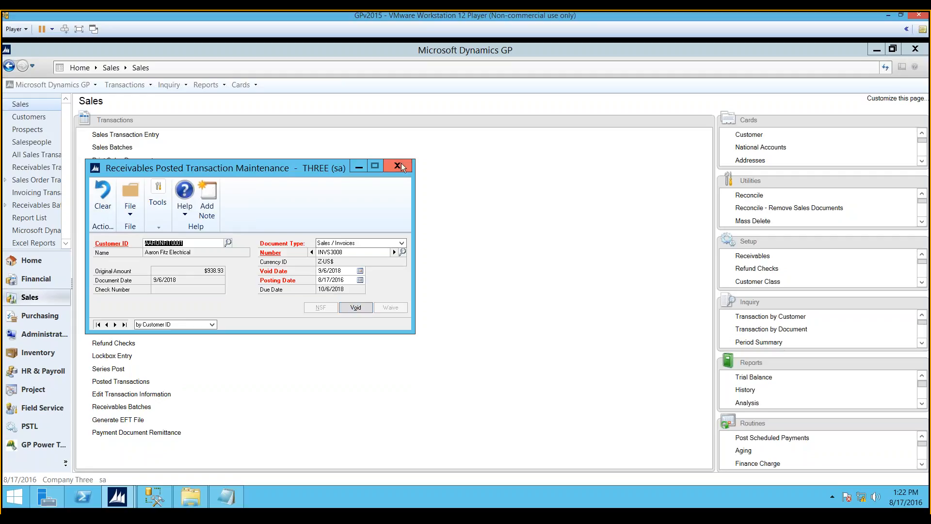
click(398, 165)
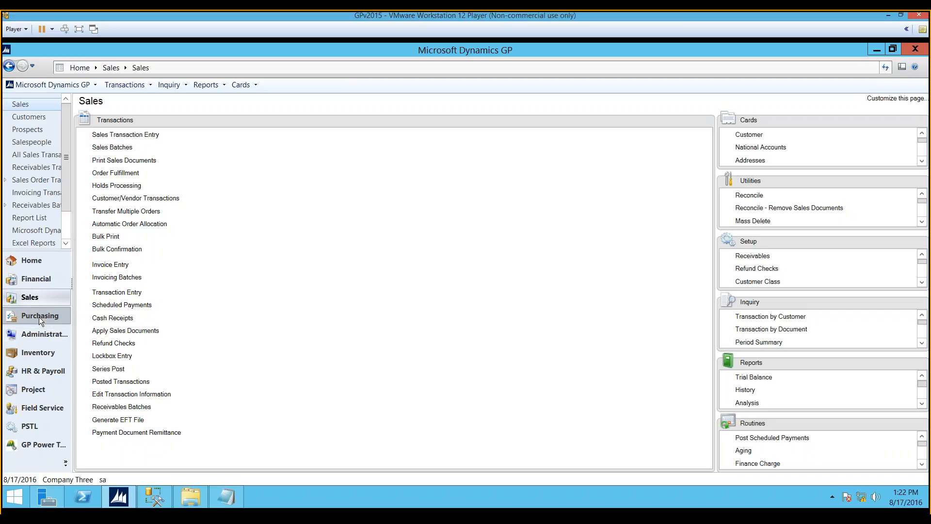
Step: From Purchasing, load payables batch PMDEMOBATCH with its 3 transactions totalling $37.00
click(40, 315)
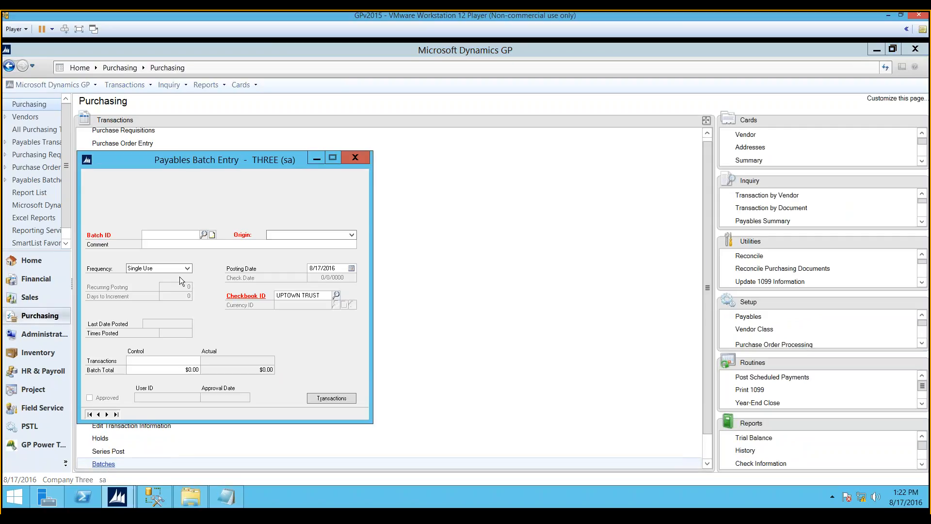
click(203, 233)
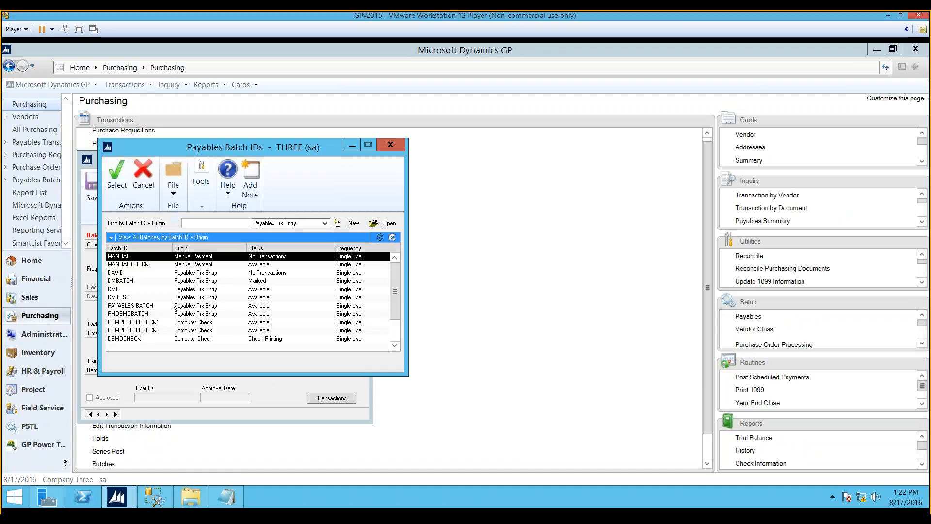
double_click(127, 313)
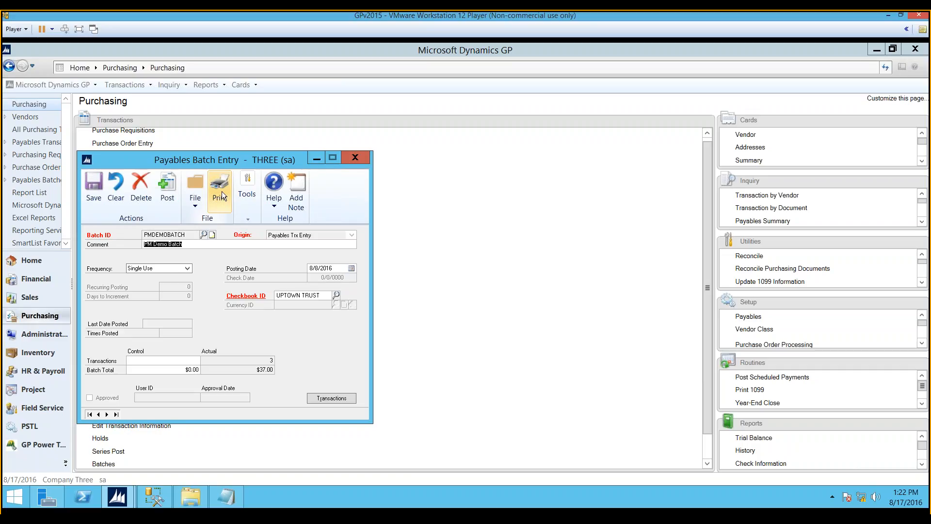
mouse_move(266, 344)
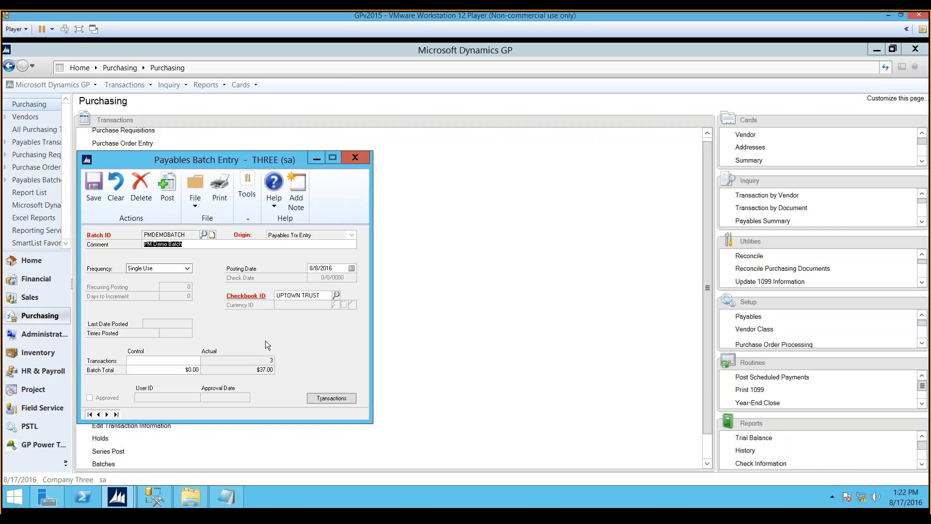
mouse_move(257, 384)
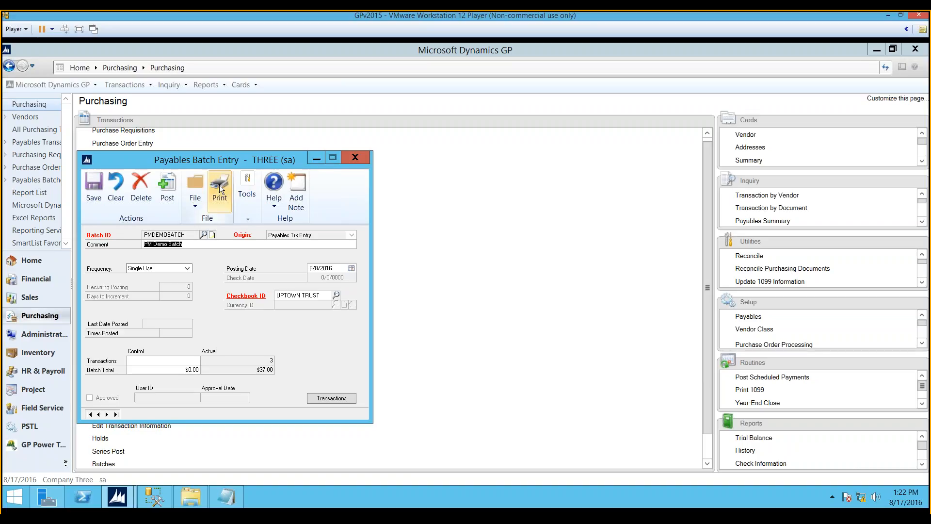
click(219, 187)
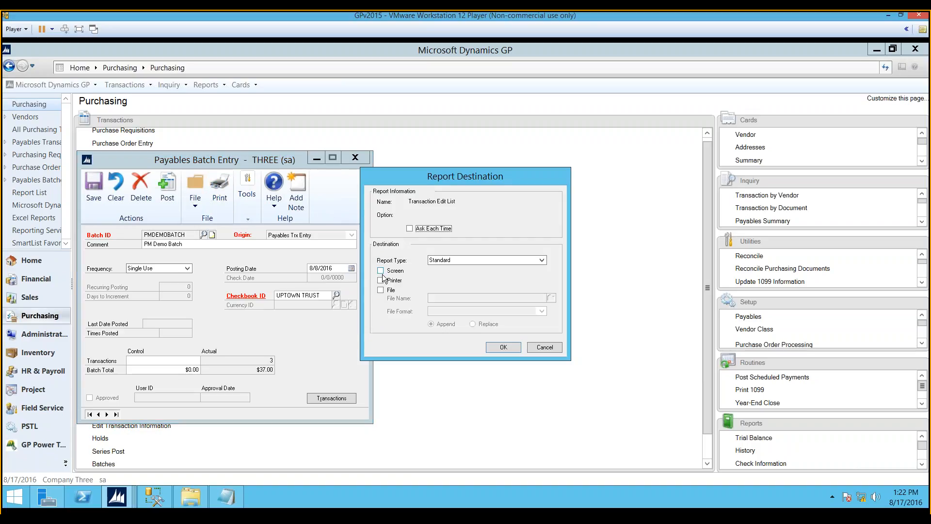
click(380, 270)
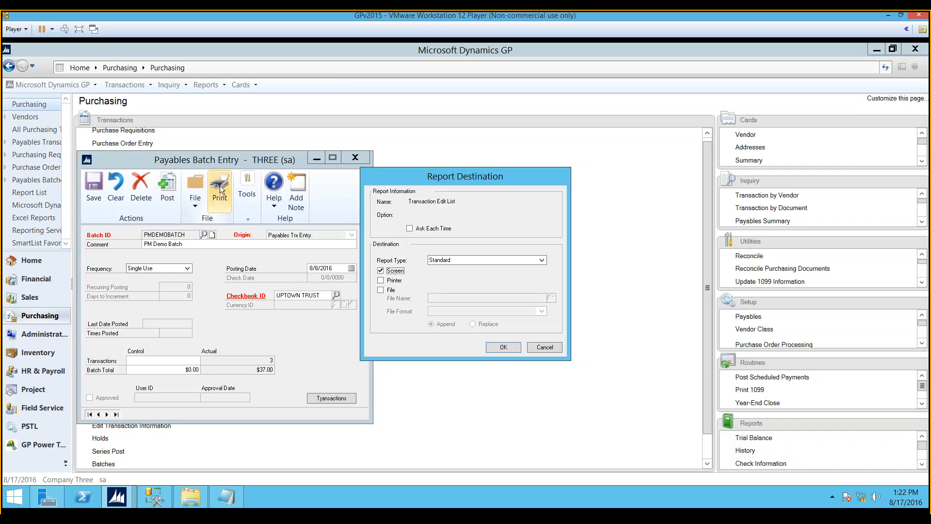
mouse_move(223, 204)
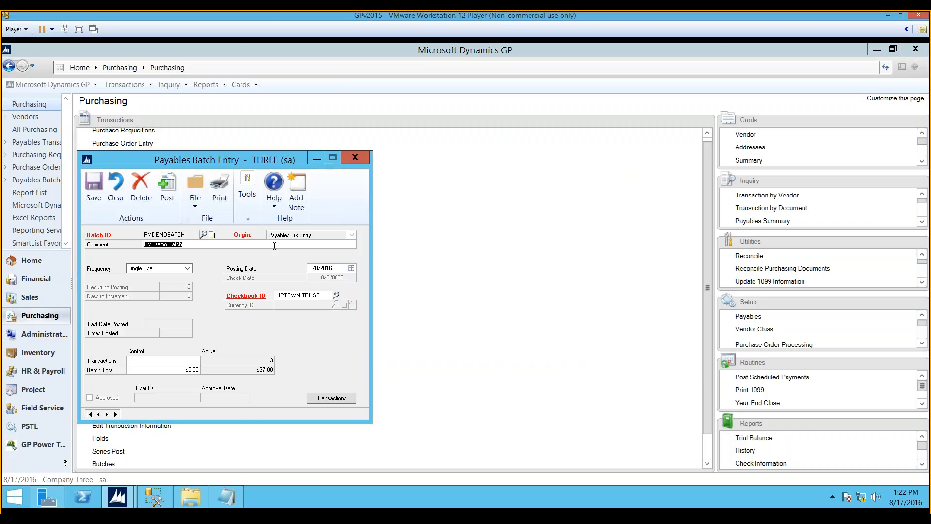
click(167, 185)
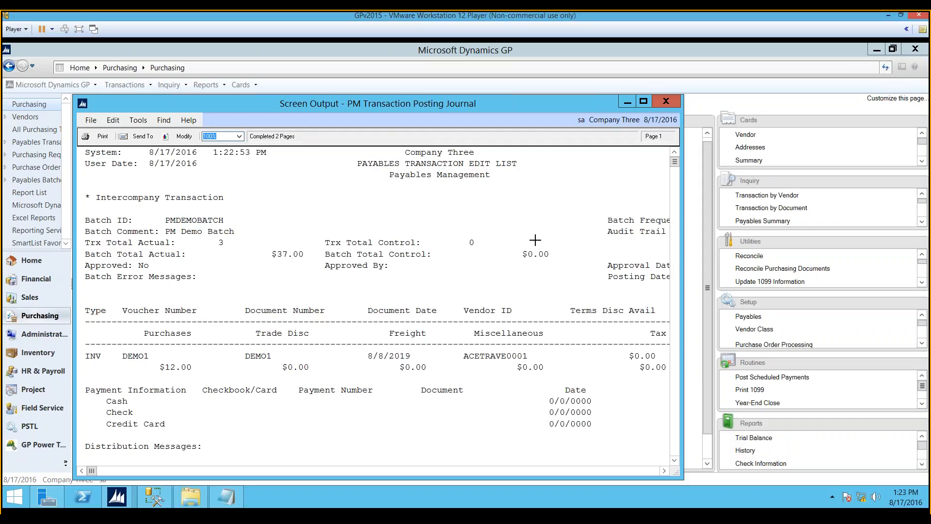
scroll(down, 3)
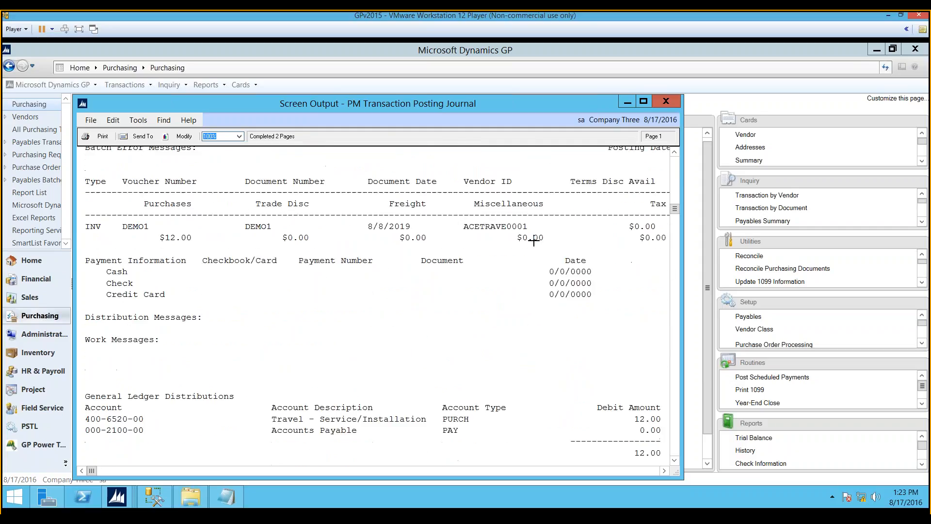
scroll(down, 3)
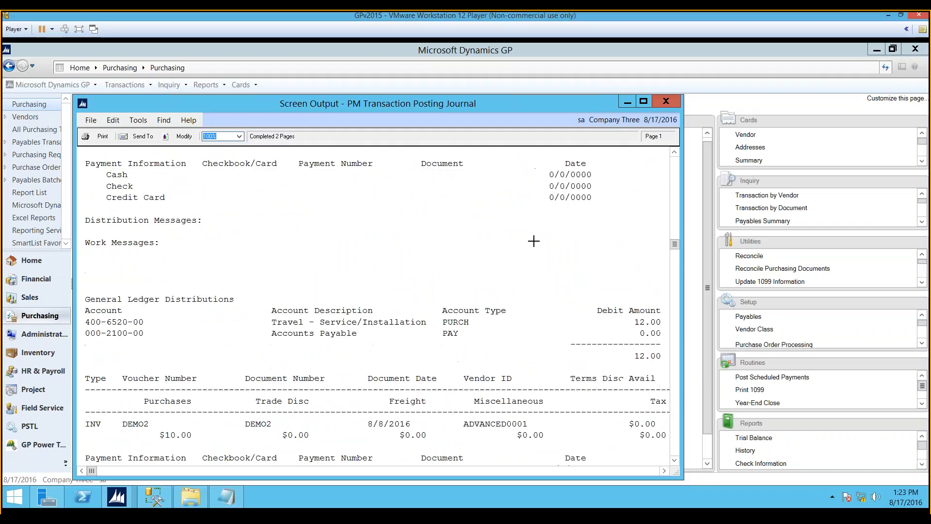
scroll(down, 3)
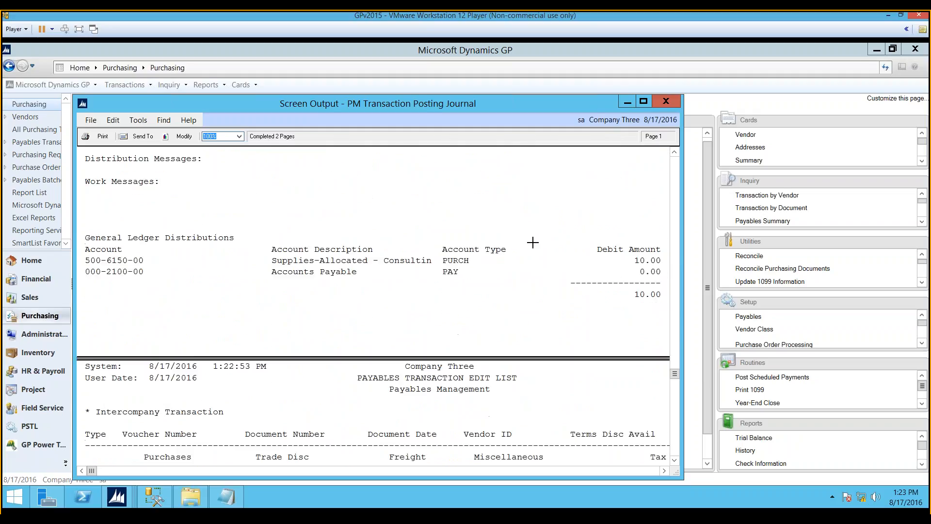
scroll(down, 3)
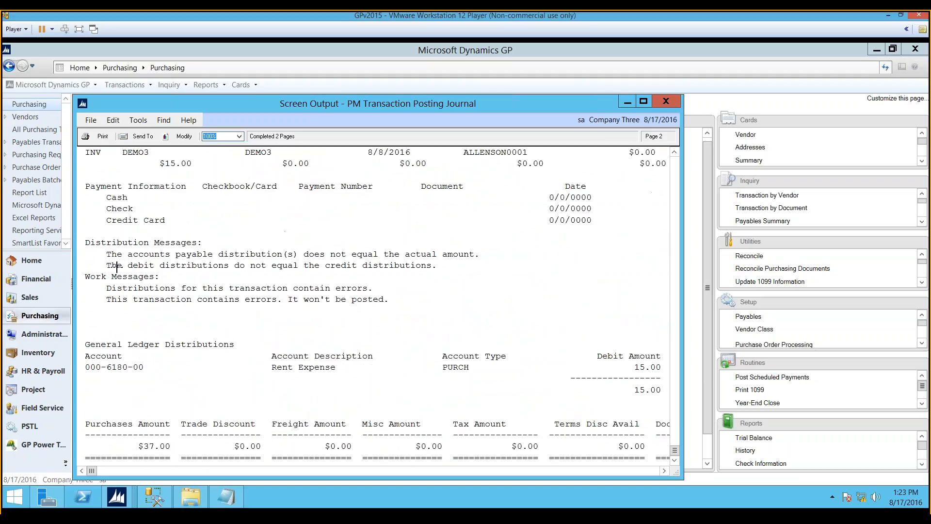
mouse_move(475, 252)
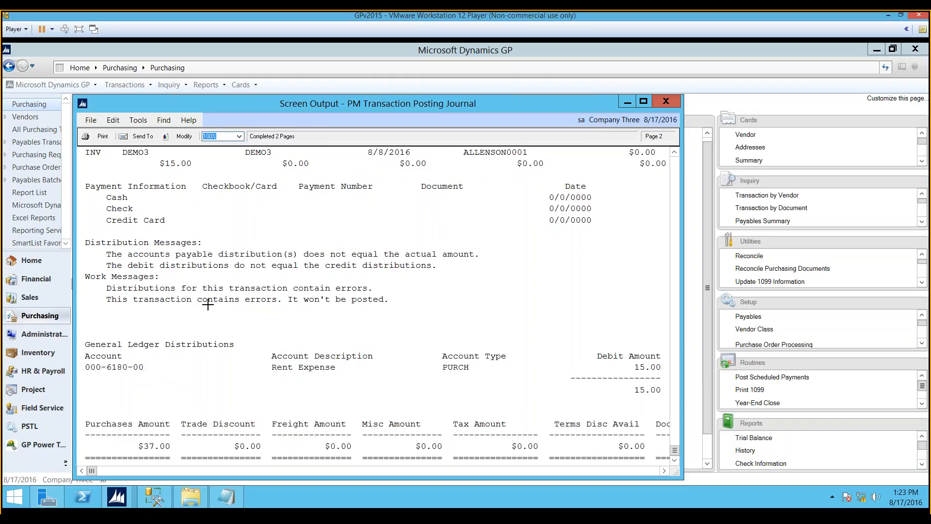
mouse_move(277, 299)
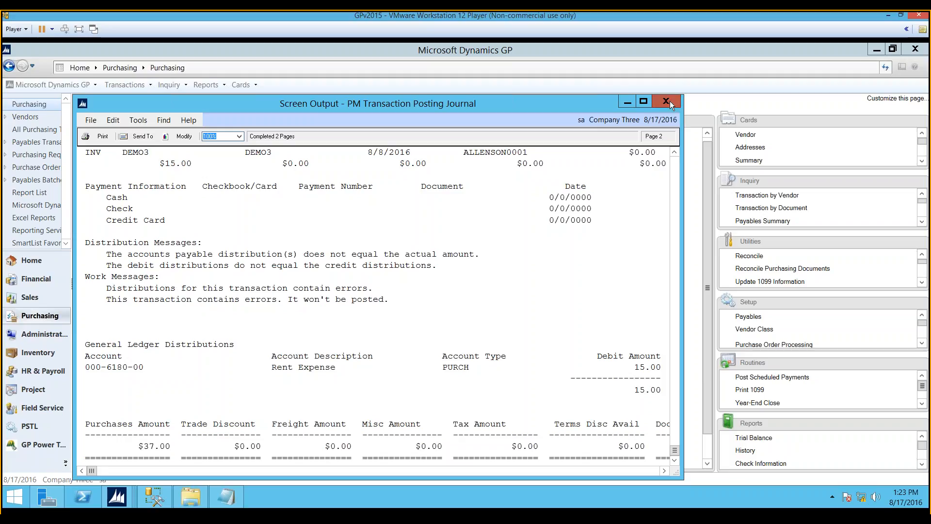
Step: Reset voucher DEMO3's distributions to defaults, balancing the $15 rent expense debit with a $15 payables credit
click(665, 101)
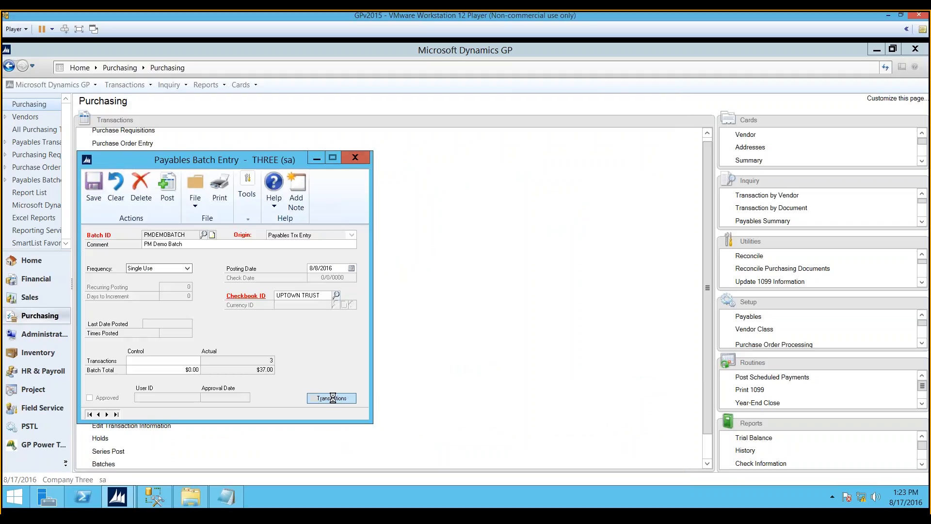
click(330, 397)
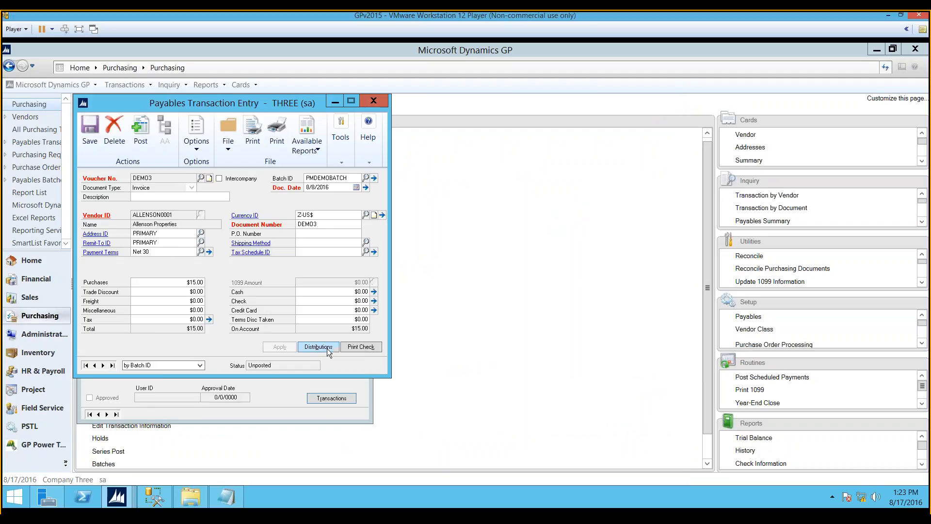
click(317, 346)
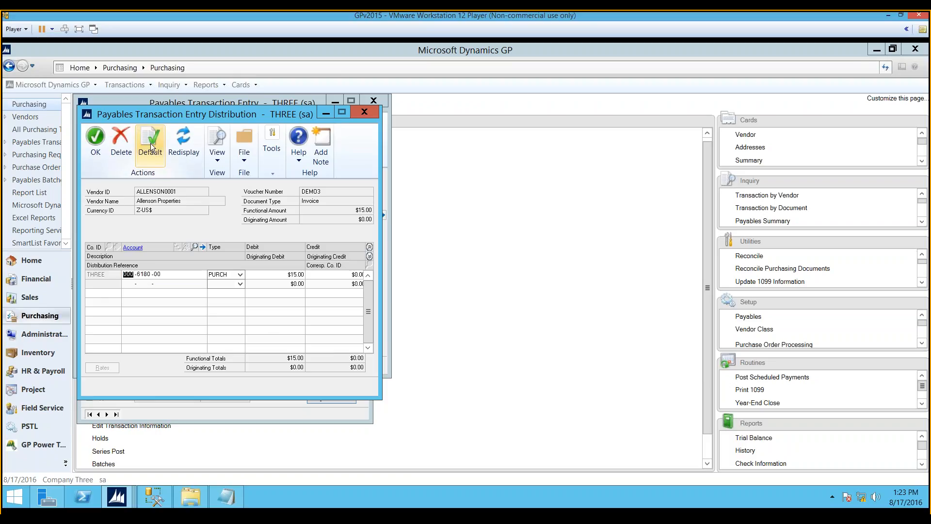
click(150, 140)
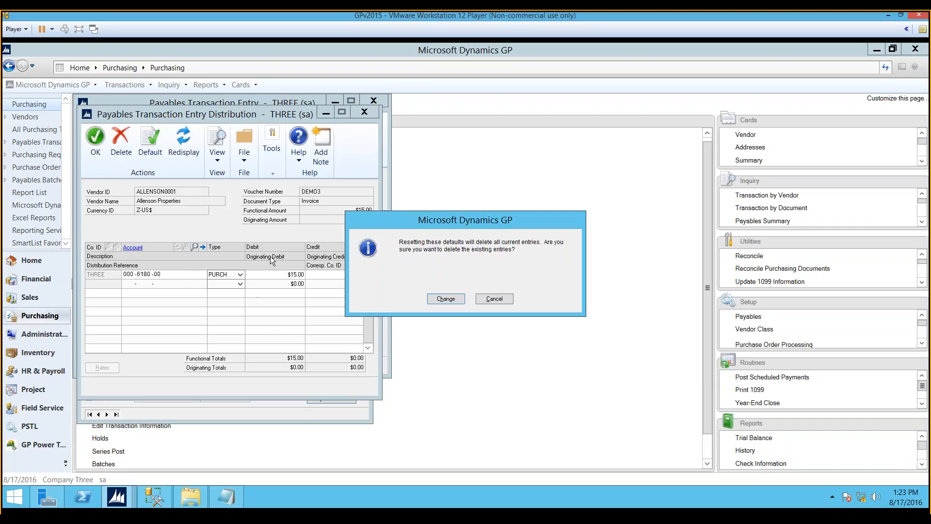
click(445, 298)
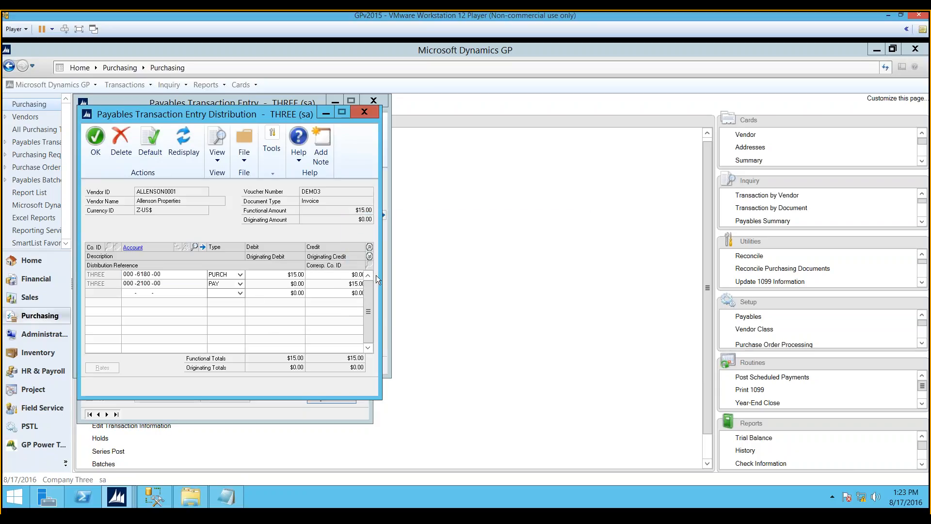
click(95, 137)
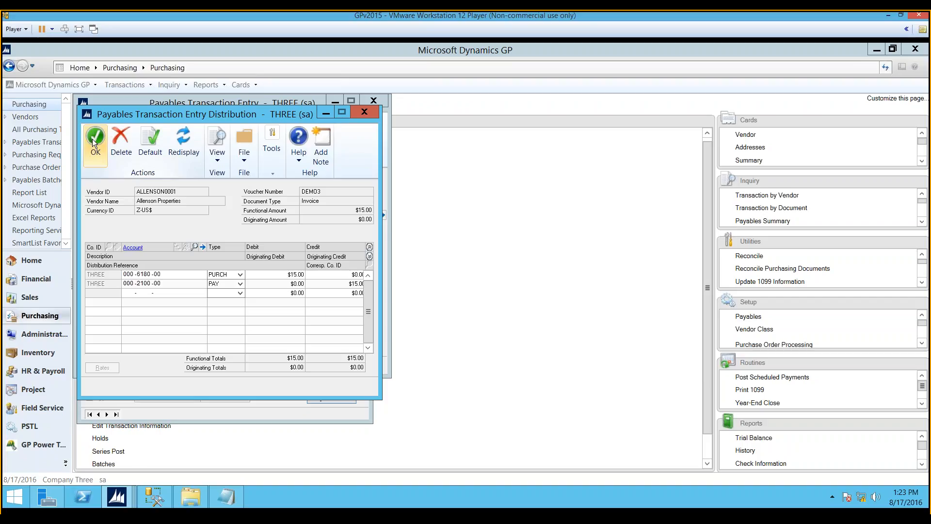
click(95, 140)
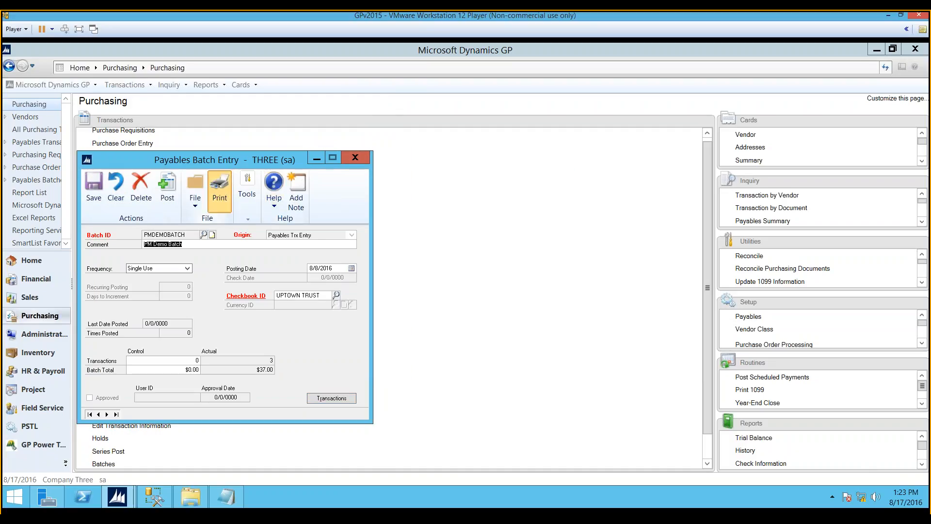
click(218, 187)
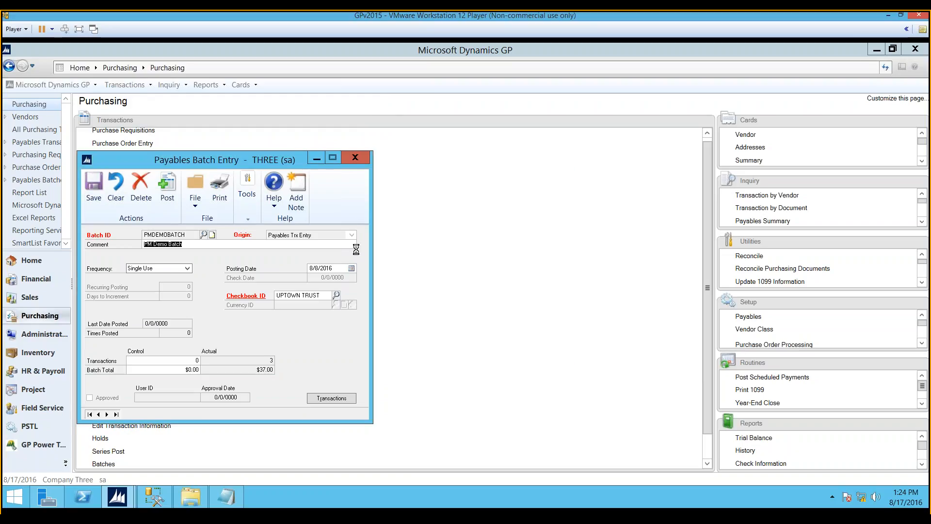
click(167, 187)
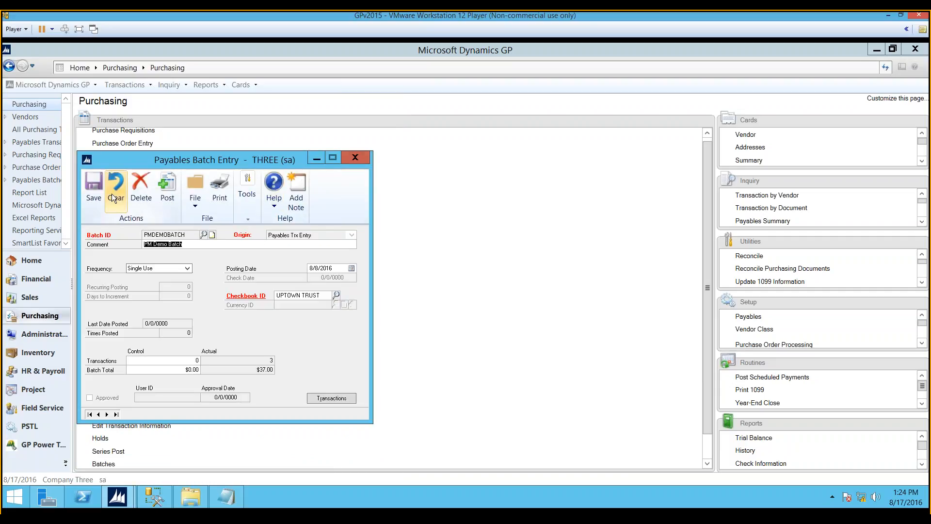
Step: Clear PMDEMOBATCH from the batch window, acknowledge the marked-for-posting warning, and go to Administration
click(116, 187)
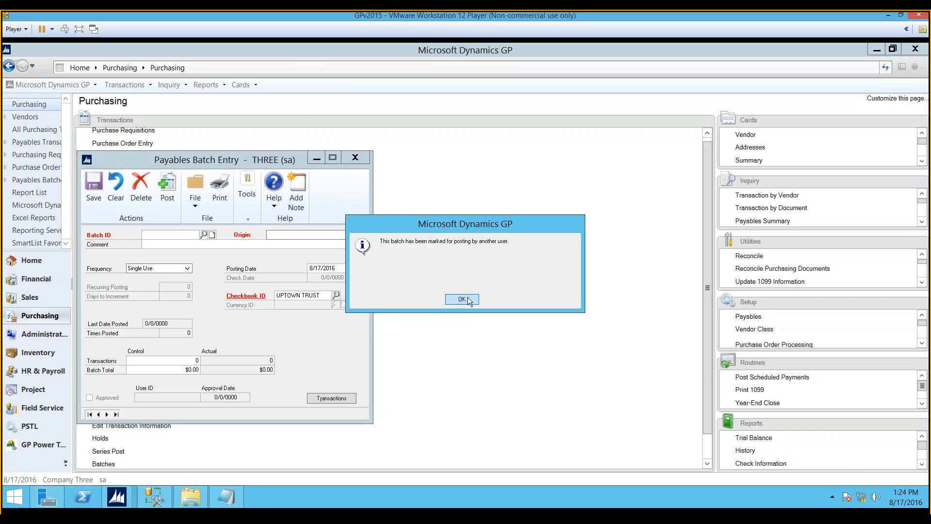
click(461, 299)
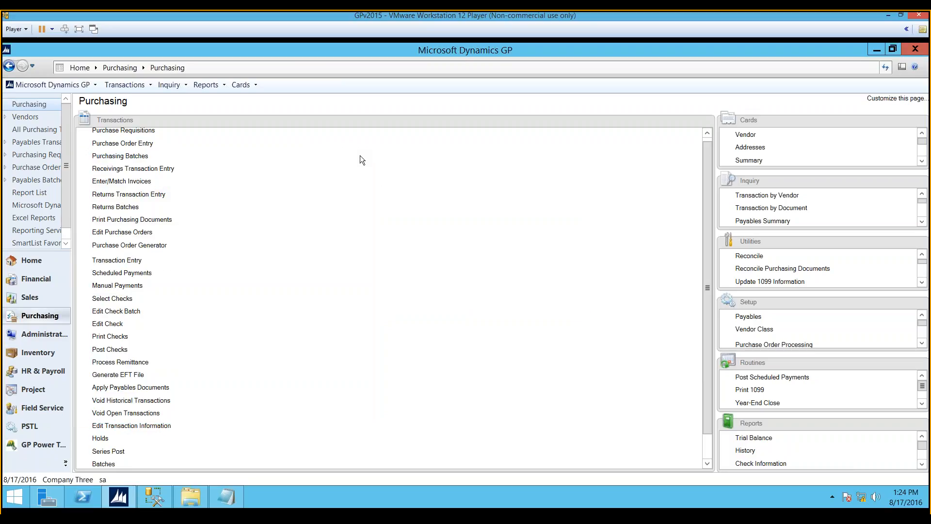
click(45, 334)
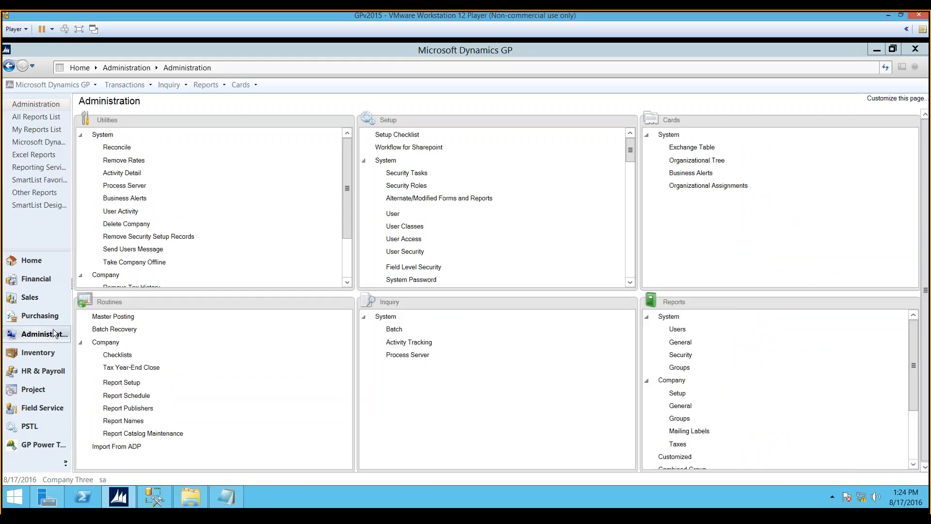
mouse_move(270, 308)
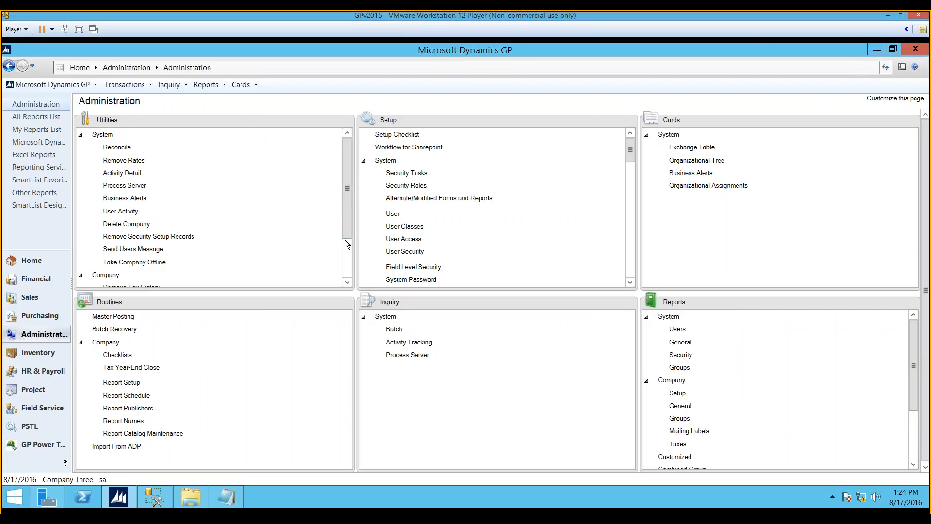
Step: Launch Master Posting from the Administration routines to list batches and their status
scroll(down, 3)
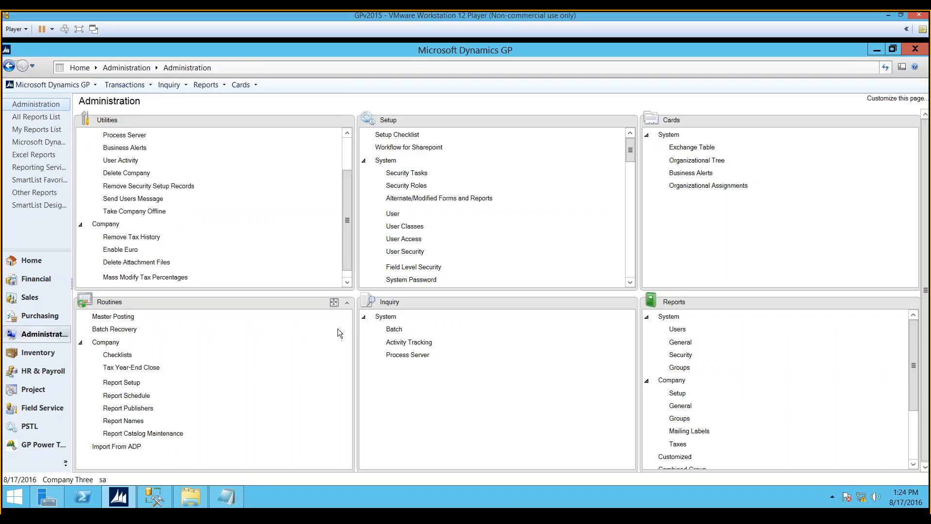
mouse_move(113, 315)
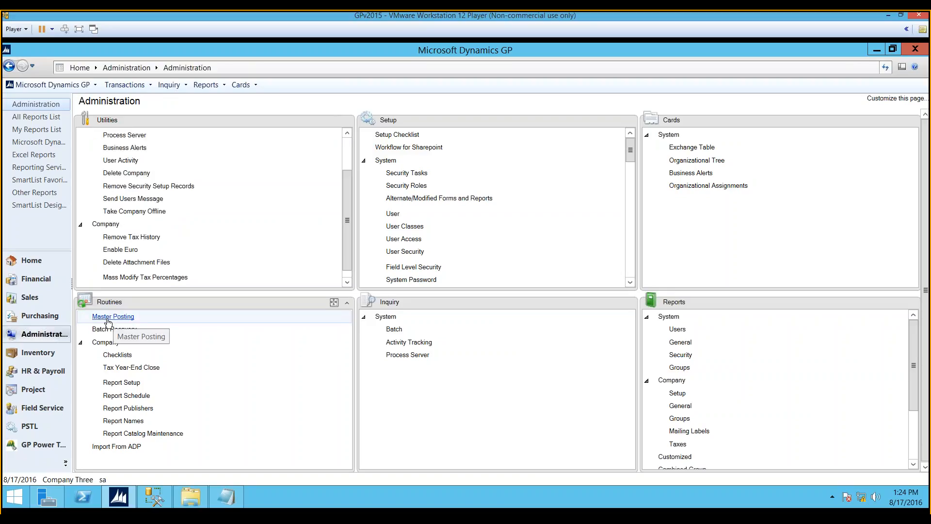
click(112, 315)
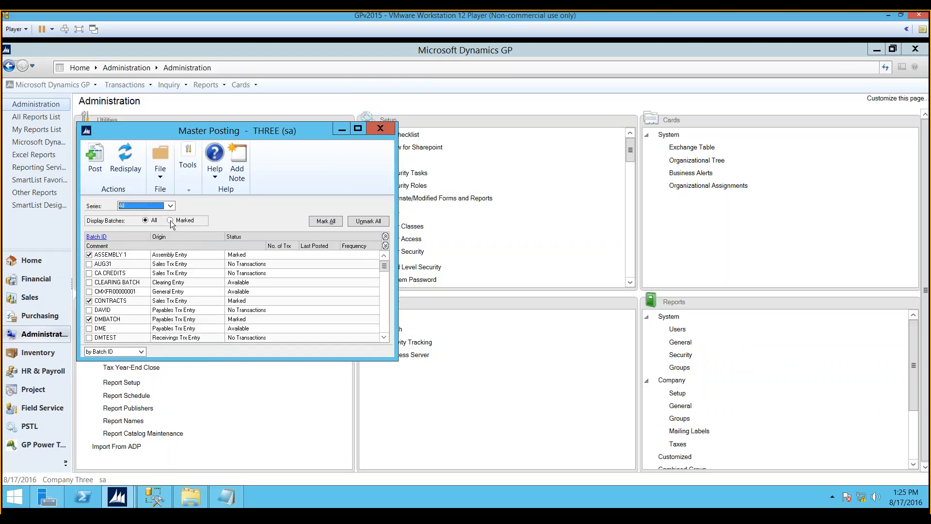
Step: Filter to marked batches, unmark DMBATCH so it becomes Available, close Master Posting and head to Financial
click(170, 220)
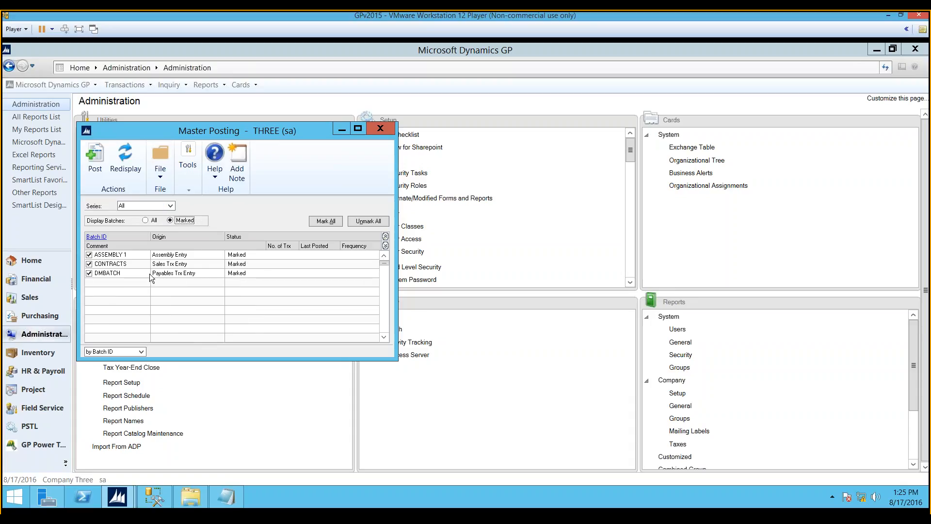
mouse_move(232, 271)
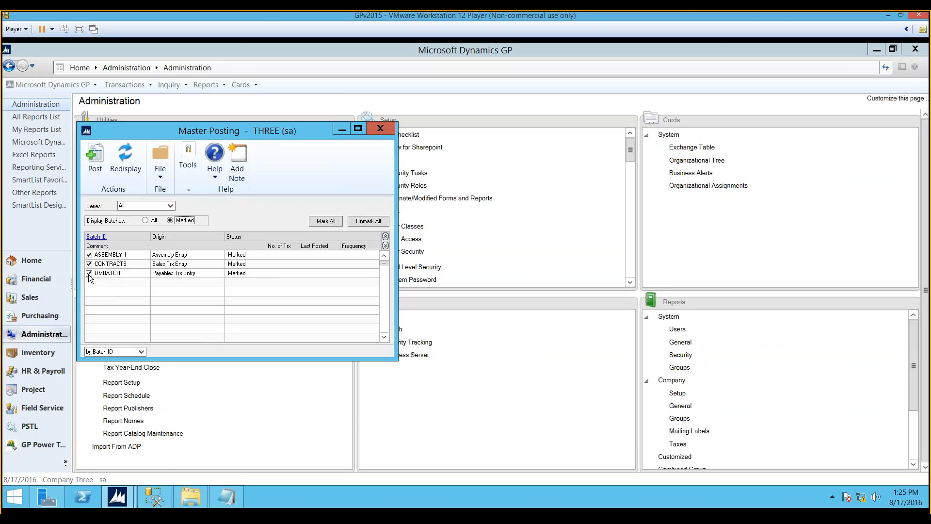
click(89, 273)
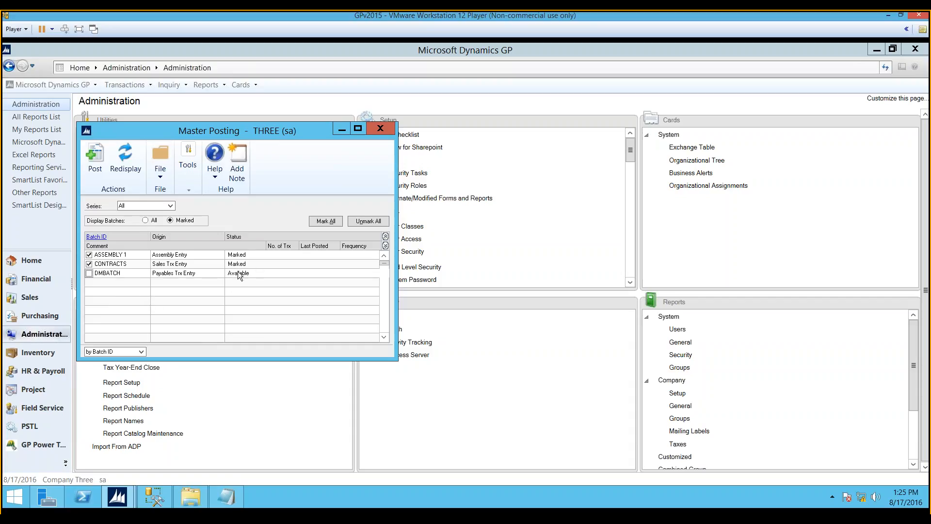
mouse_move(276, 280)
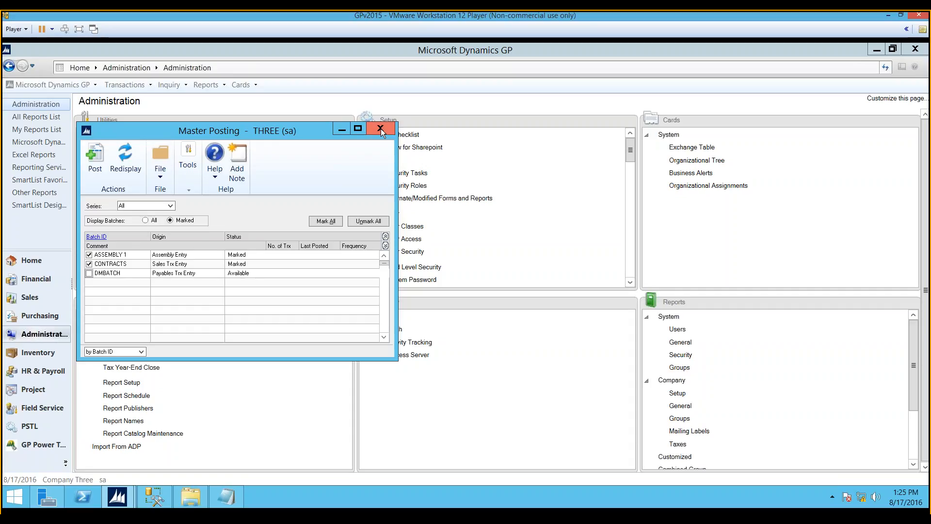
click(380, 128)
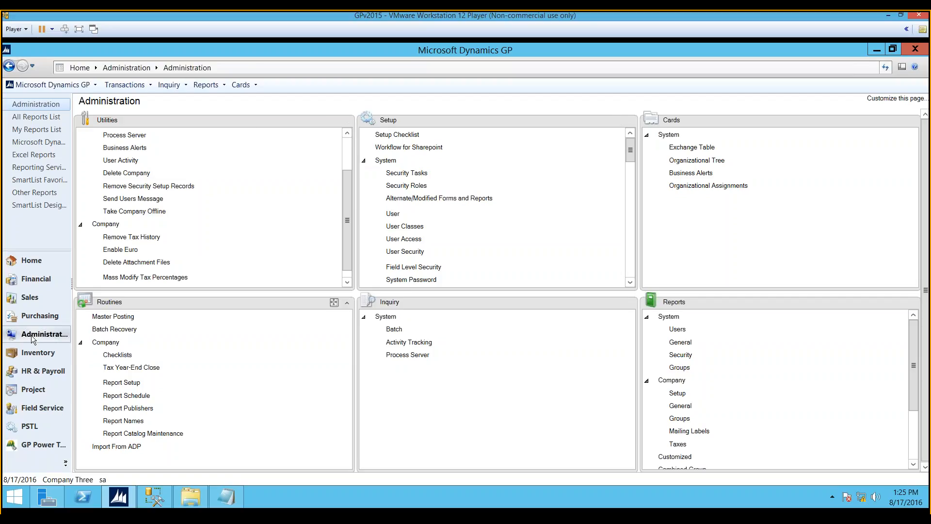
click(35, 278)
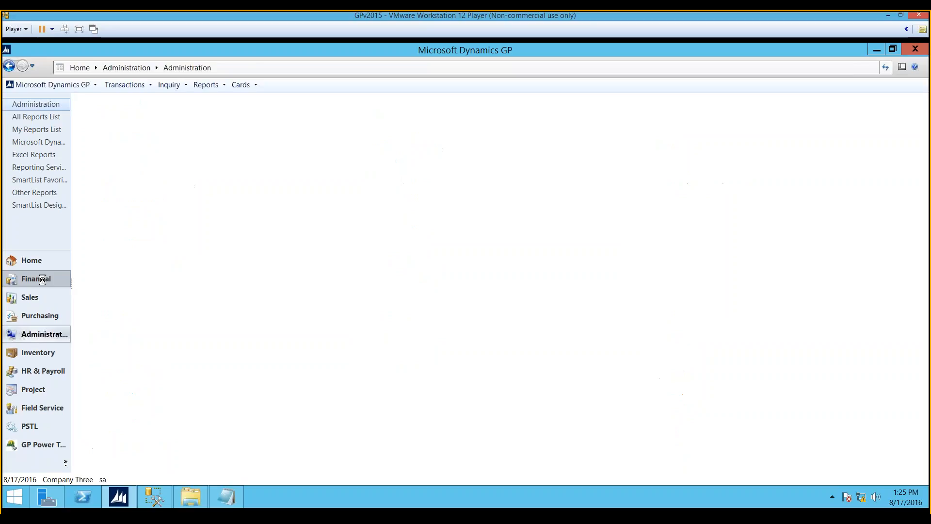
Step: From Financial, bring up general journal Transaction Entry and launch Correct Journal Entry
click(35, 278)
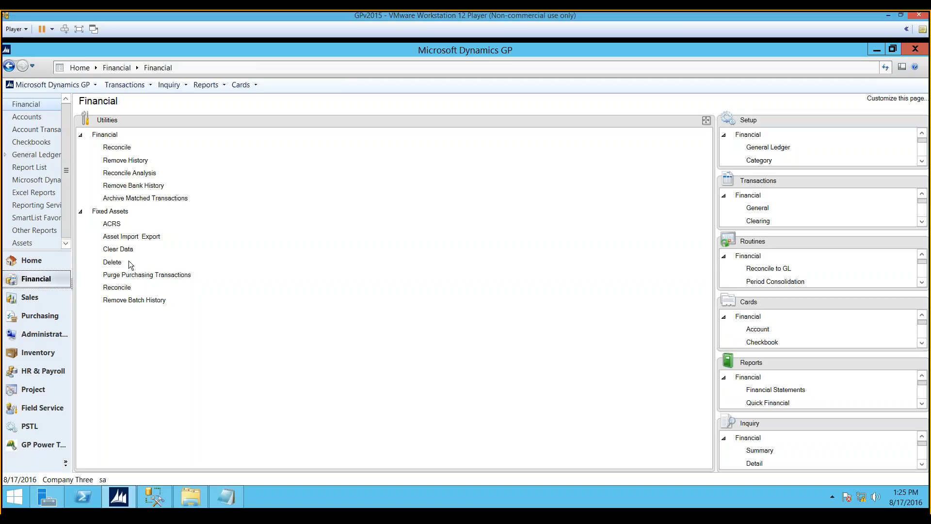
mouse_move(559, 166)
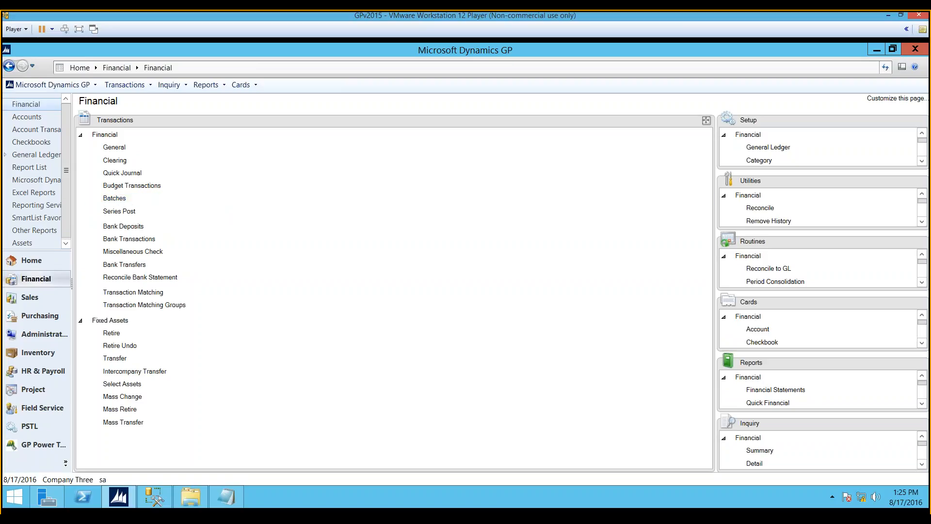
click(114, 146)
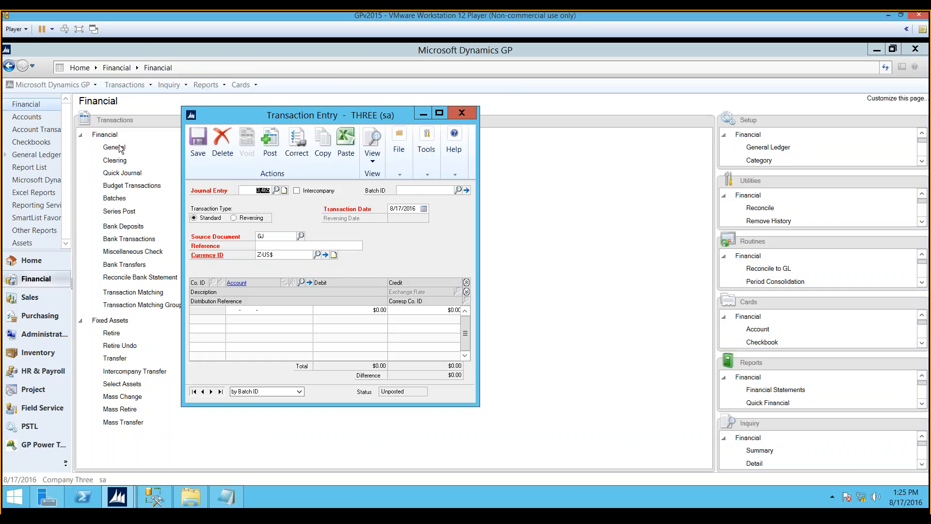
mouse_move(122, 150)
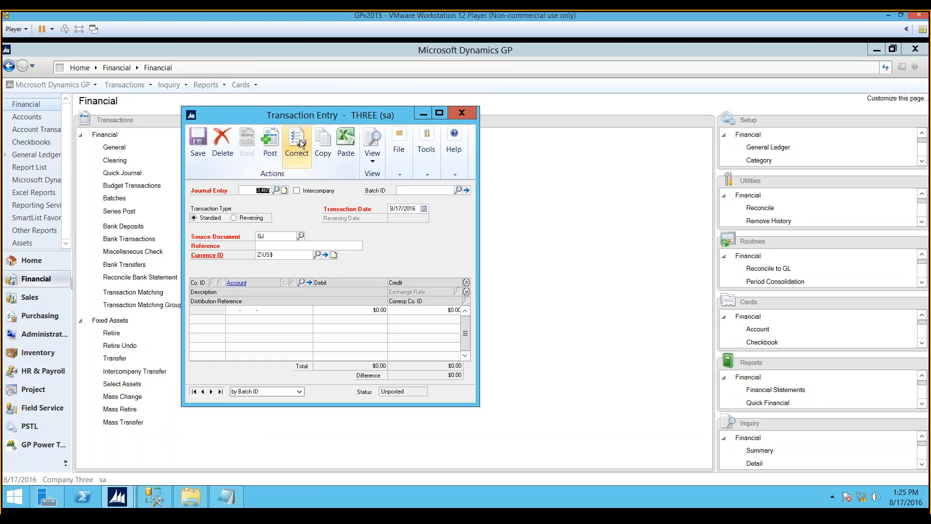
click(296, 143)
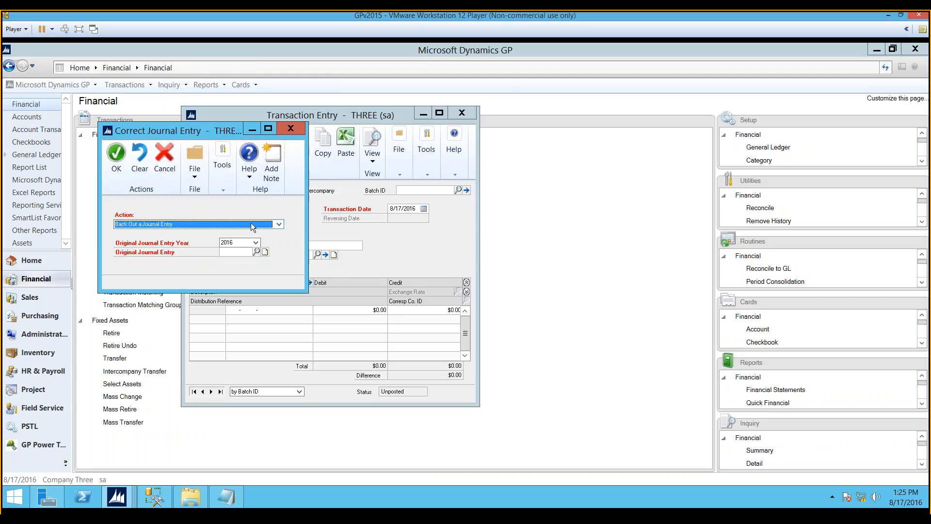
Step: Set the action to Back Out a Journal Entry and Create a Correcting Entry and review the 2016 entry year
click(279, 224)
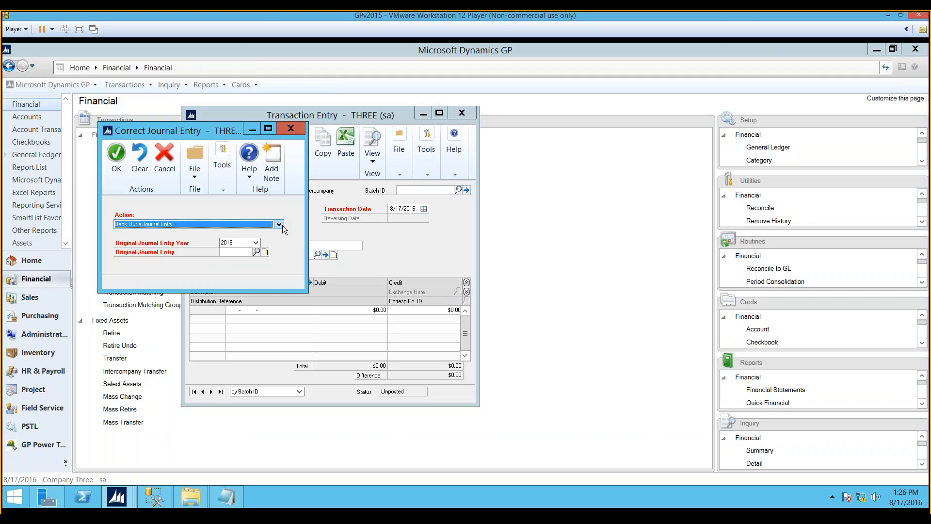
click(279, 224)
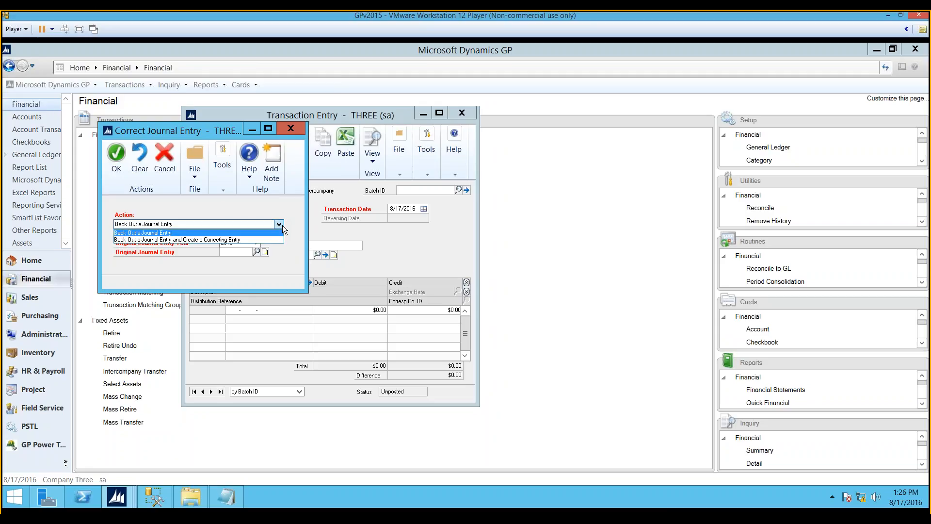
click(179, 239)
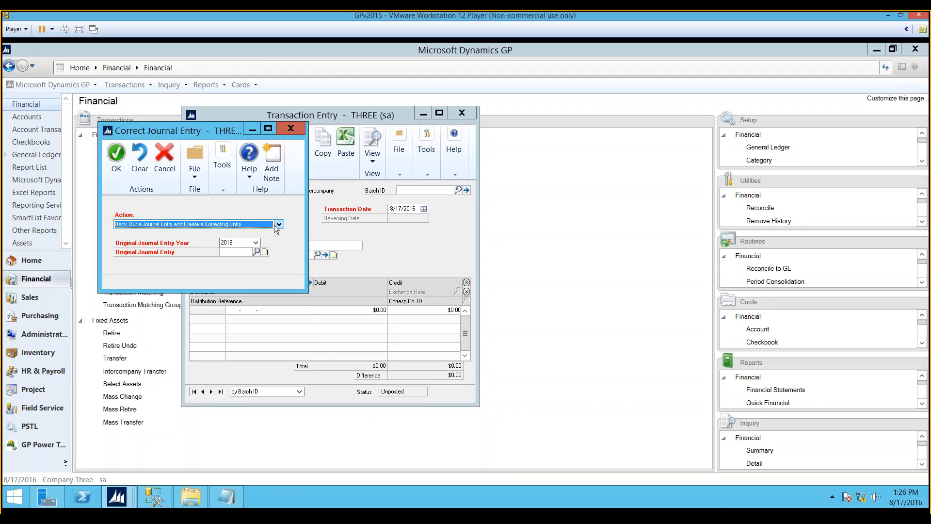
mouse_move(280, 230)
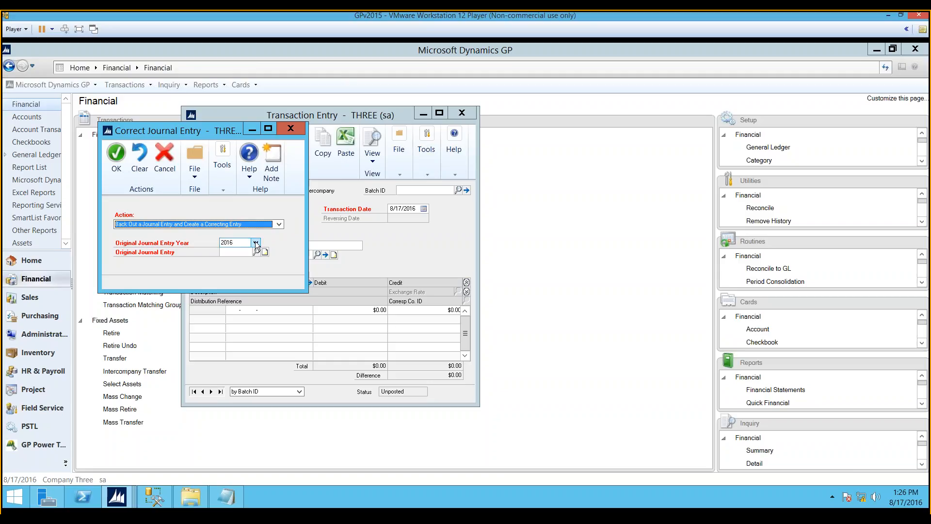
click(256, 242)
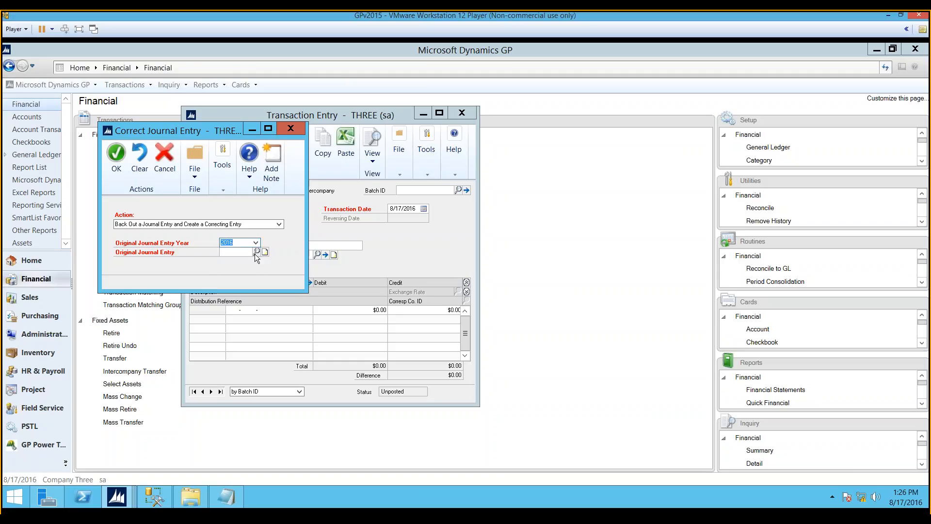
click(255, 252)
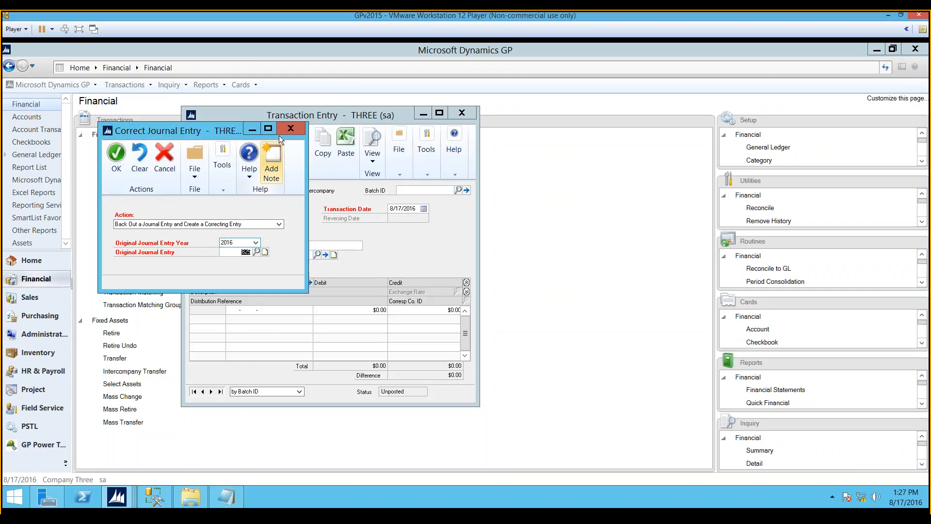
Step: Close Correct Journal Entry and the general journal Transaction Entry window
click(290, 128)
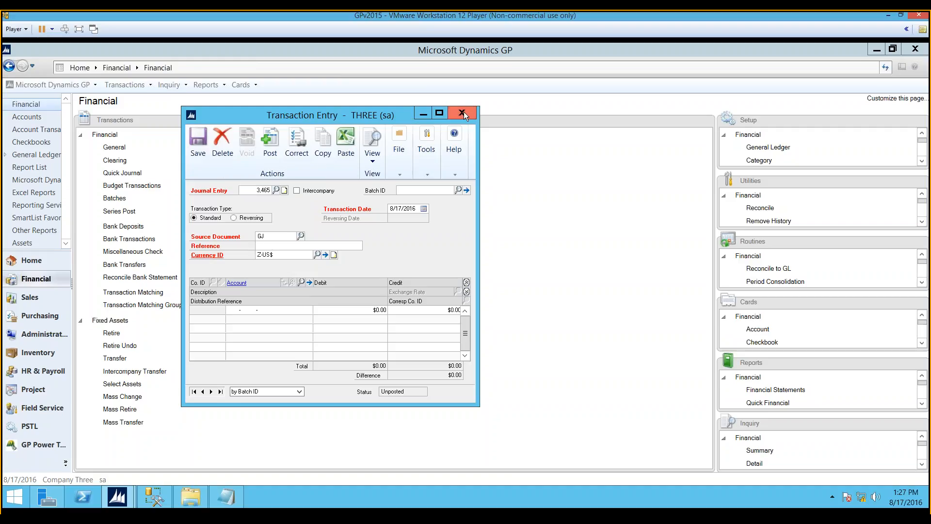
click(462, 113)
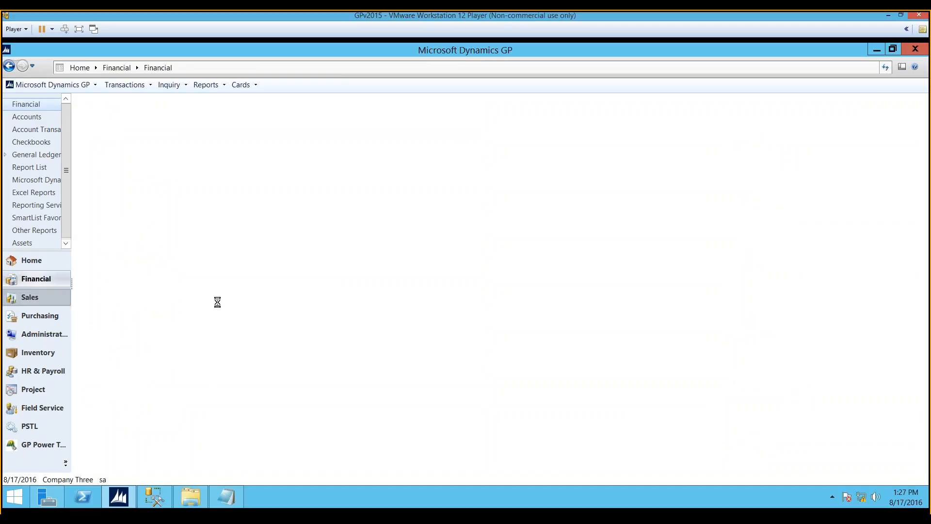
Step: From Sales, bring up Apply Sales Documents and the customer lookup list
click(29, 296)
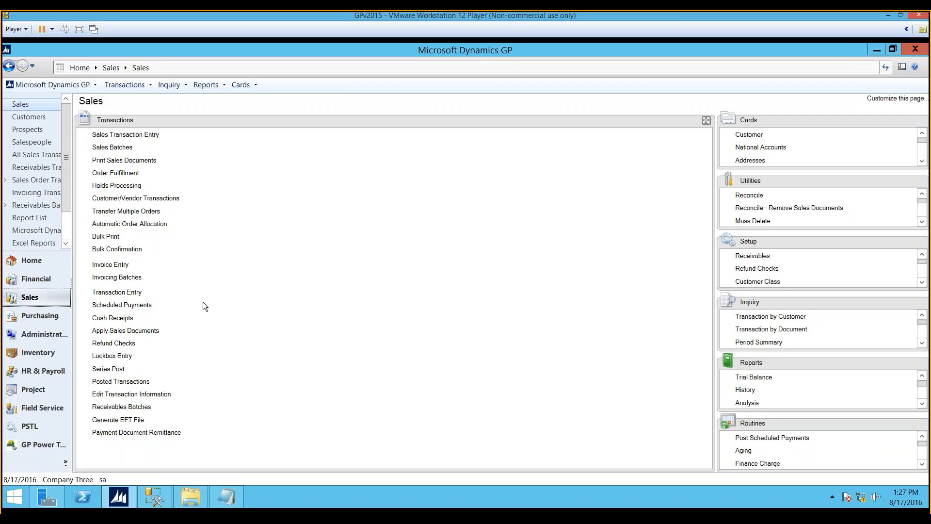
mouse_move(38, 304)
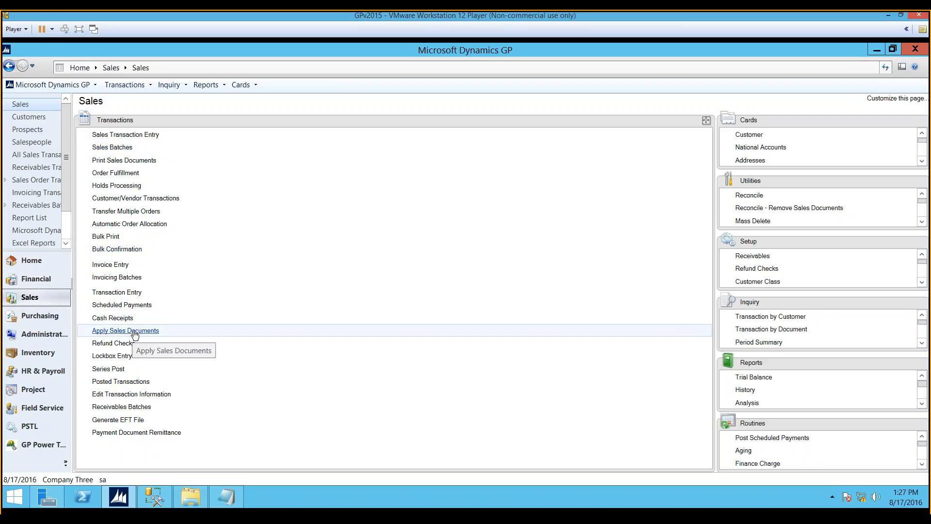
click(125, 330)
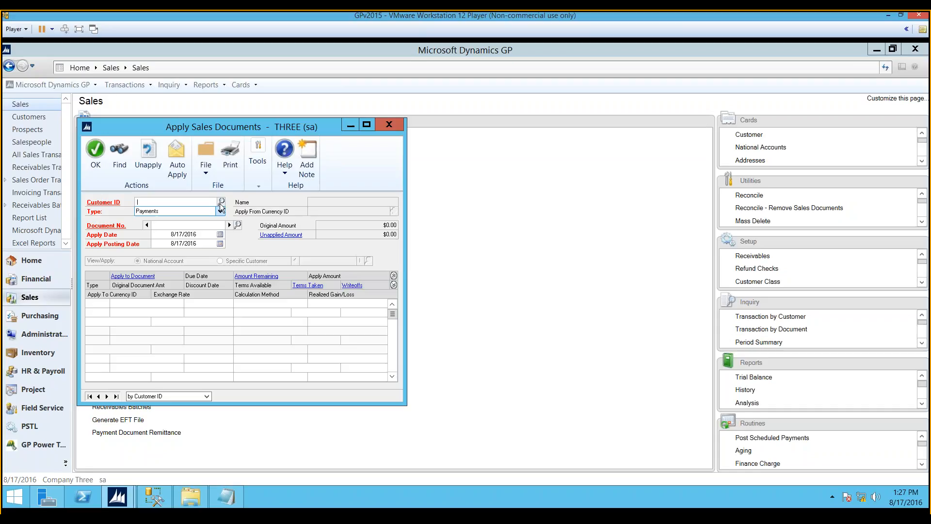
click(221, 201)
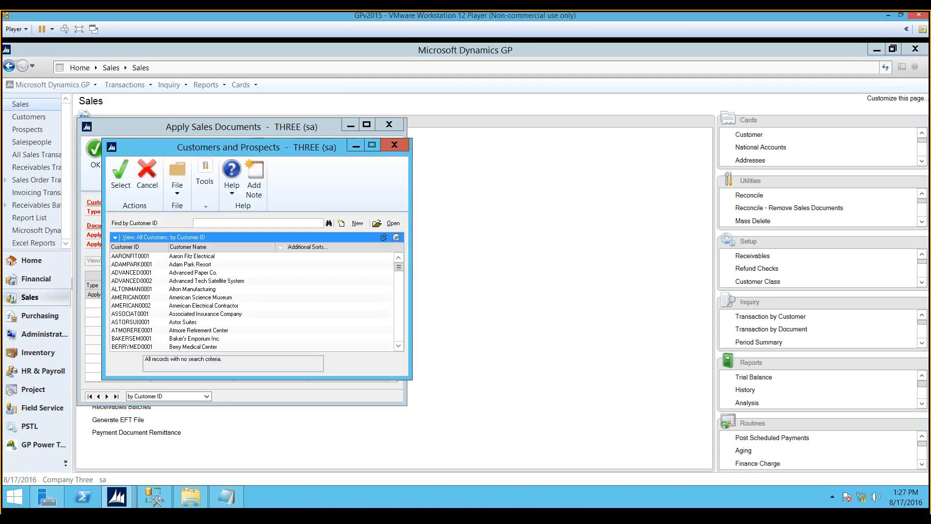
Step: For AARONFIT0001, apply return RTN20015 to invoices INVS3008 and SLS11015, save, and reload Aaron Fitz
click(130, 256)
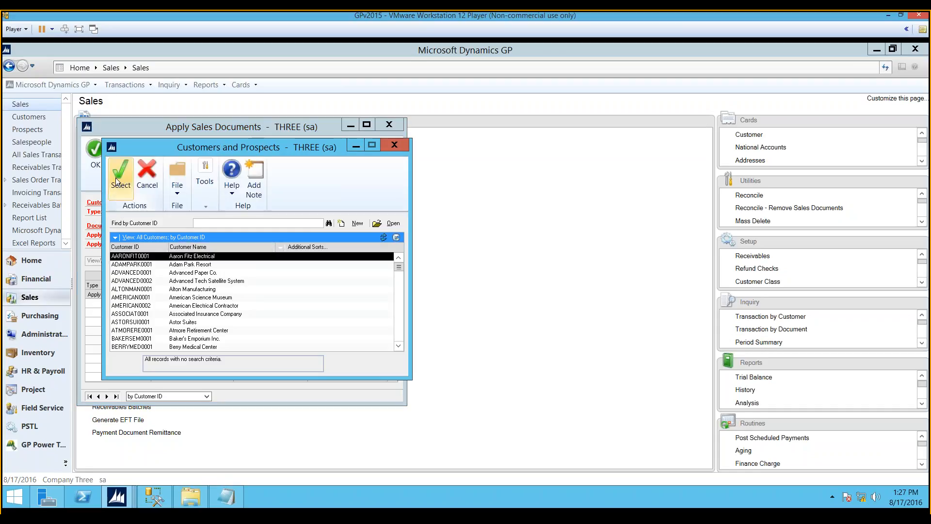
click(119, 172)
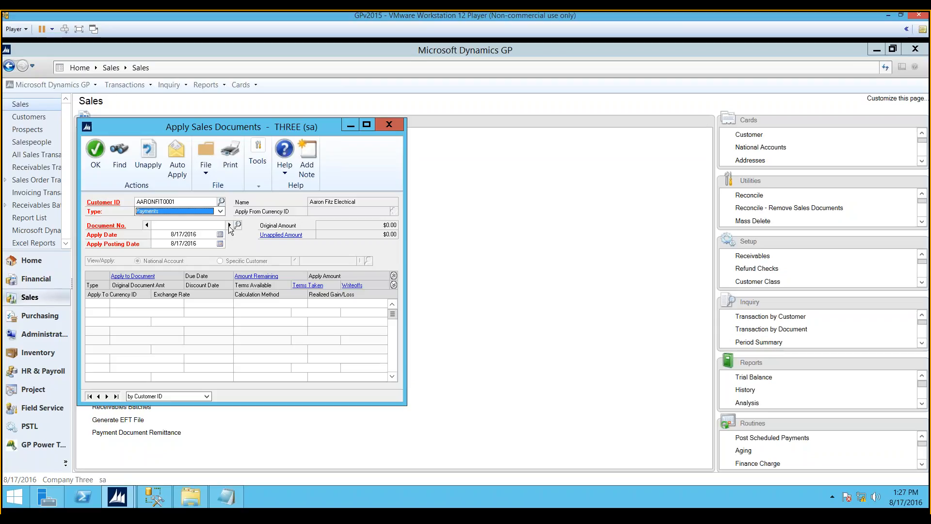
click(235, 225)
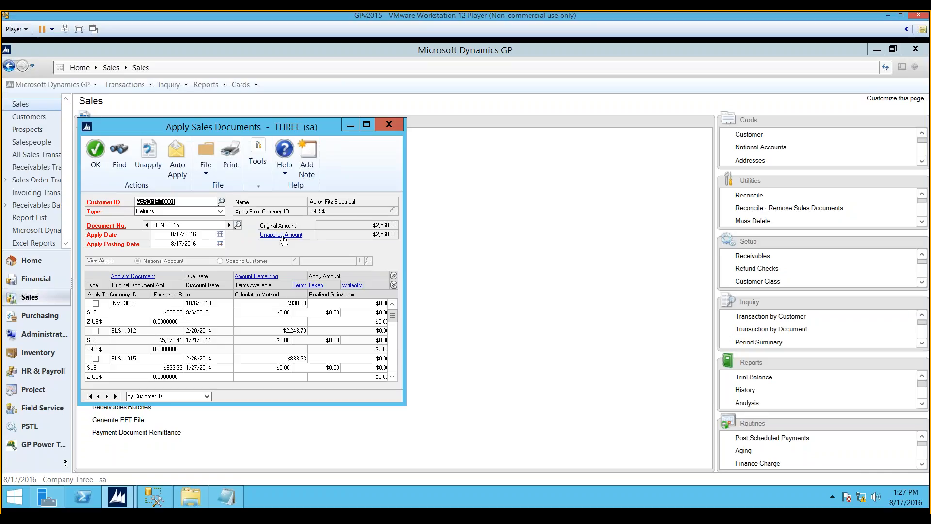
mouse_move(97, 306)
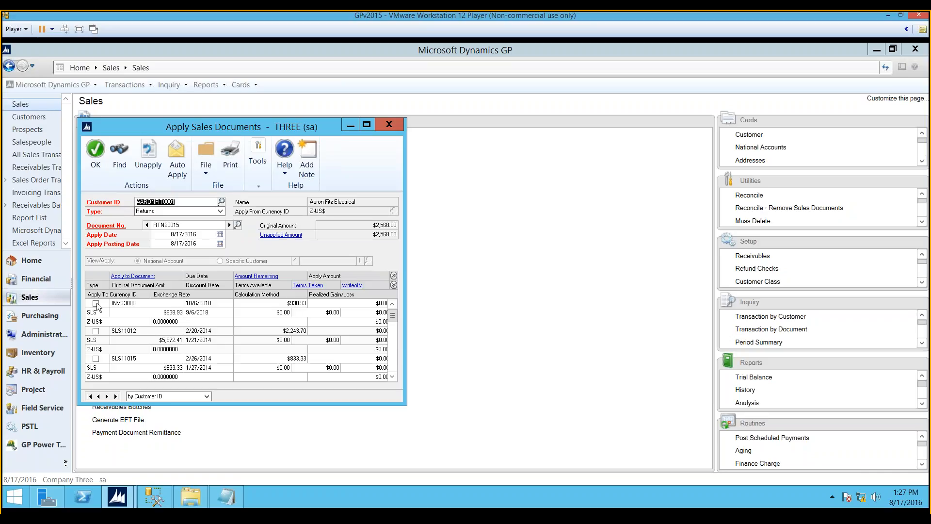
click(95, 302)
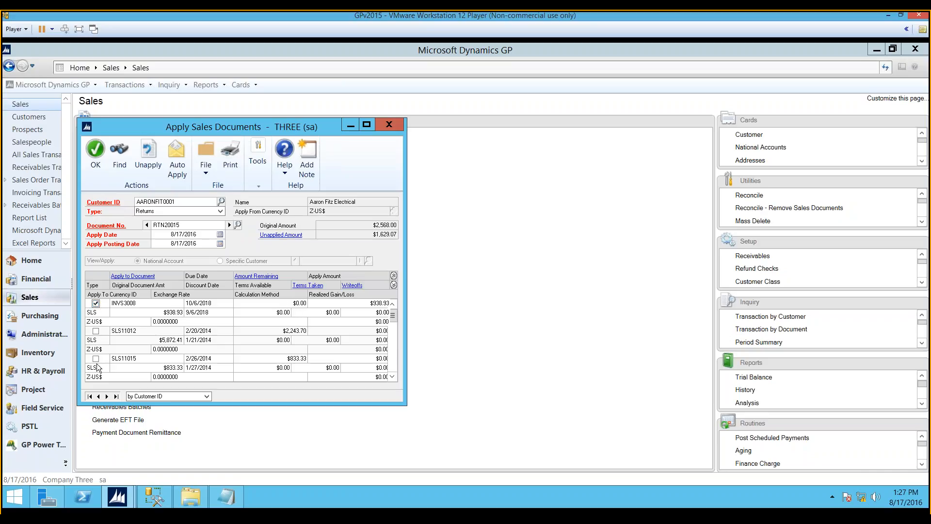
click(95, 358)
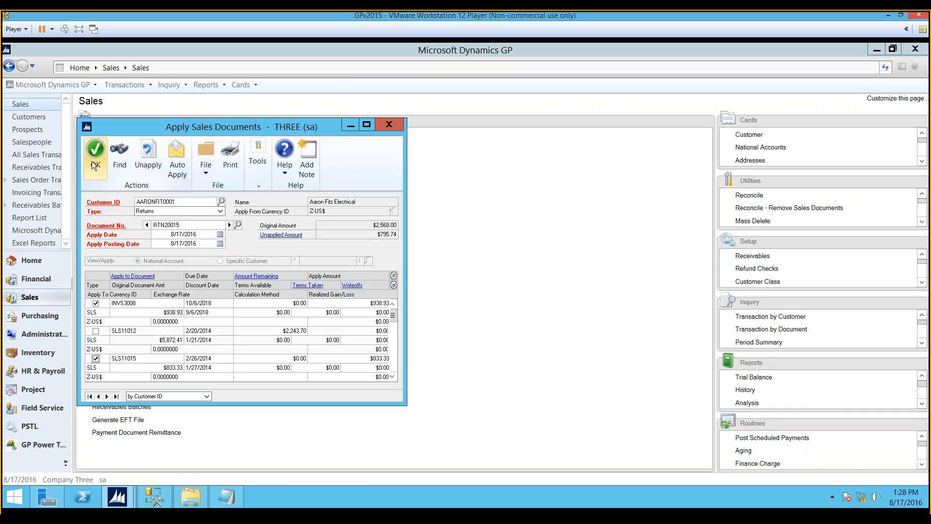
click(95, 149)
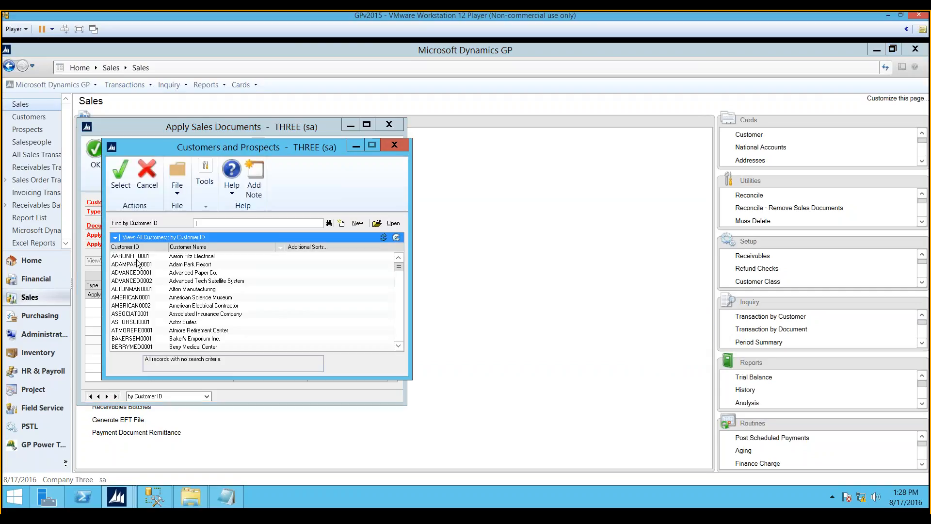
click(119, 175)
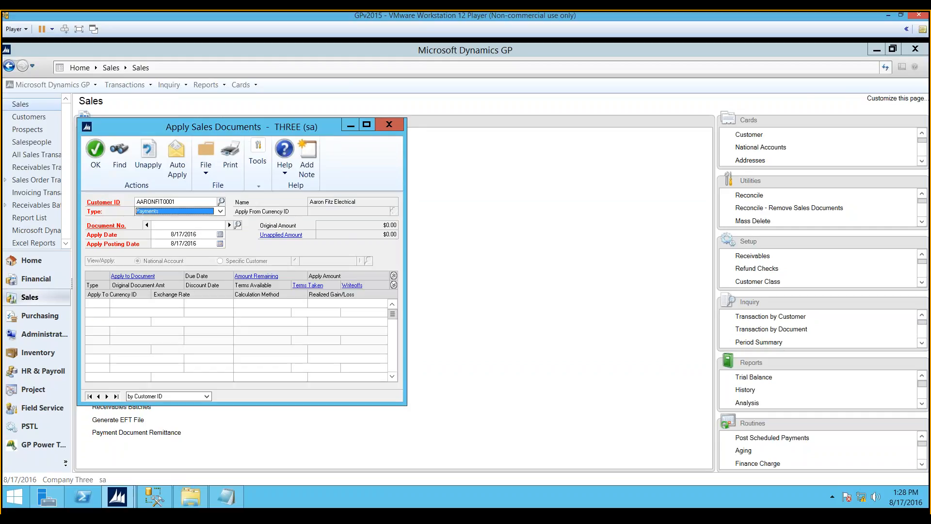